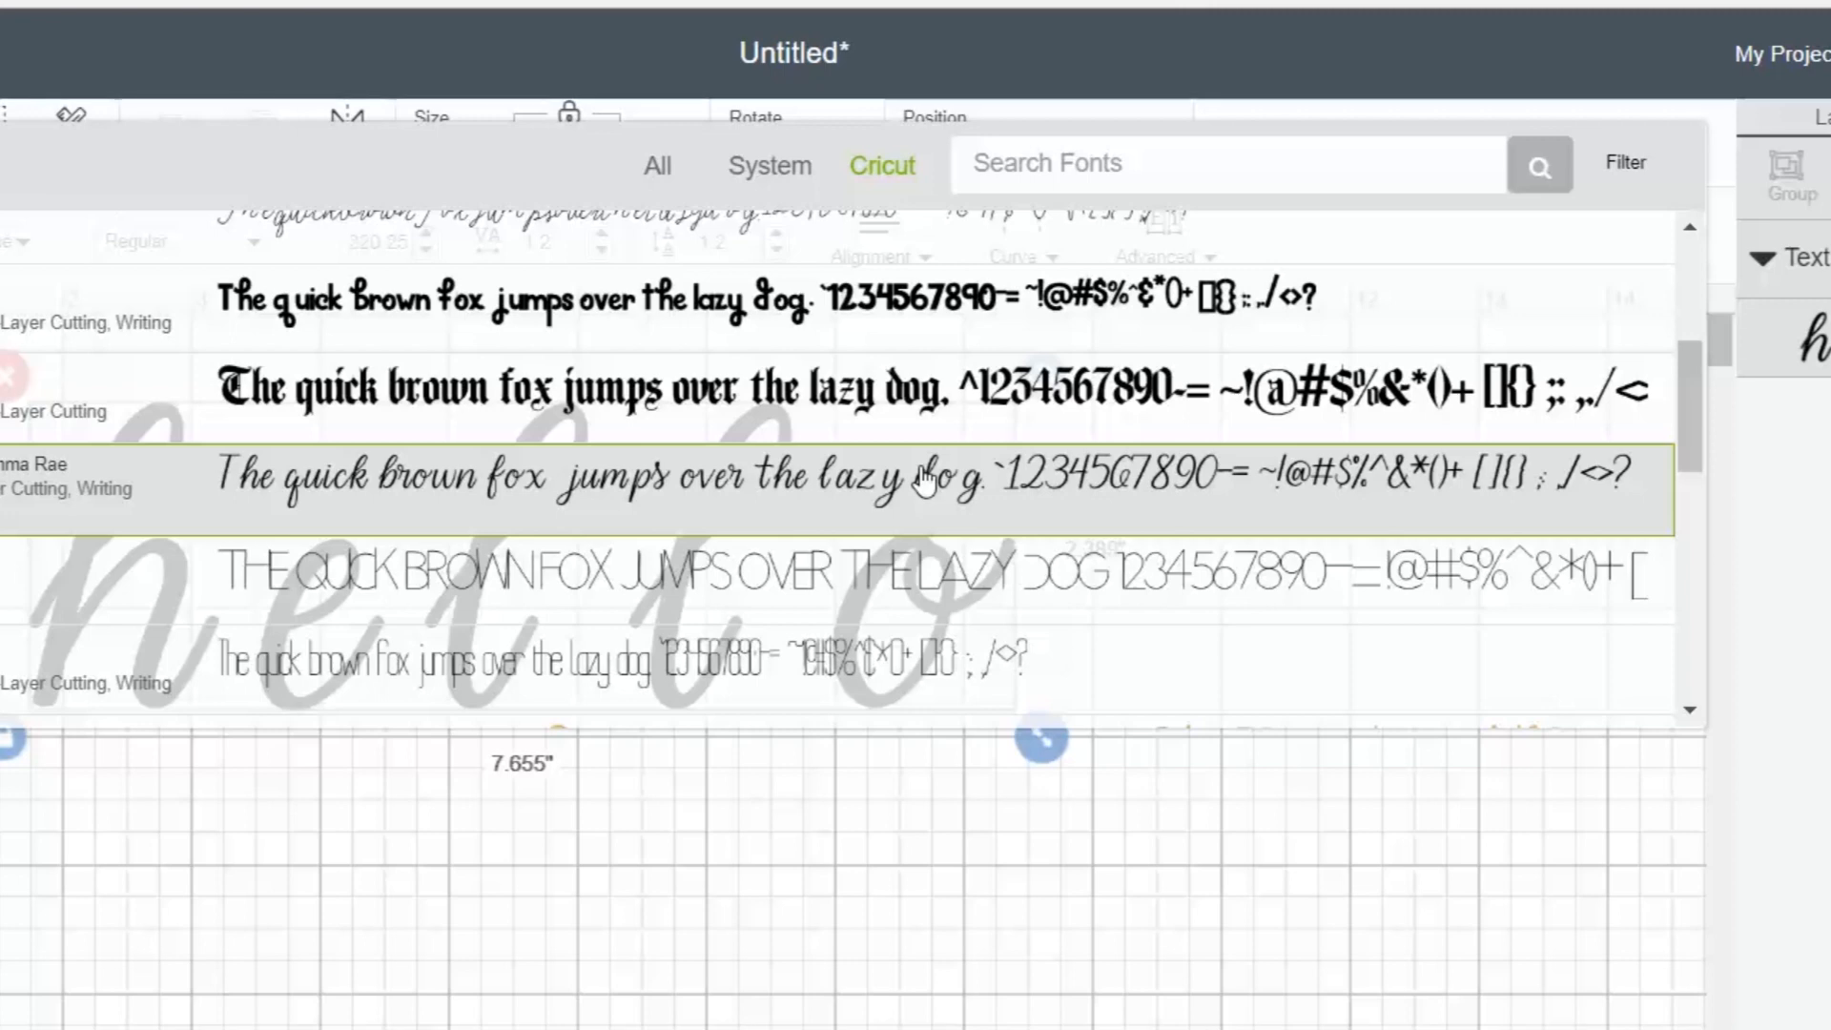
Step: Apply the cursive script font from the Cricut font list to 'hello'
click(922, 475)
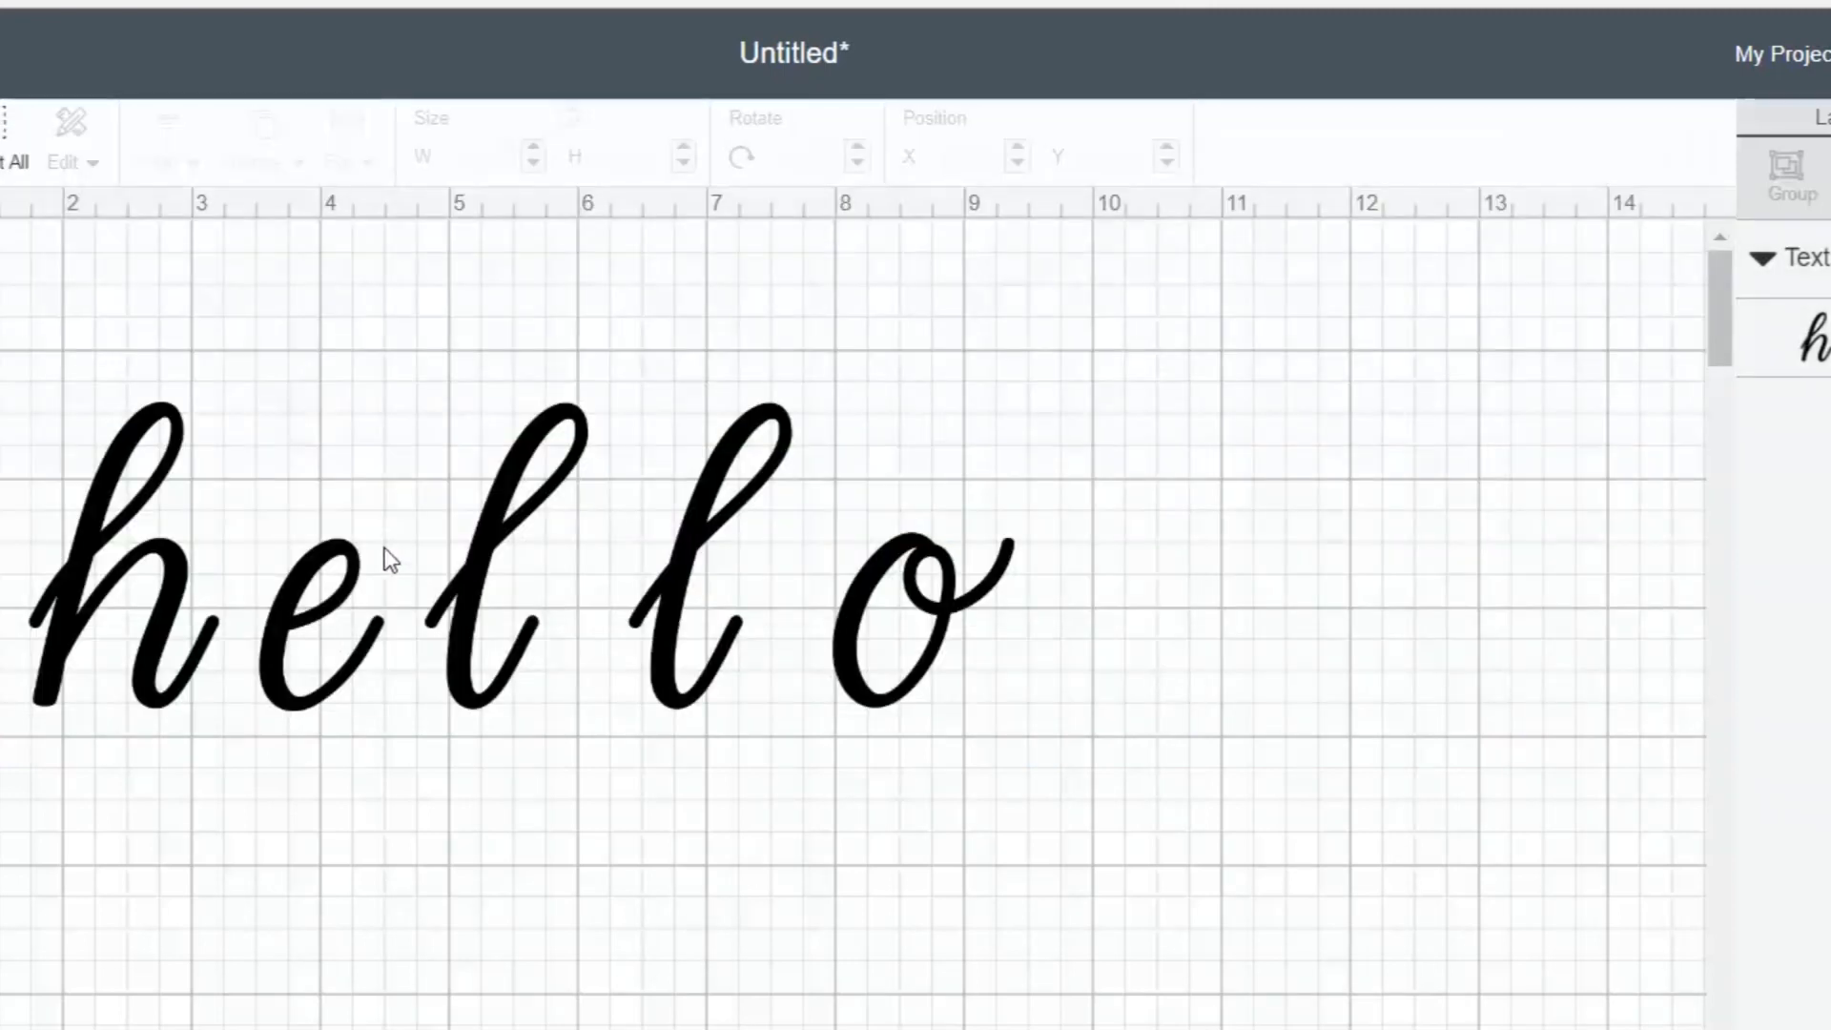
mouse_move(210, 657)
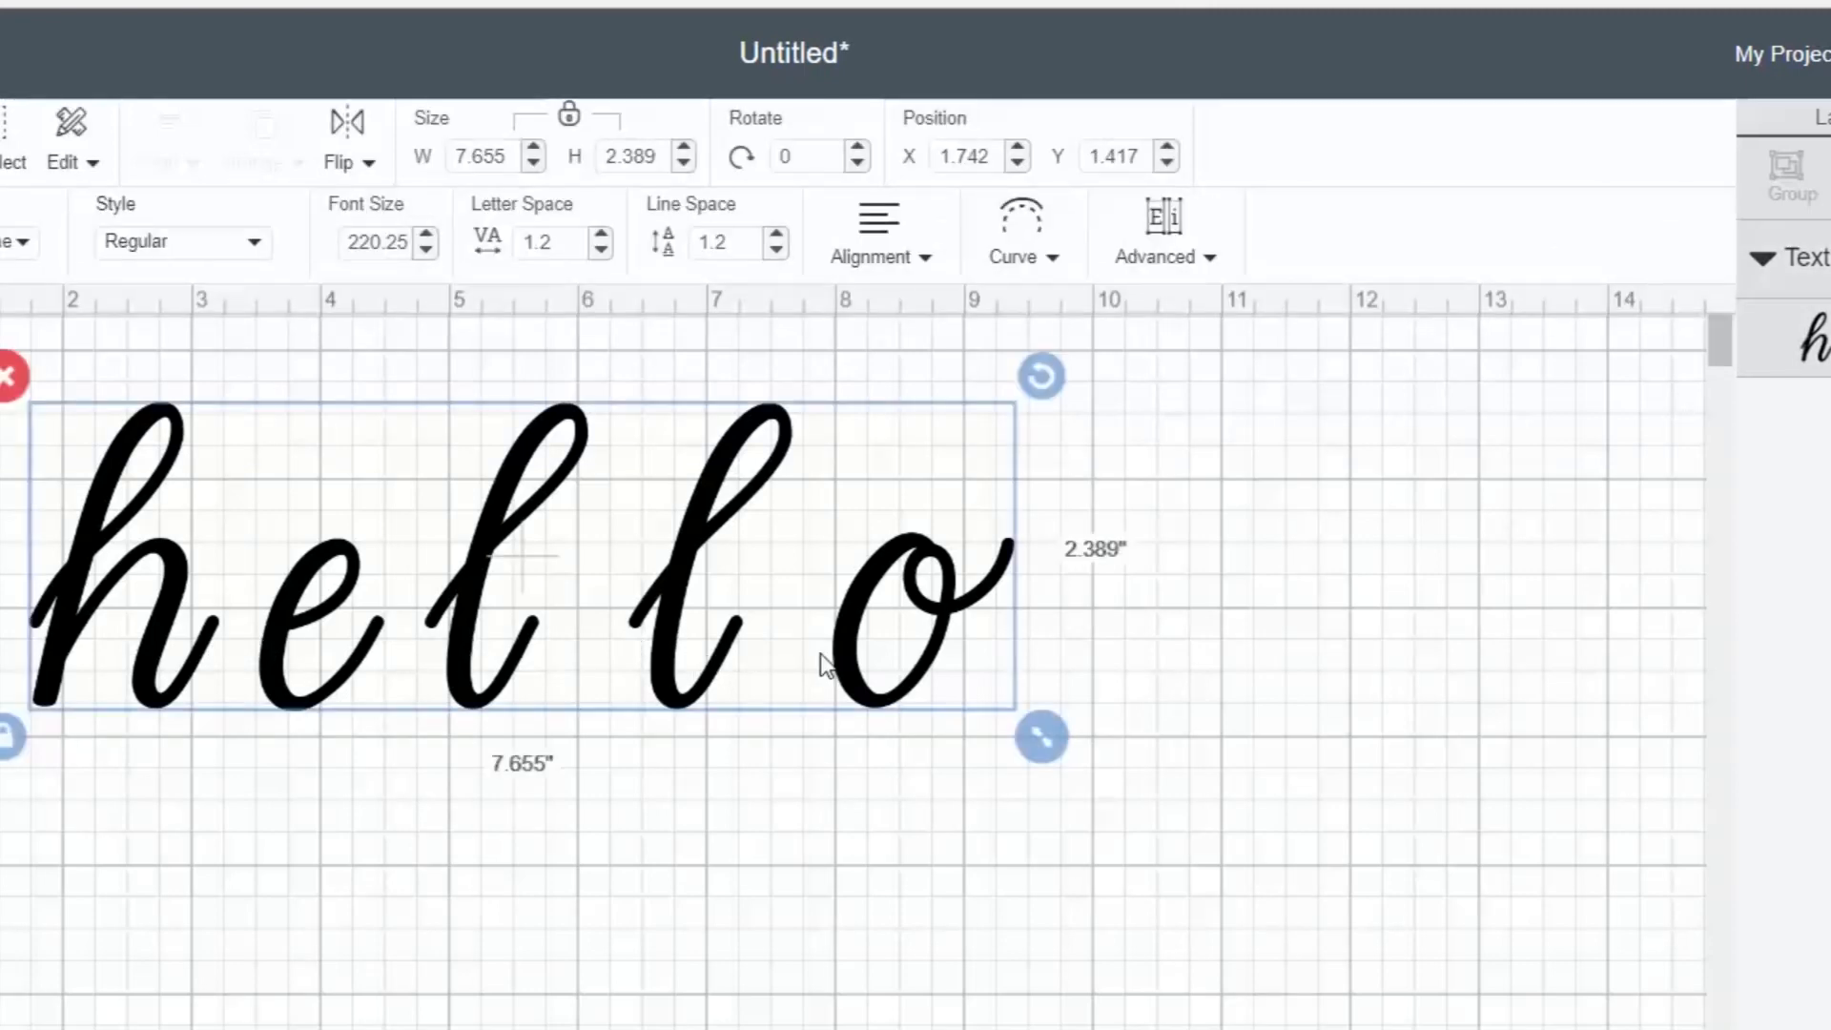
mouse_move(599, 254)
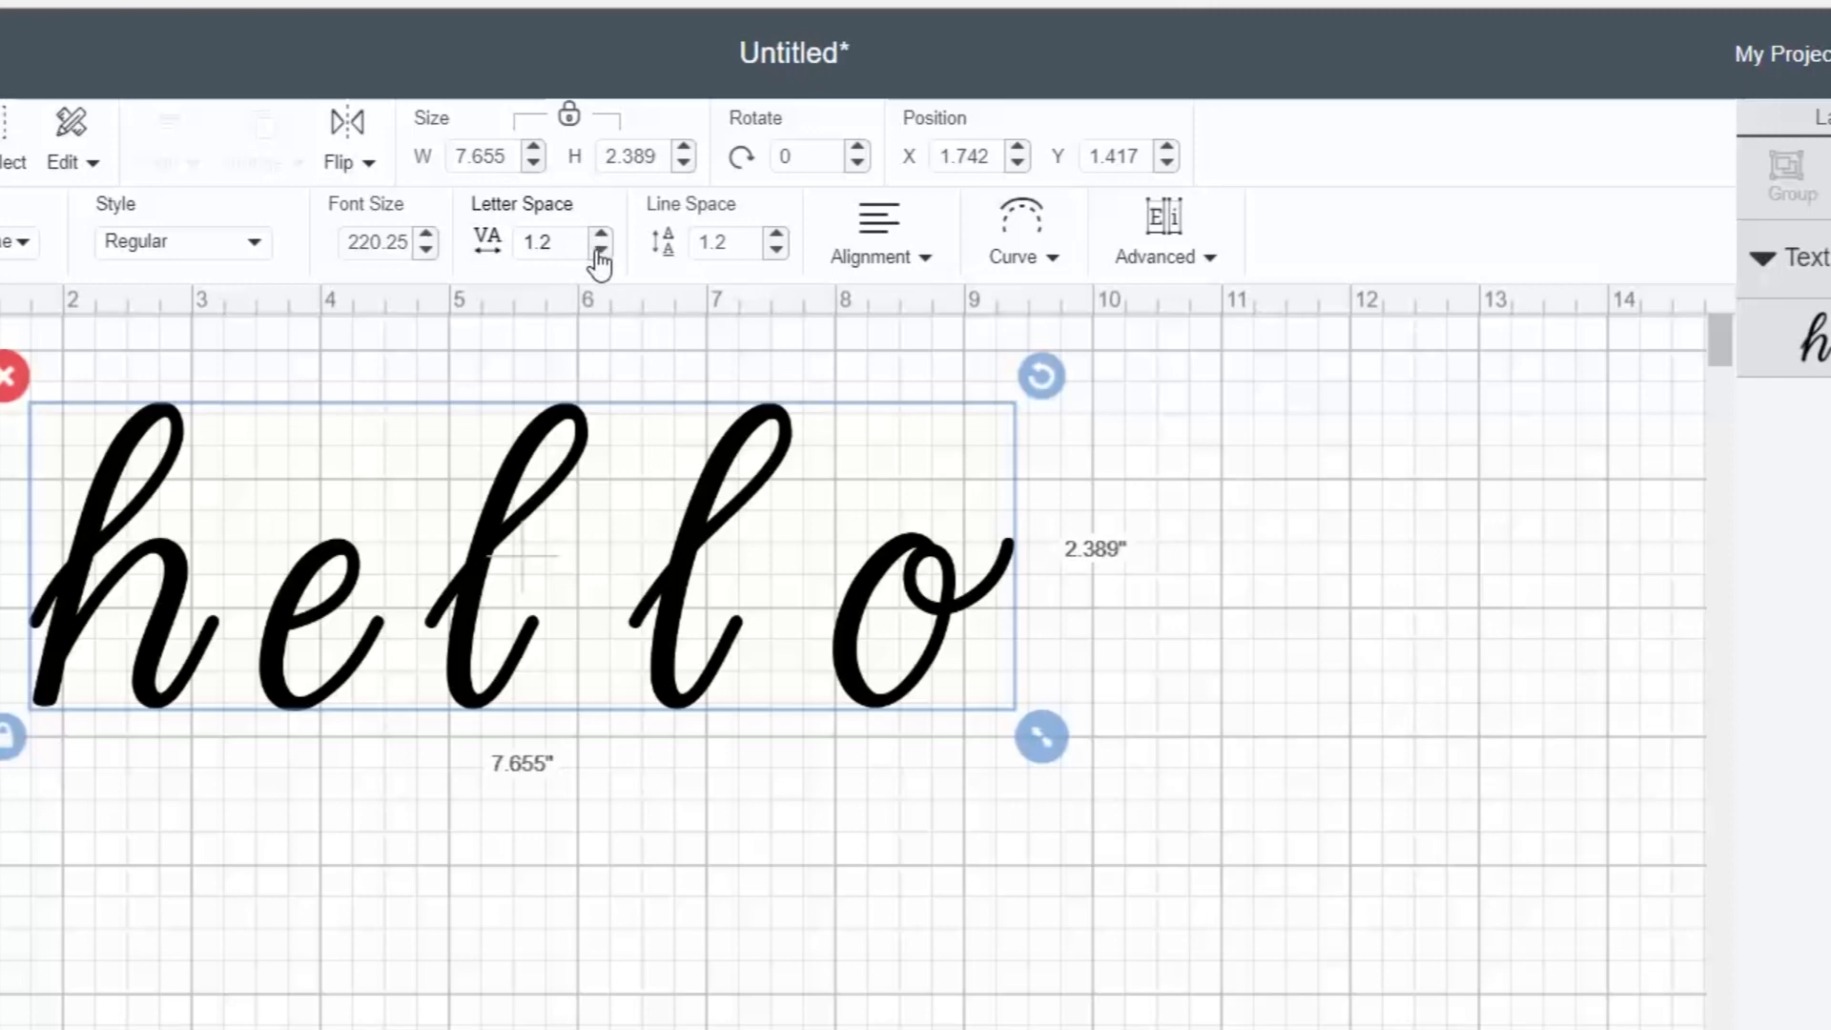
Step: Lower the Letter Space value to -0.6, narrowing 'hello' to about 5.7 inches
click(602, 250)
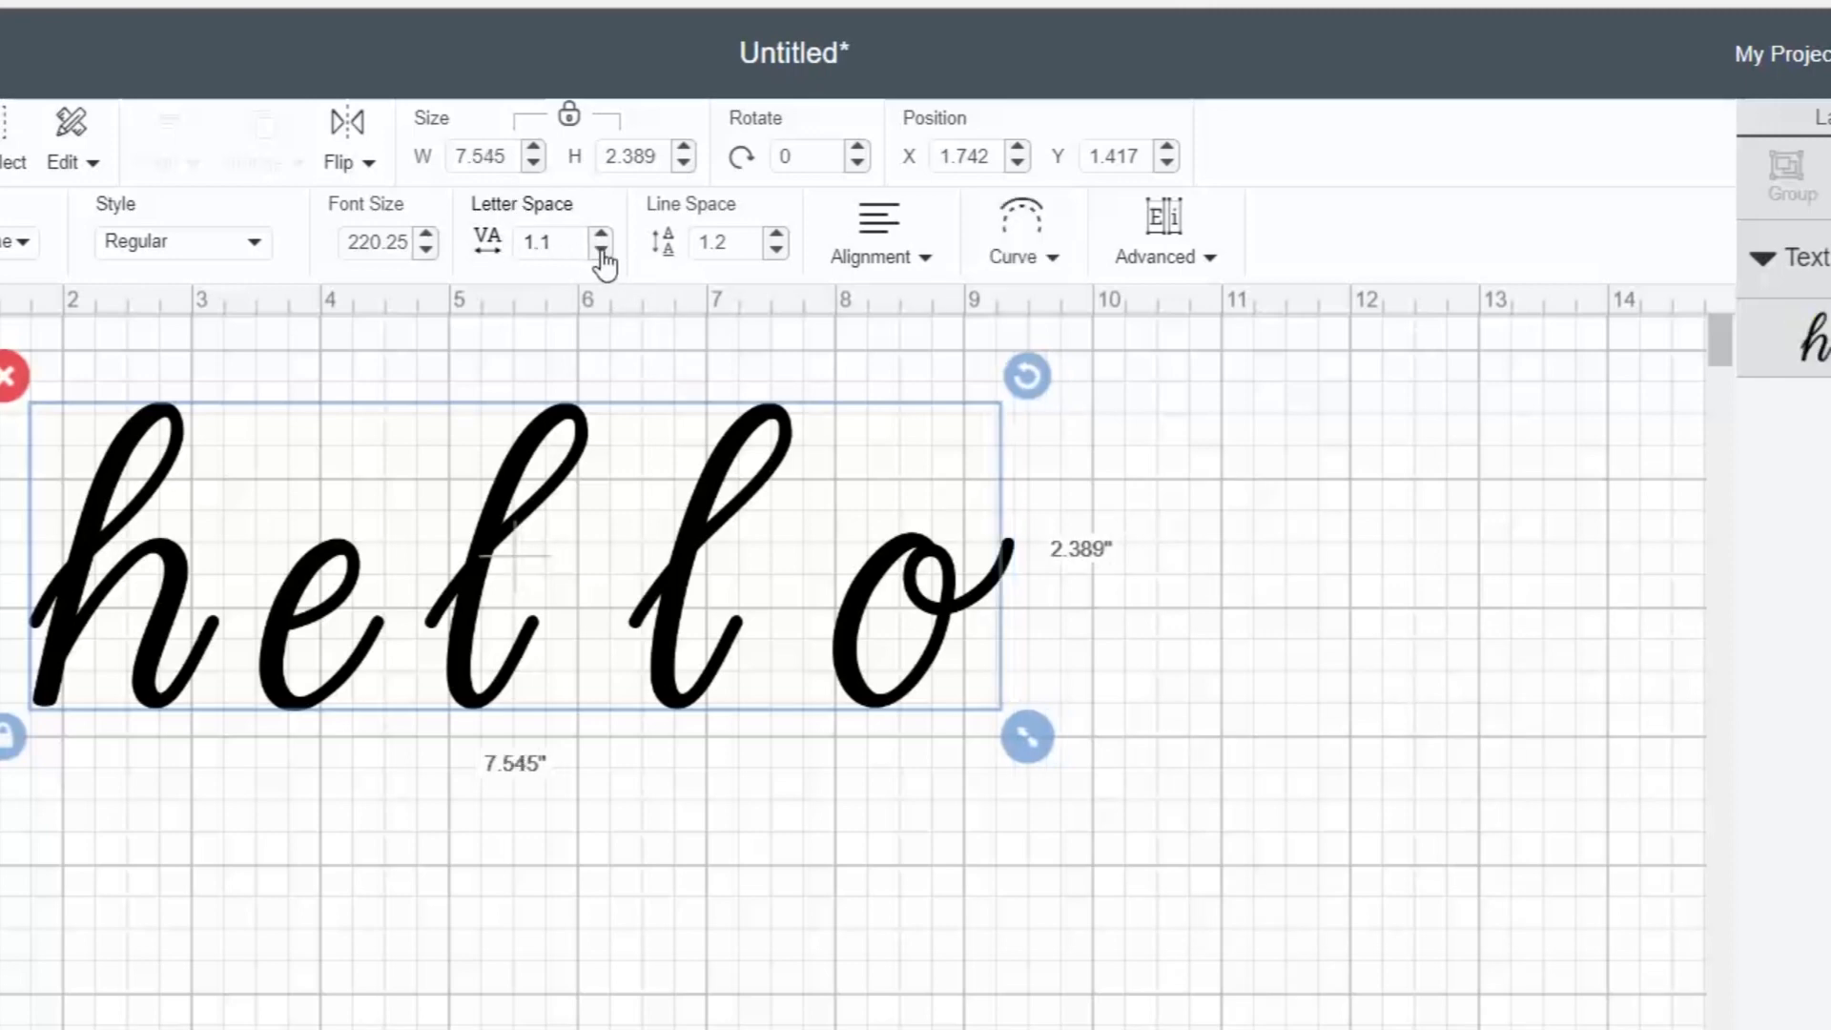
click(600, 250)
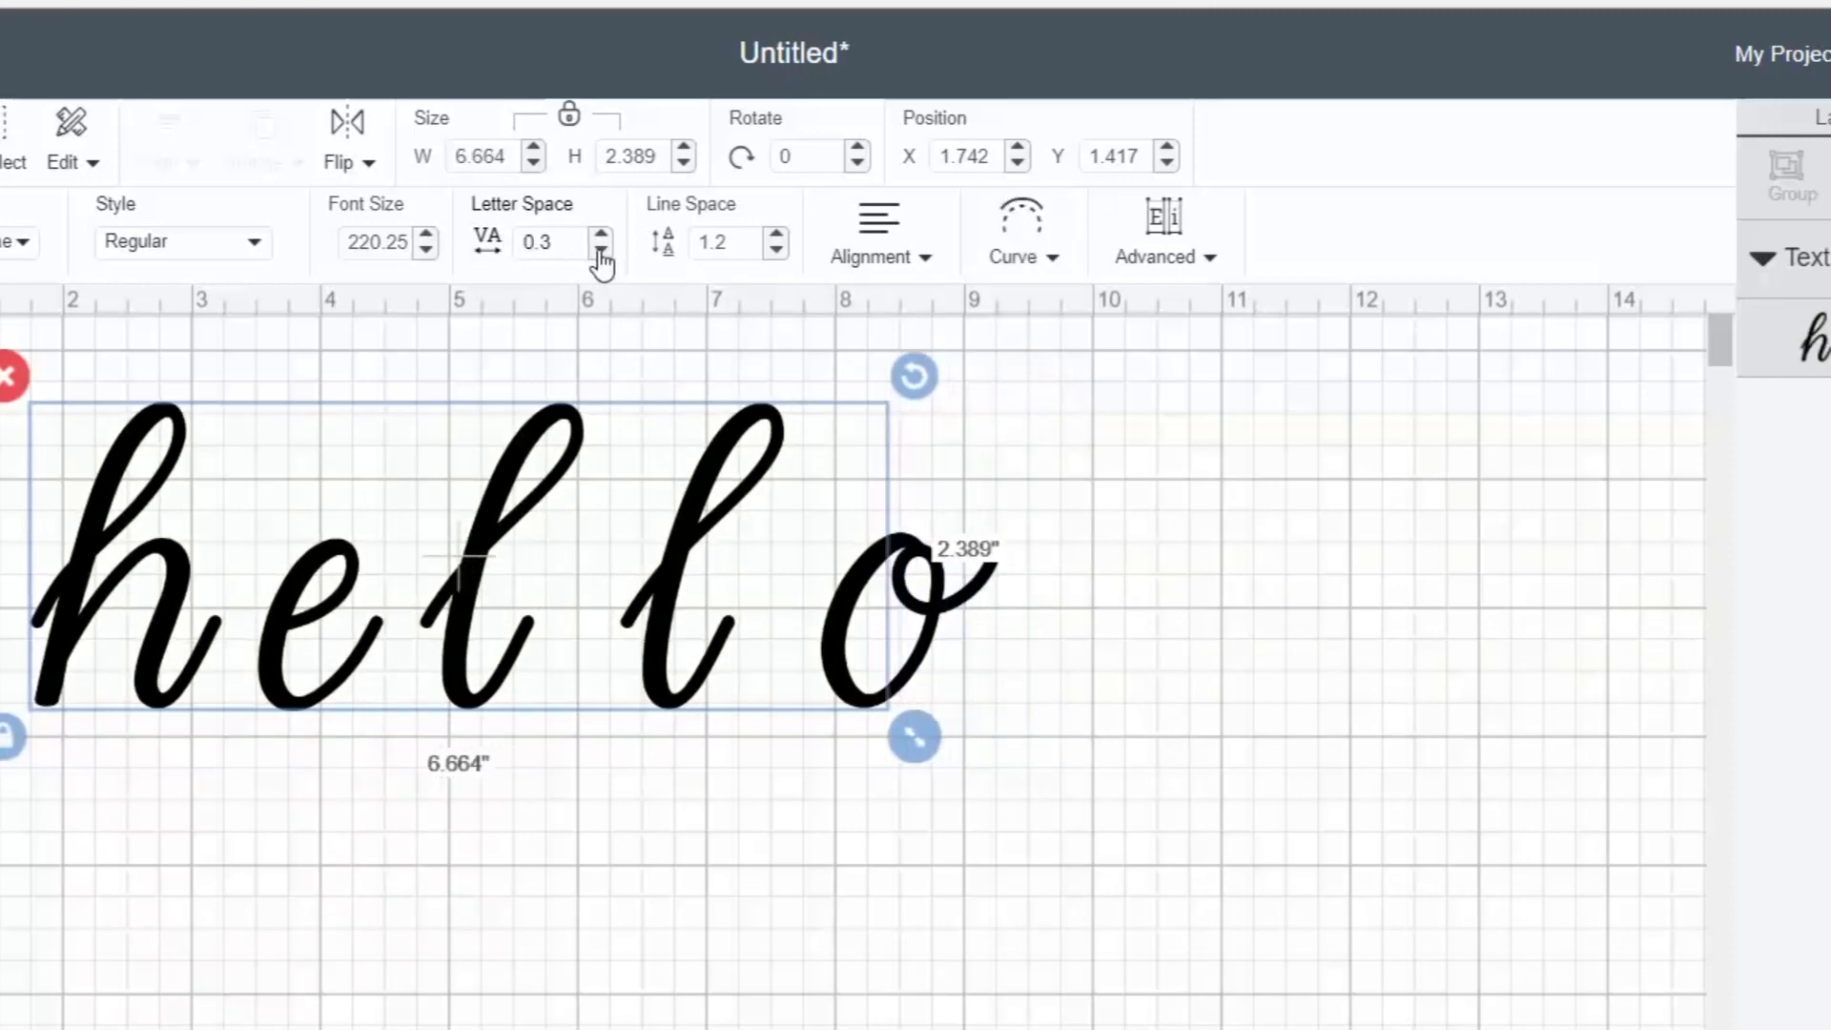
click(602, 234)
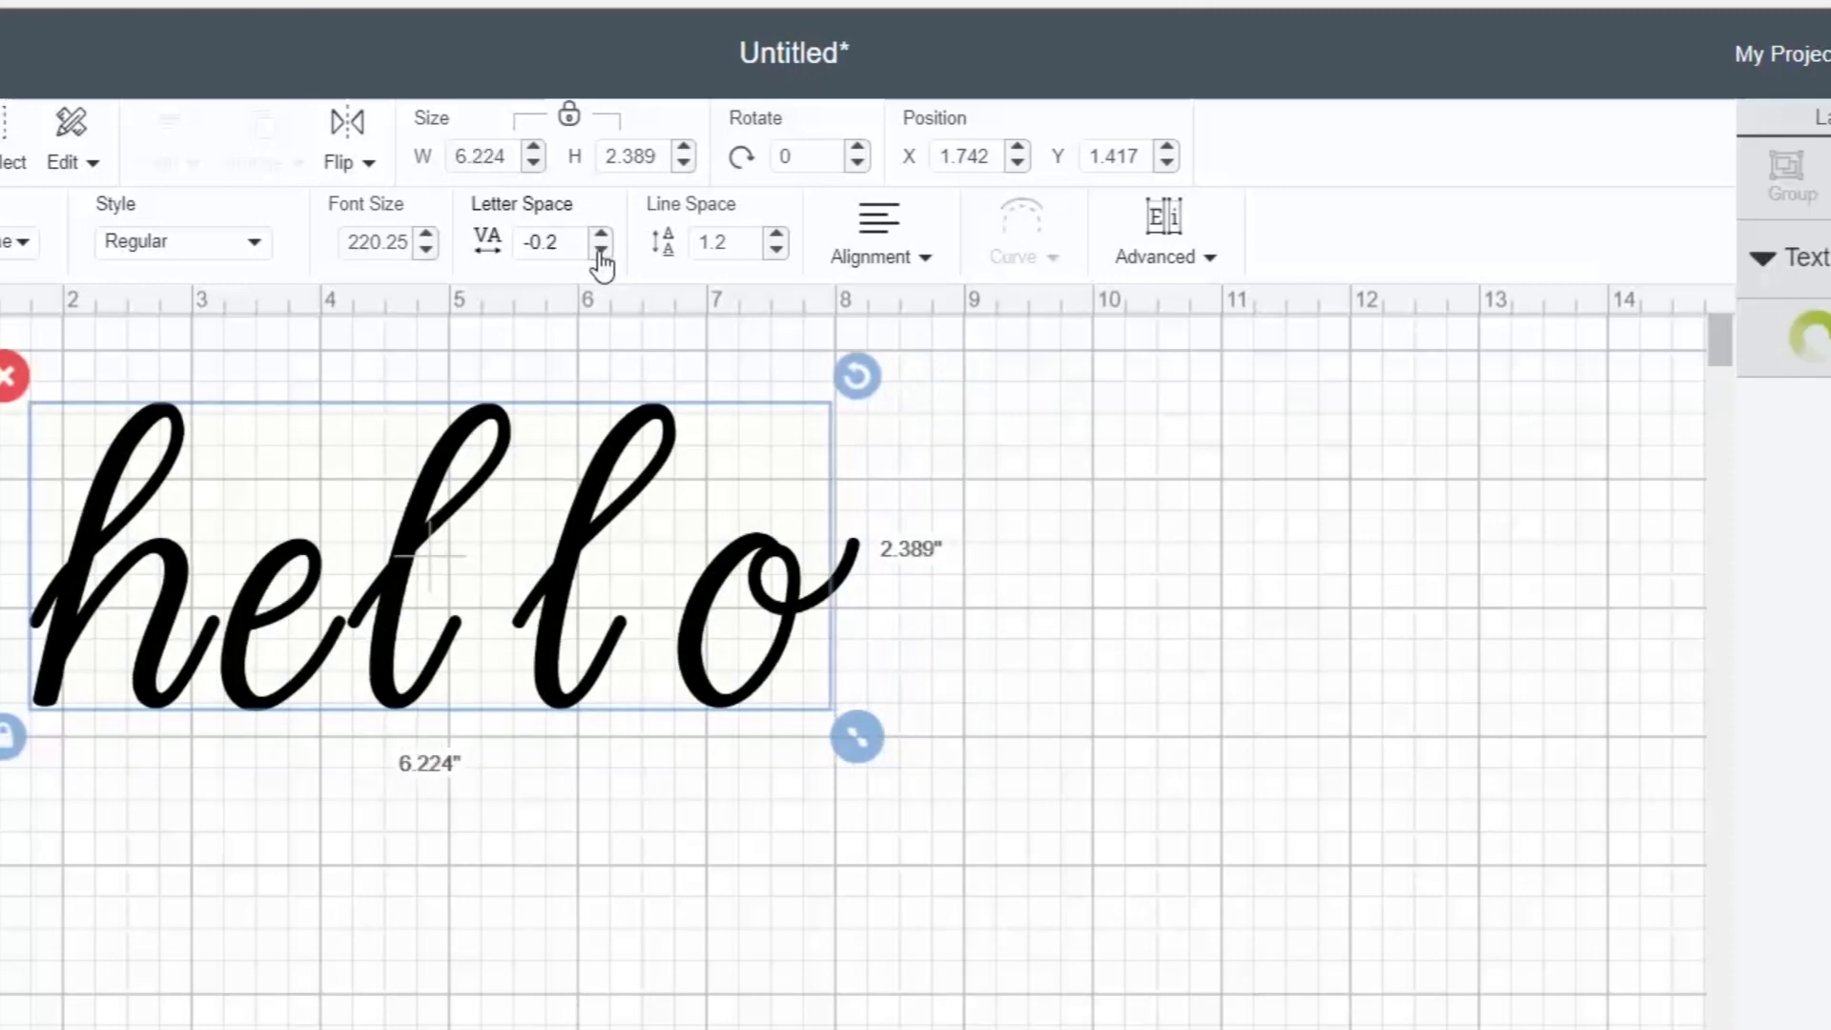
click(602, 250)
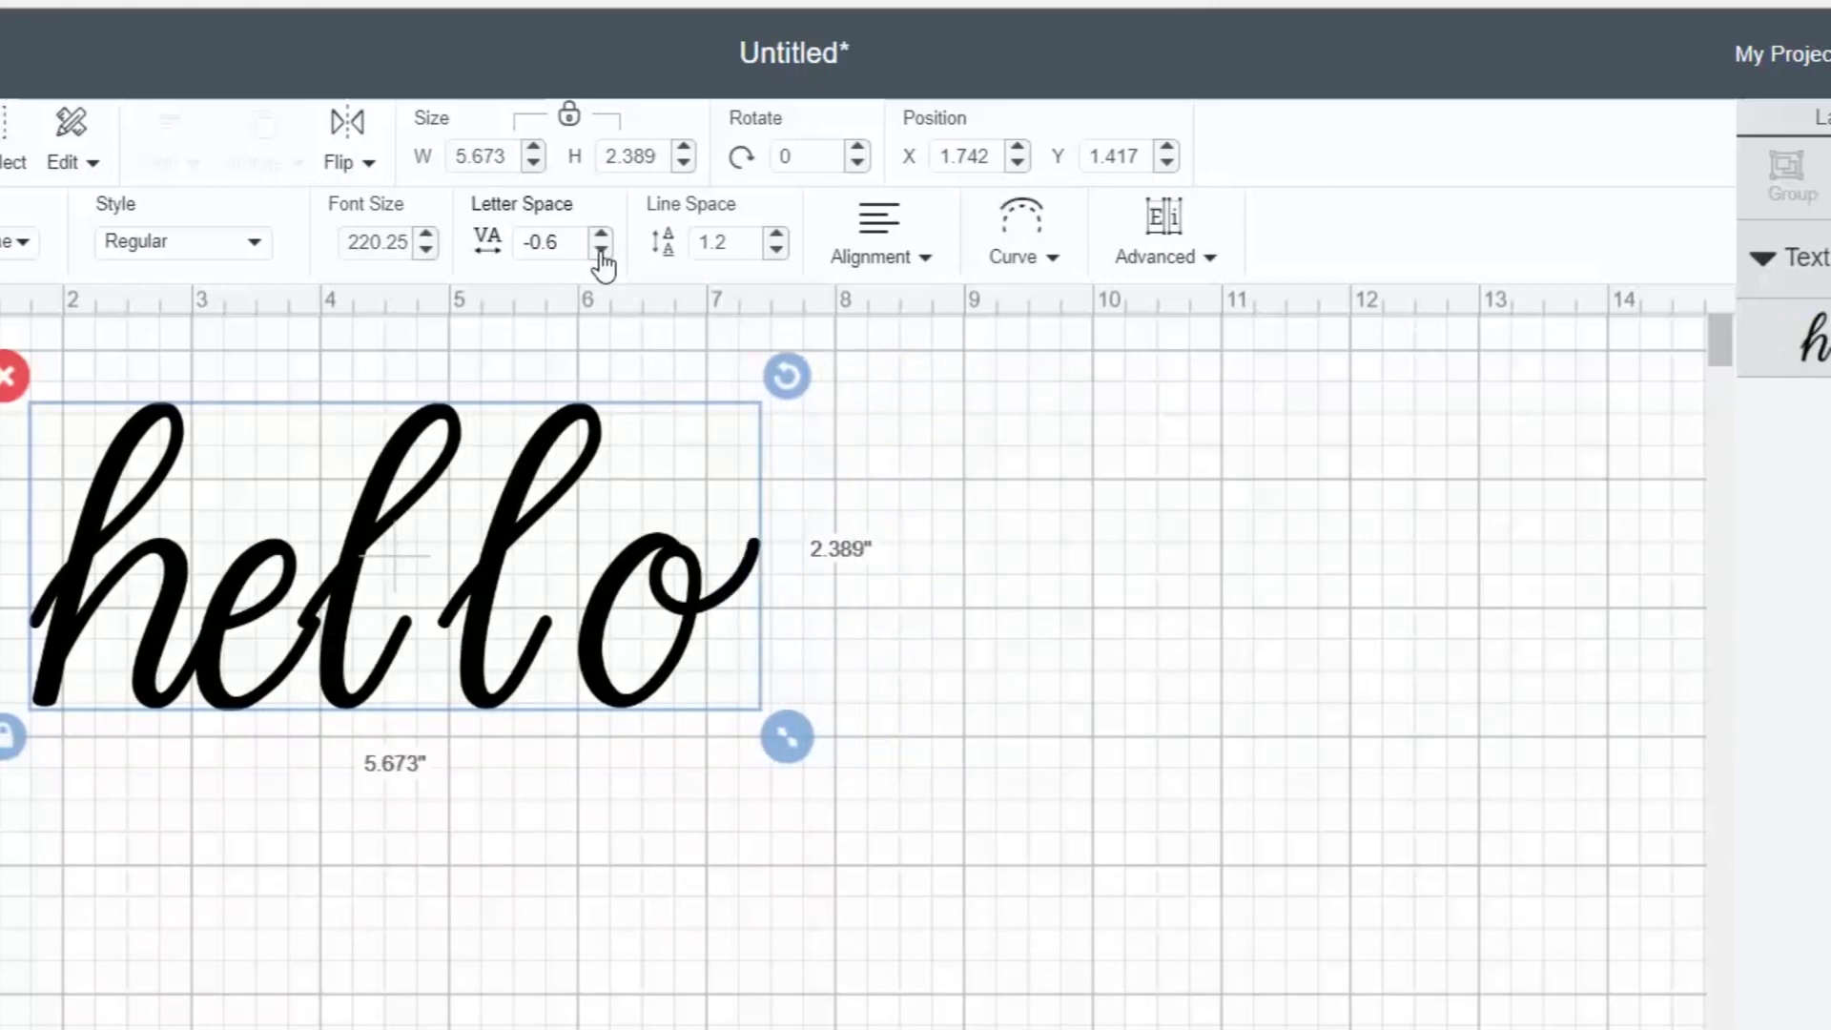
mouse_move(290, 654)
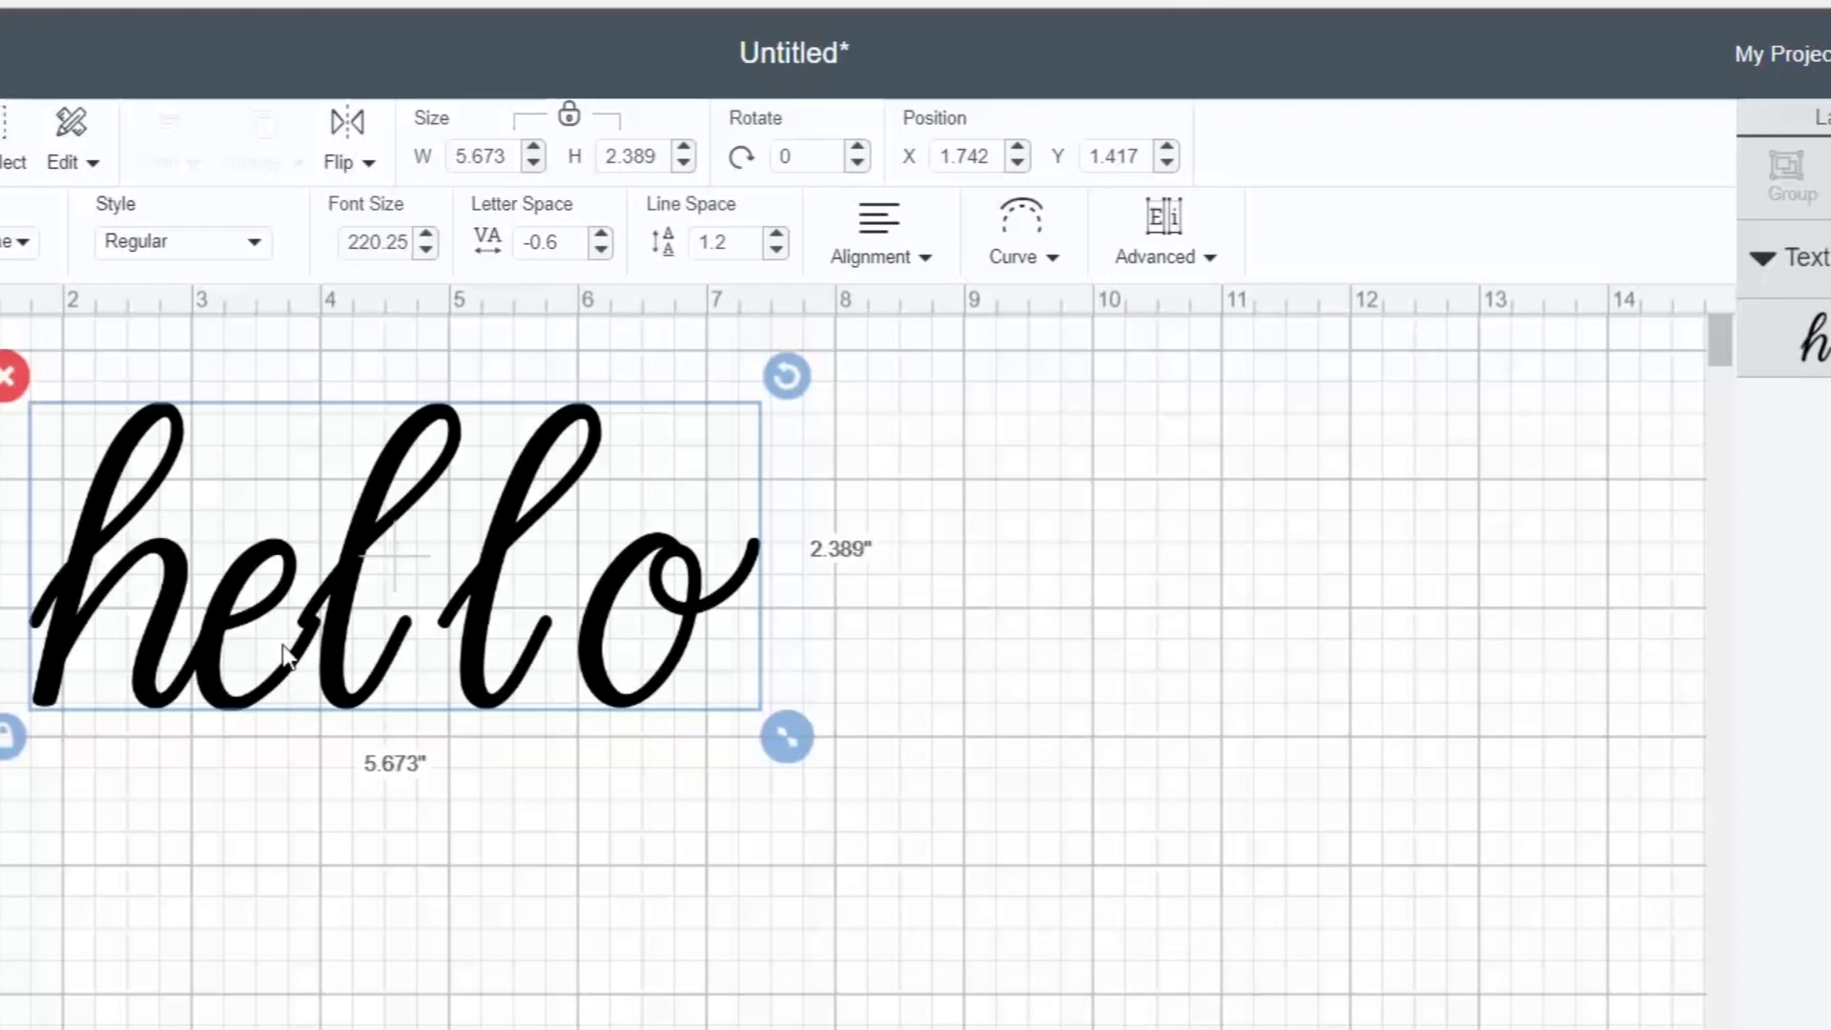
mouse_move(187, 654)
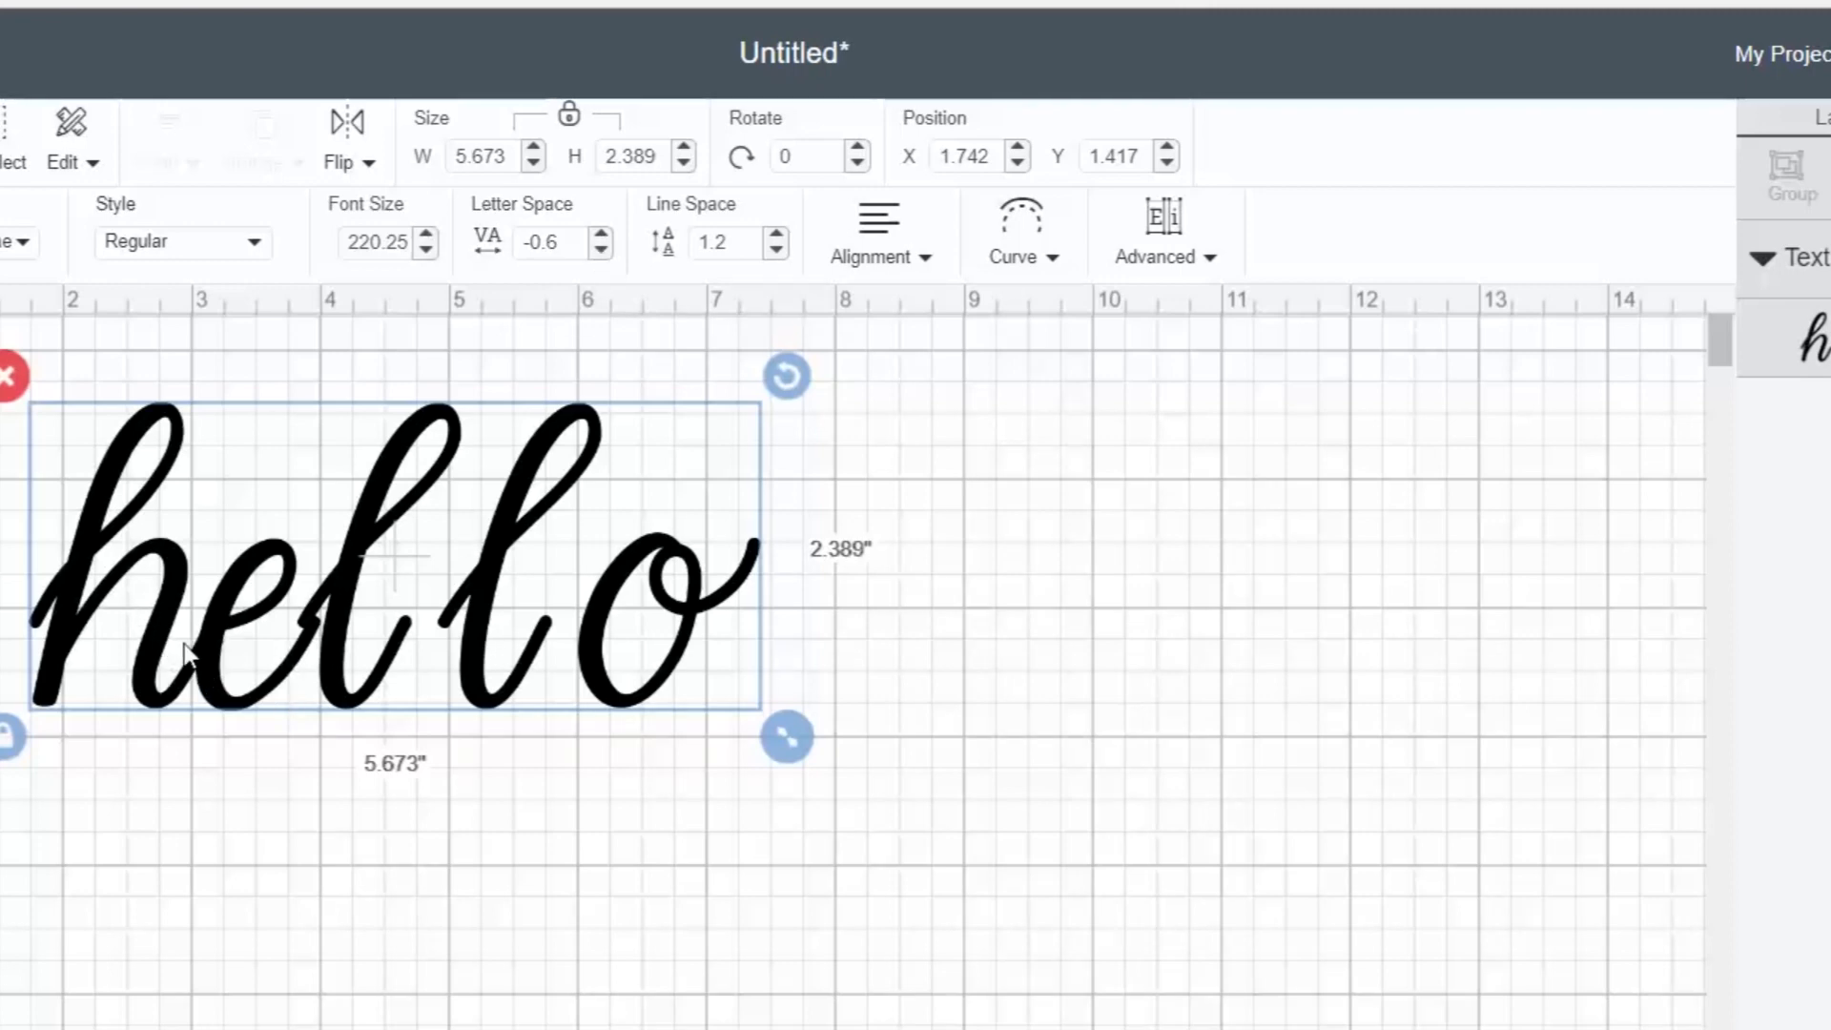
mouse_move(228, 654)
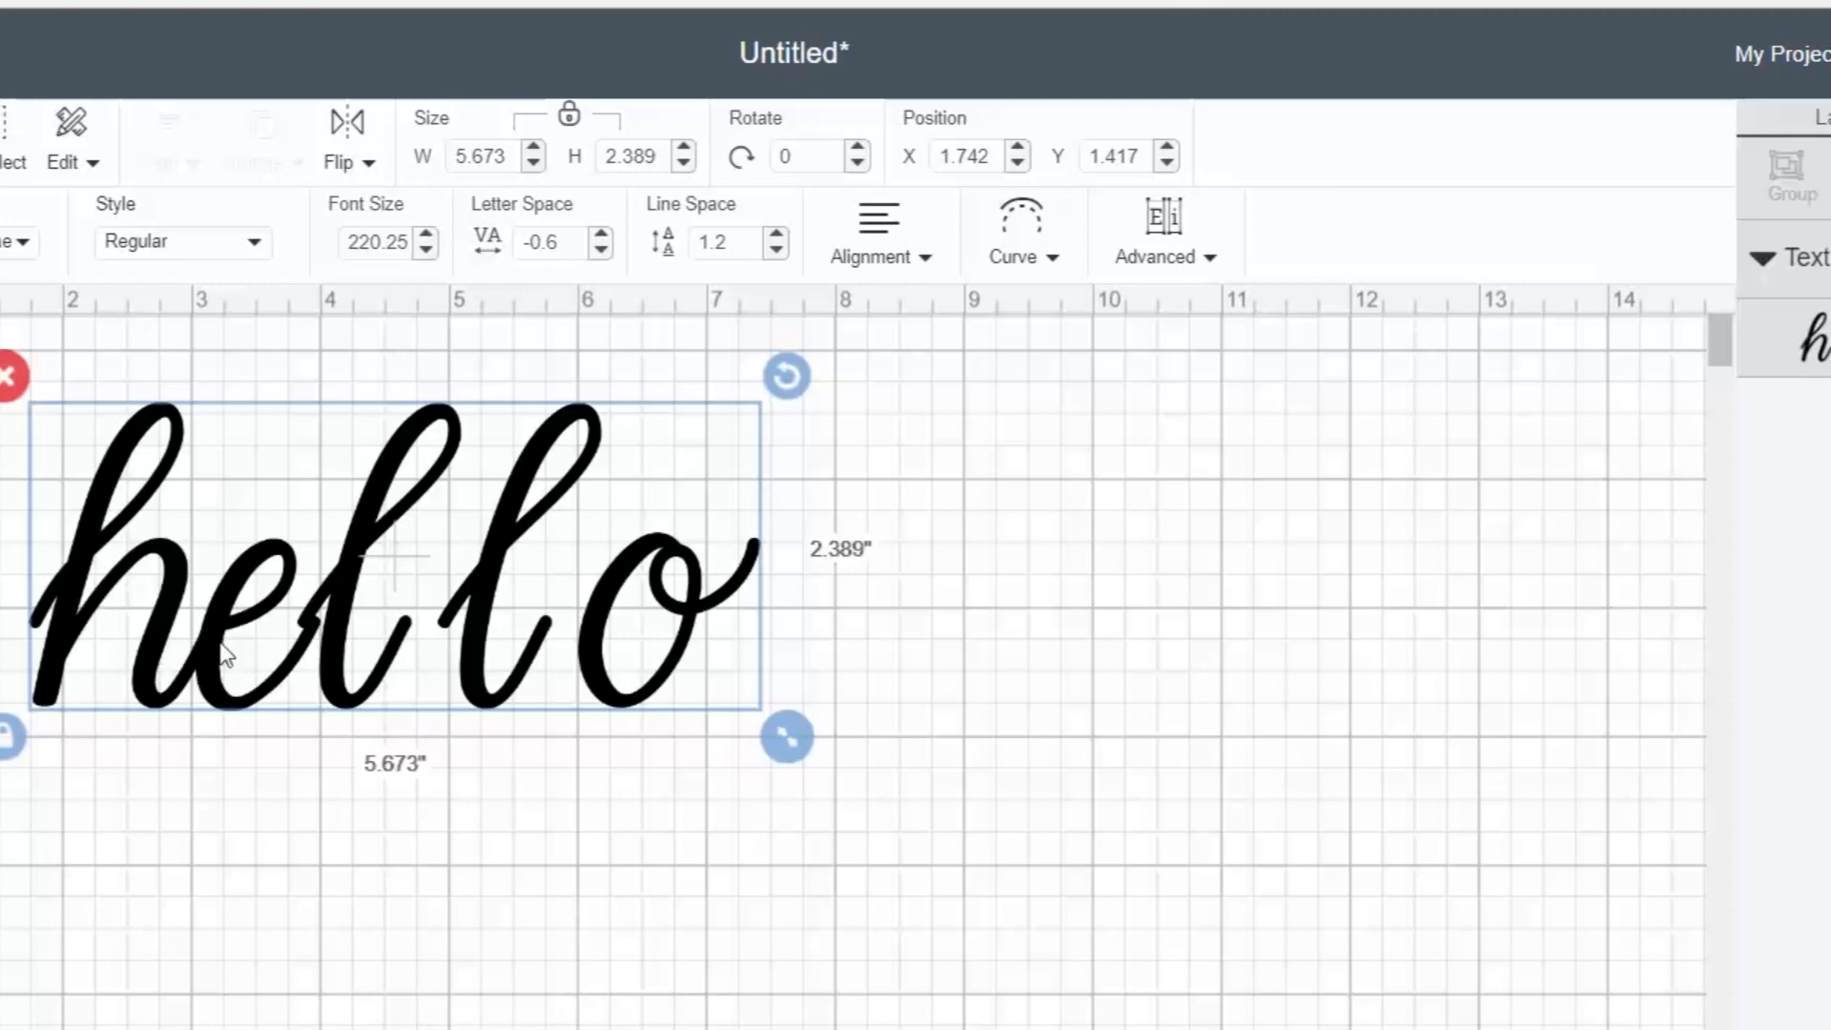
mouse_move(385, 649)
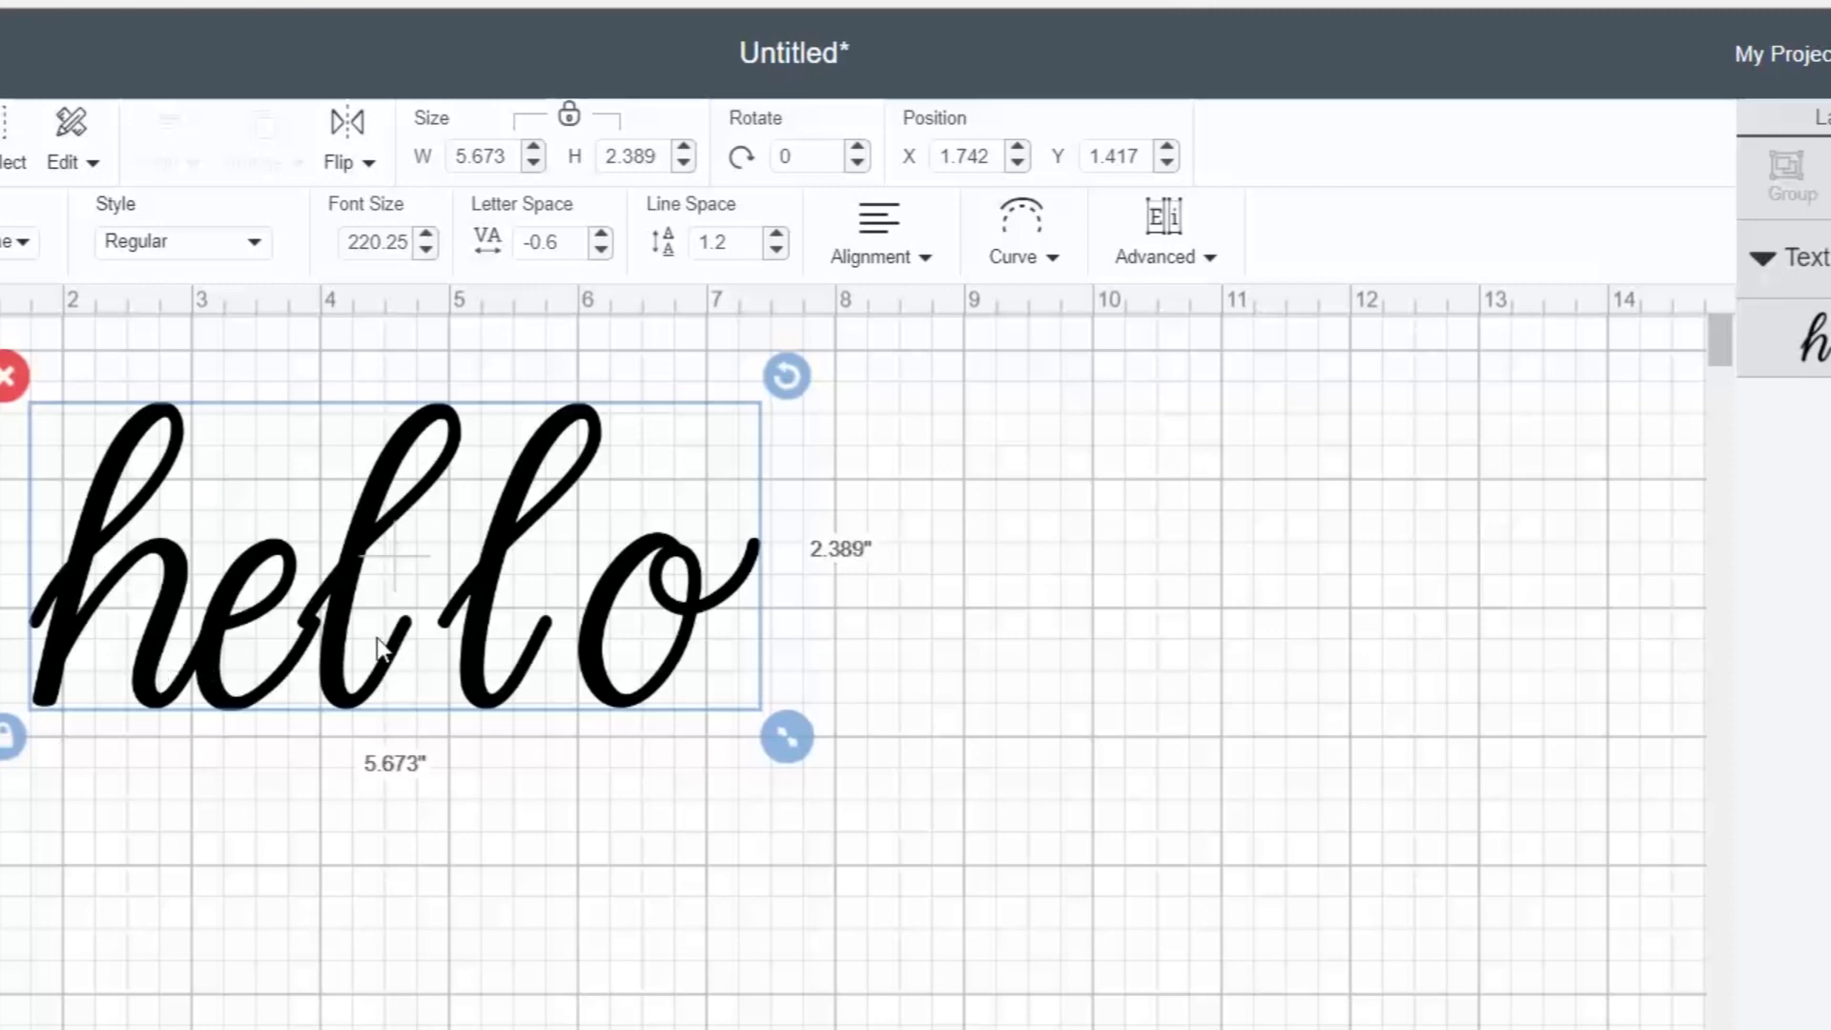
mouse_move(316, 619)
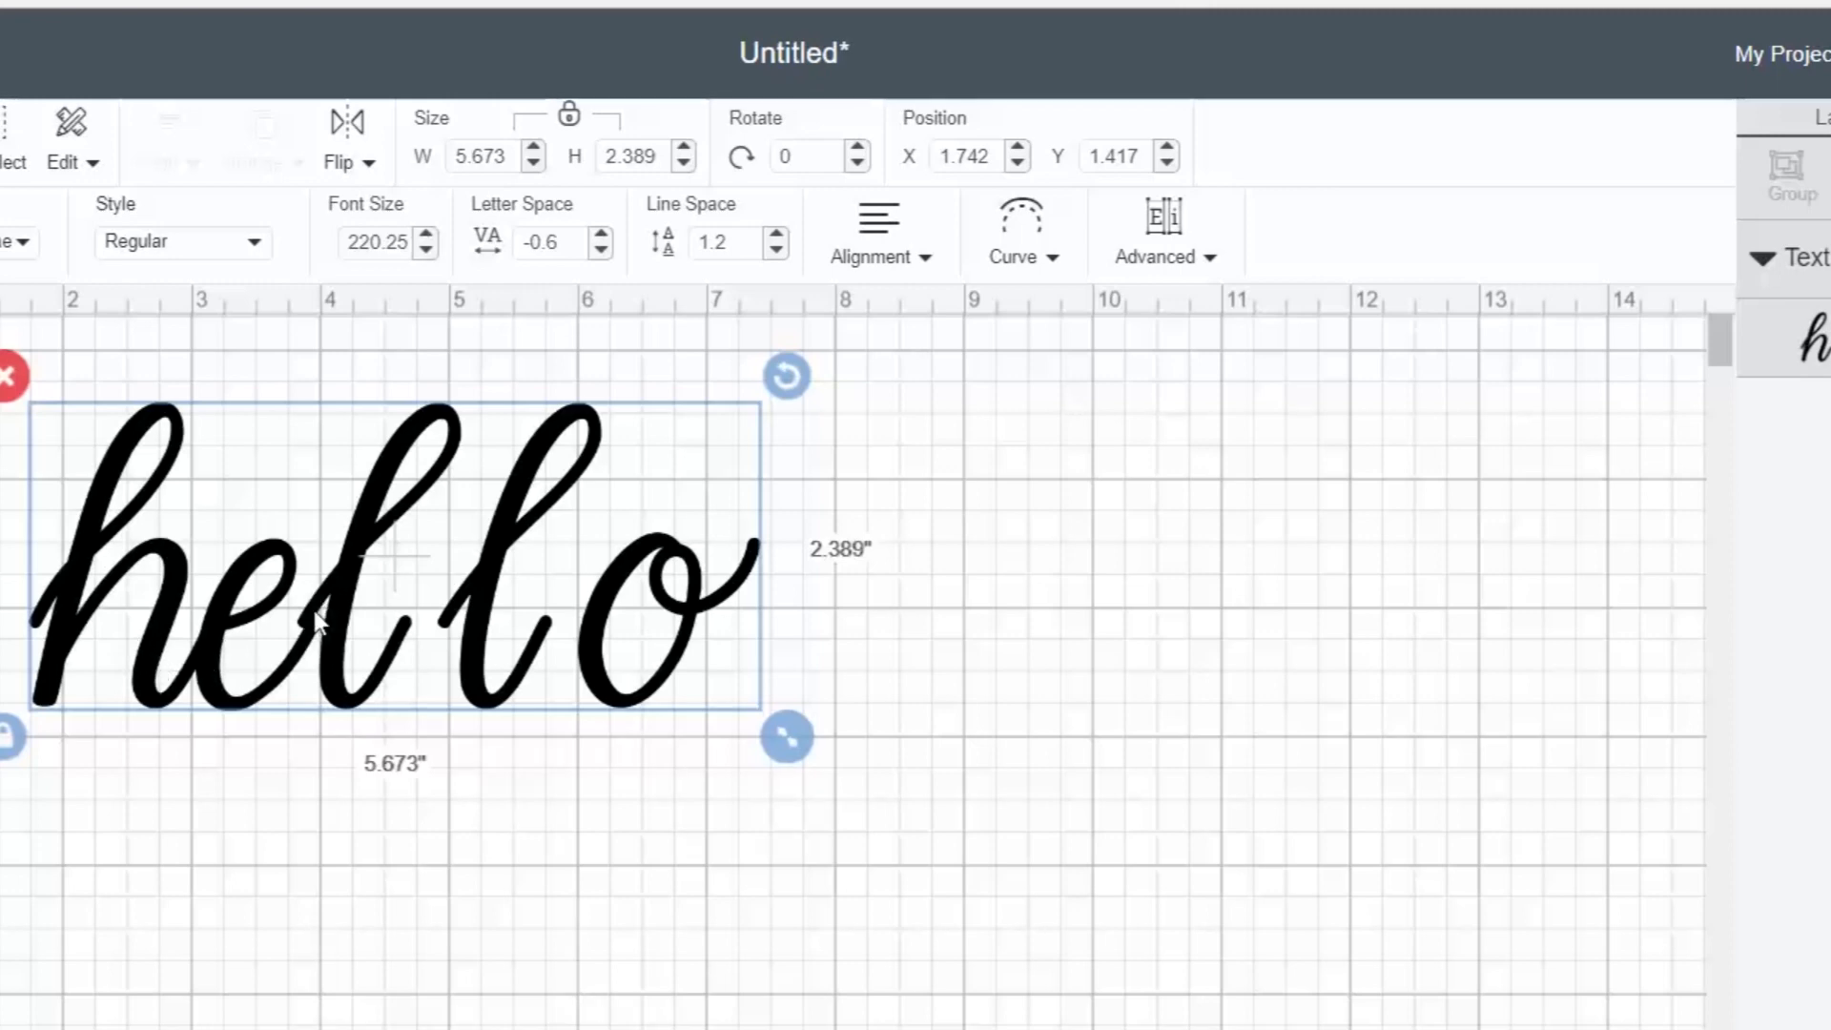
mouse_move(309, 631)
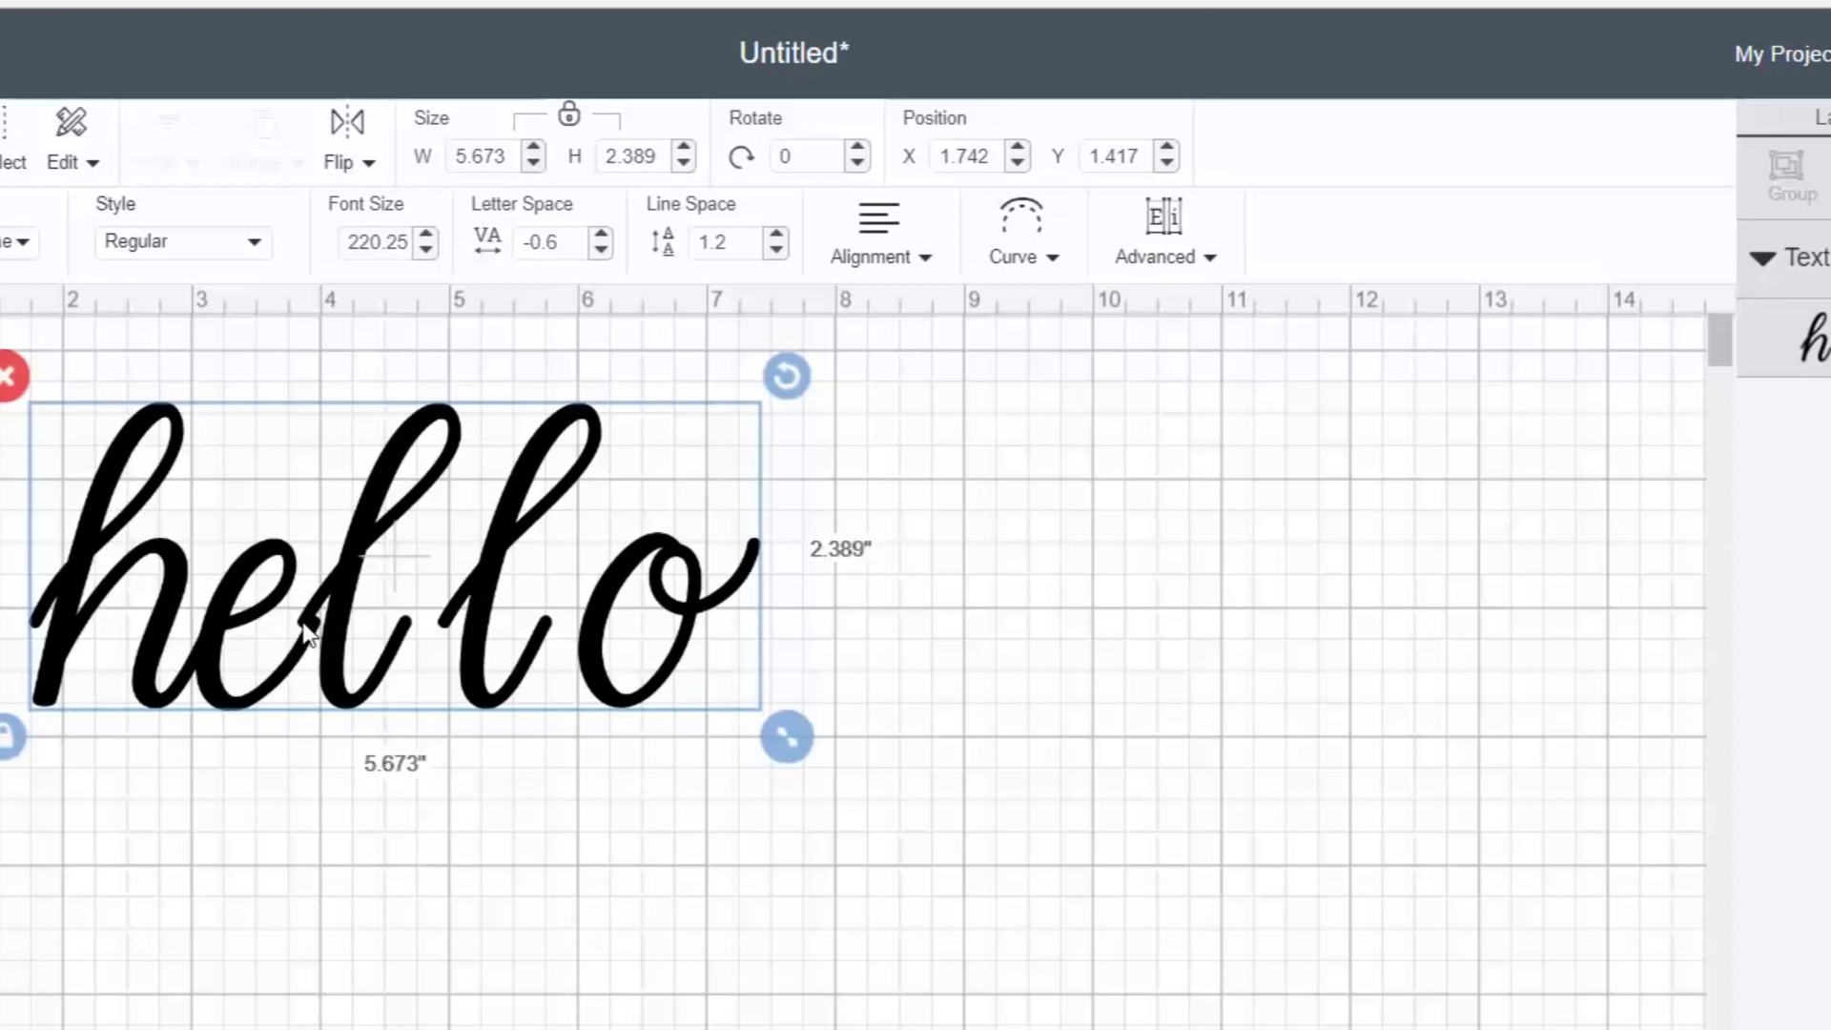
mouse_move(491, 621)
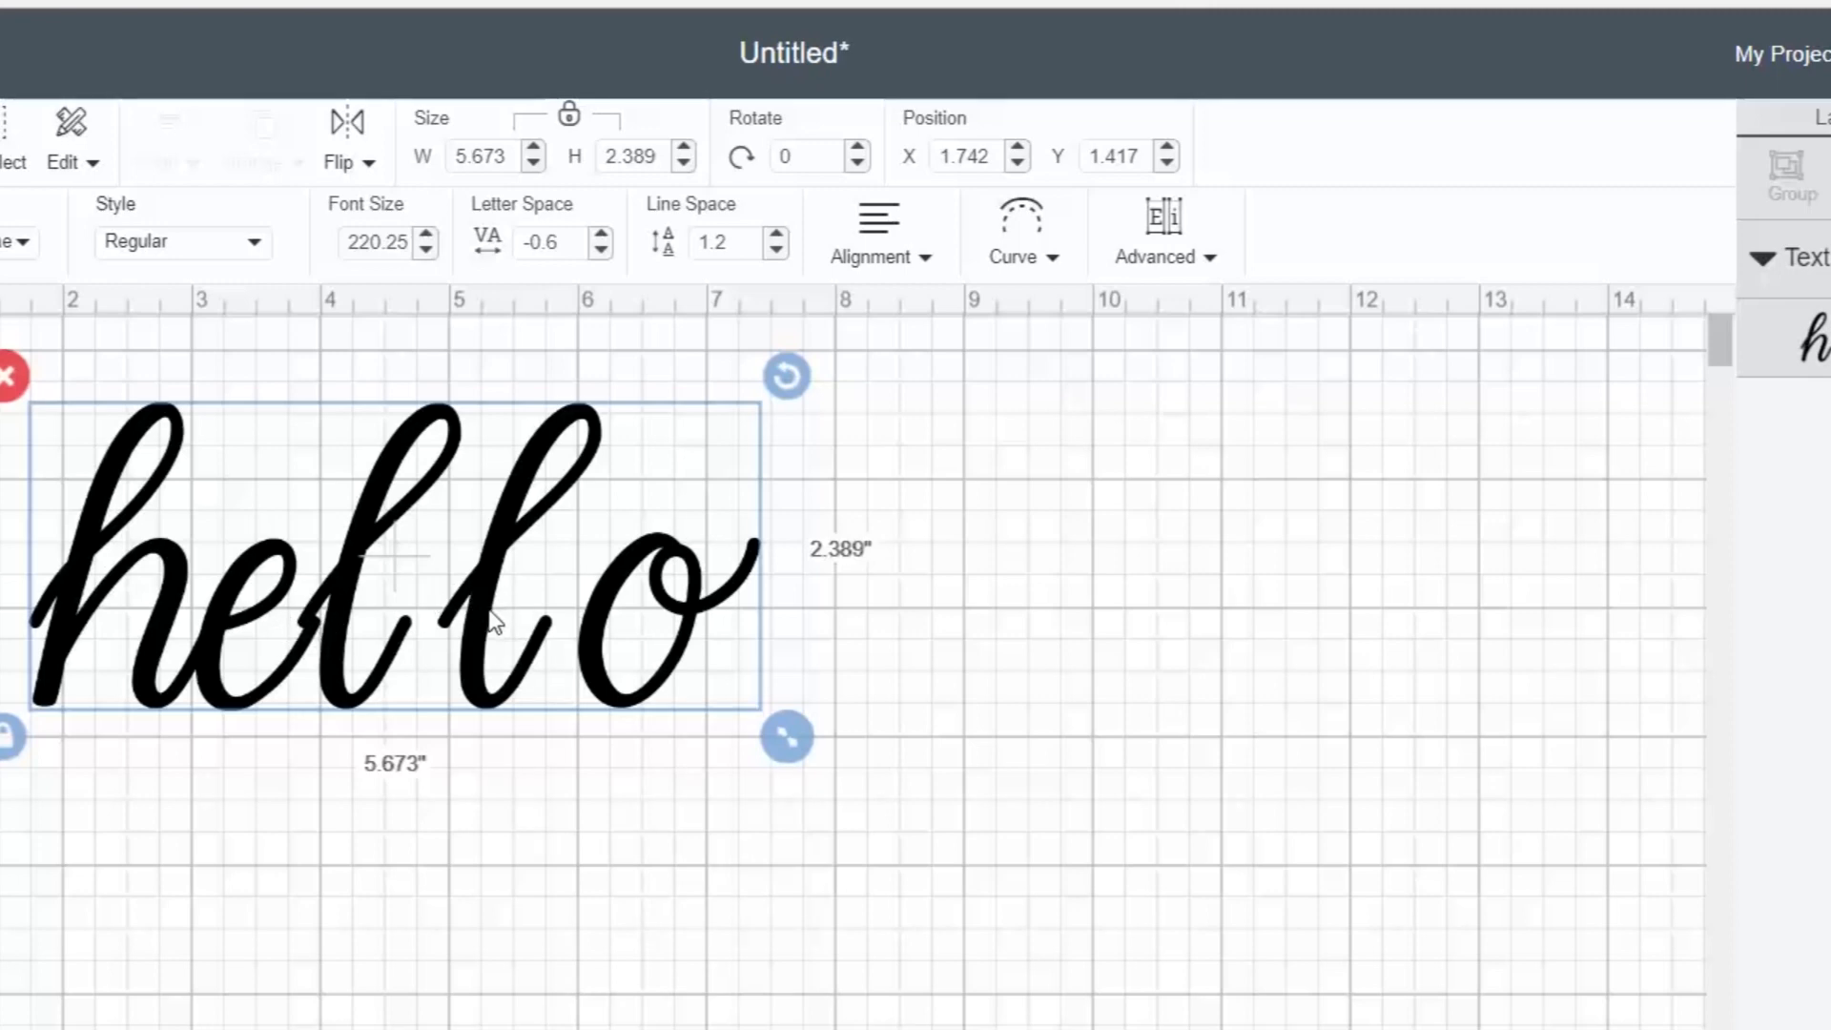
mouse_move(595, 631)
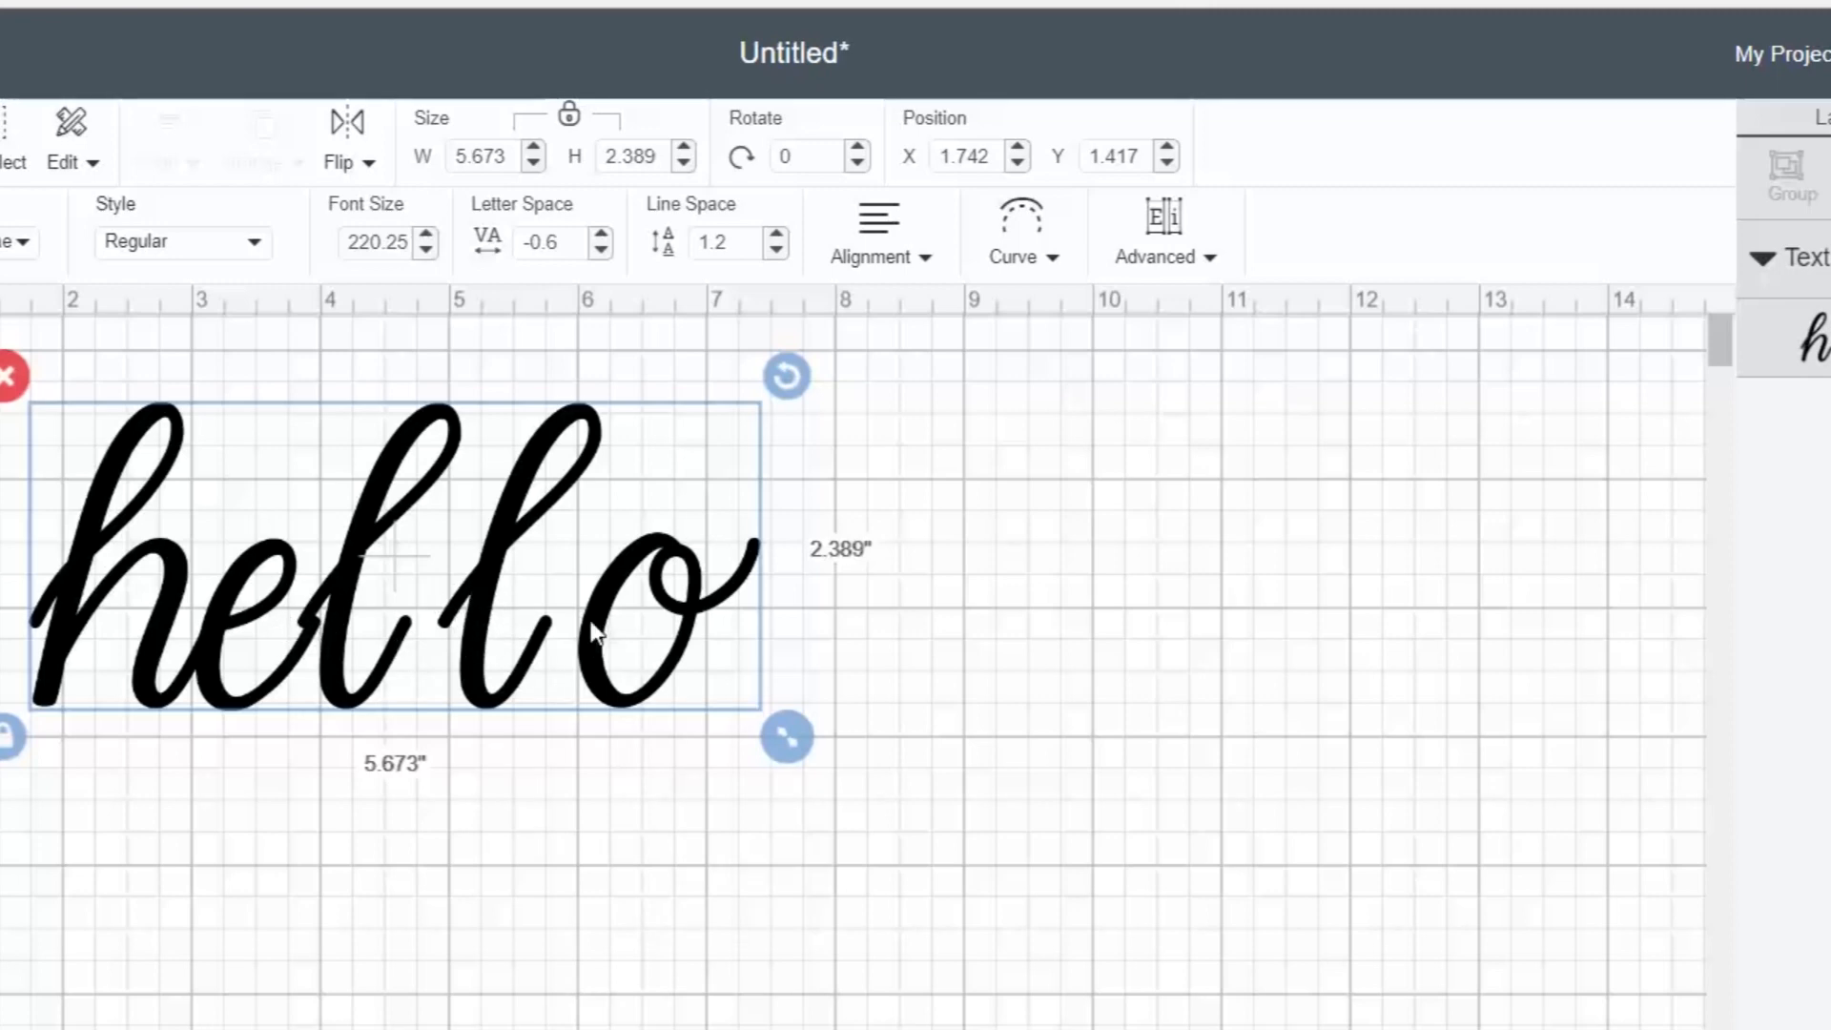
mouse_move(496, 664)
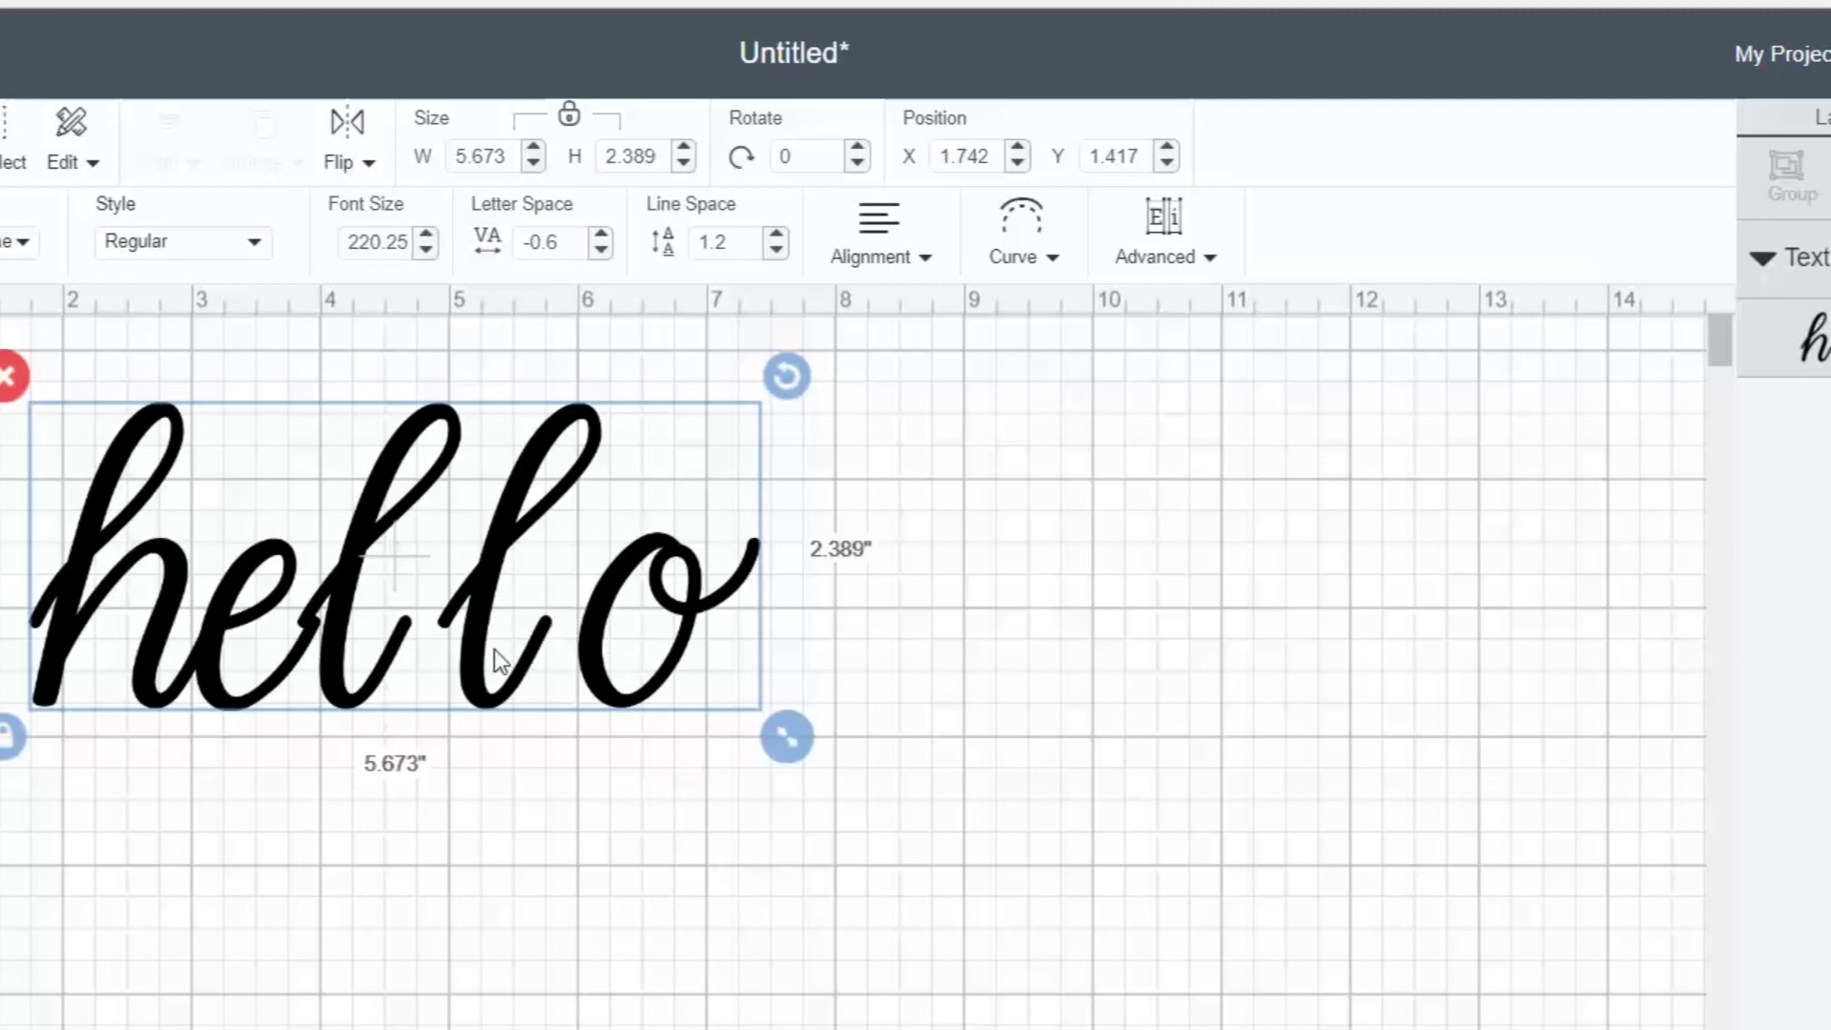
mouse_move(569, 660)
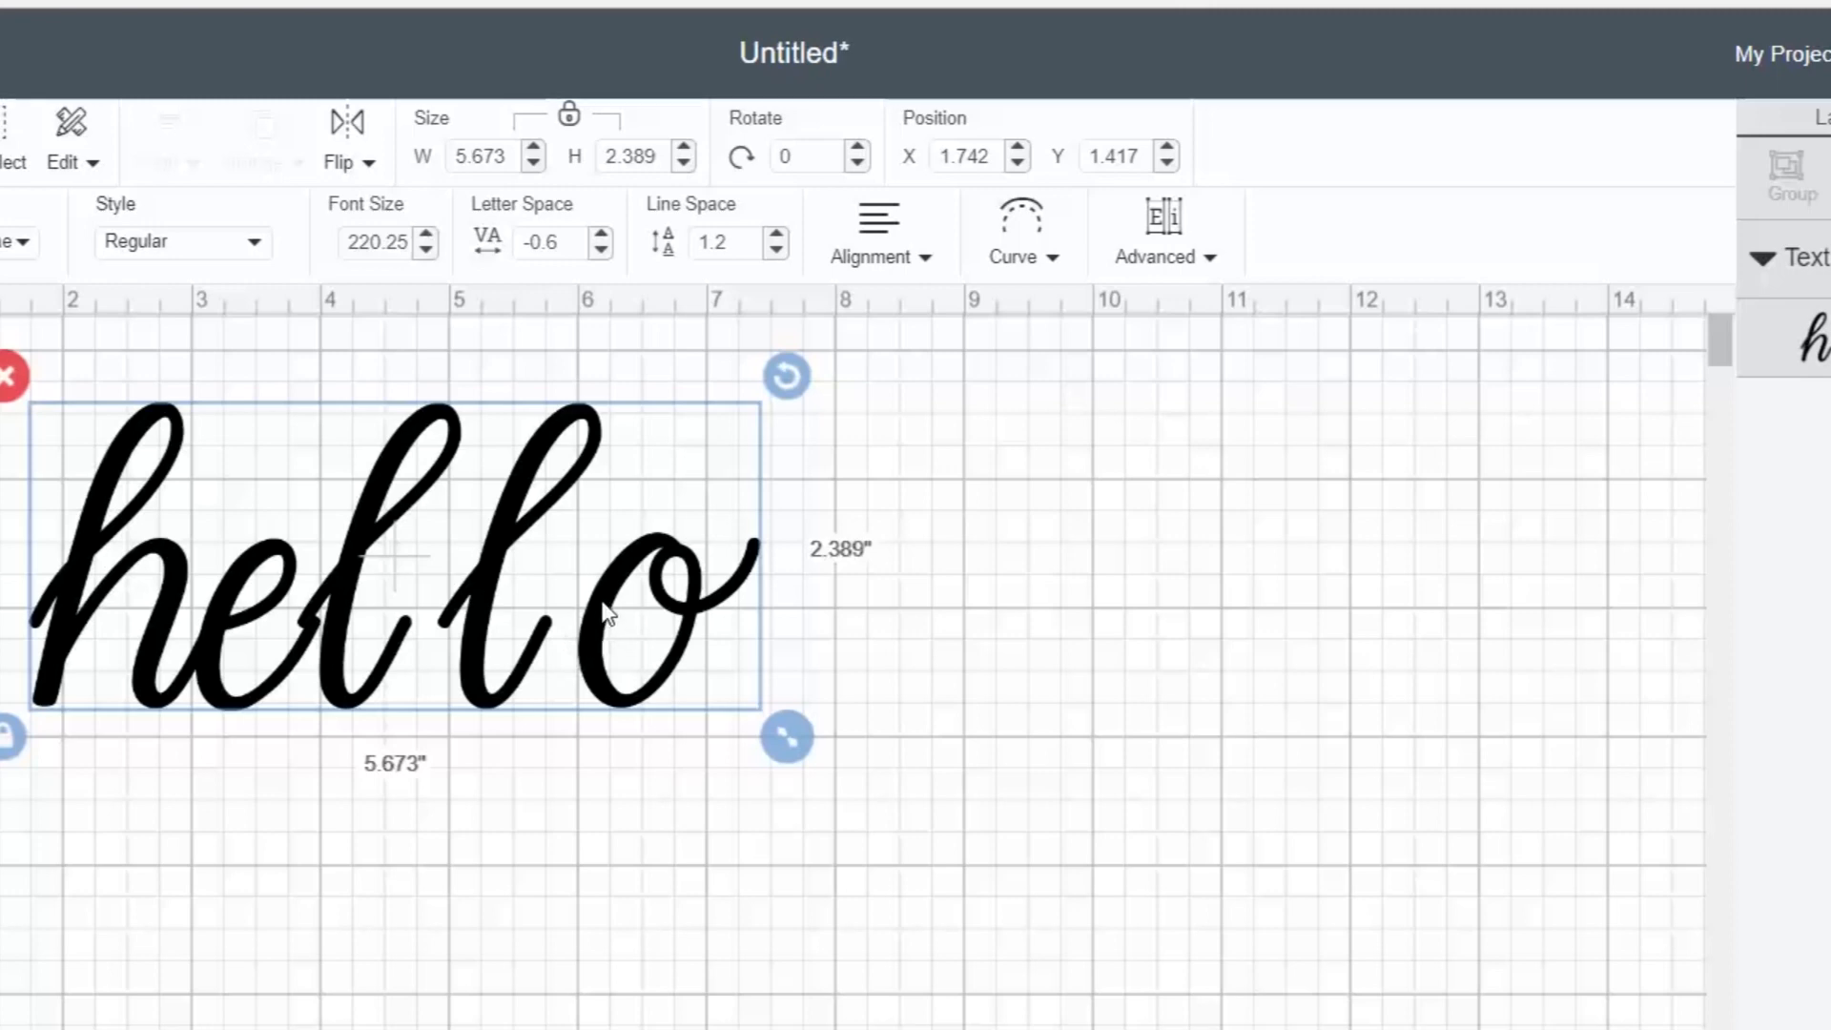
mouse_move(1268, 296)
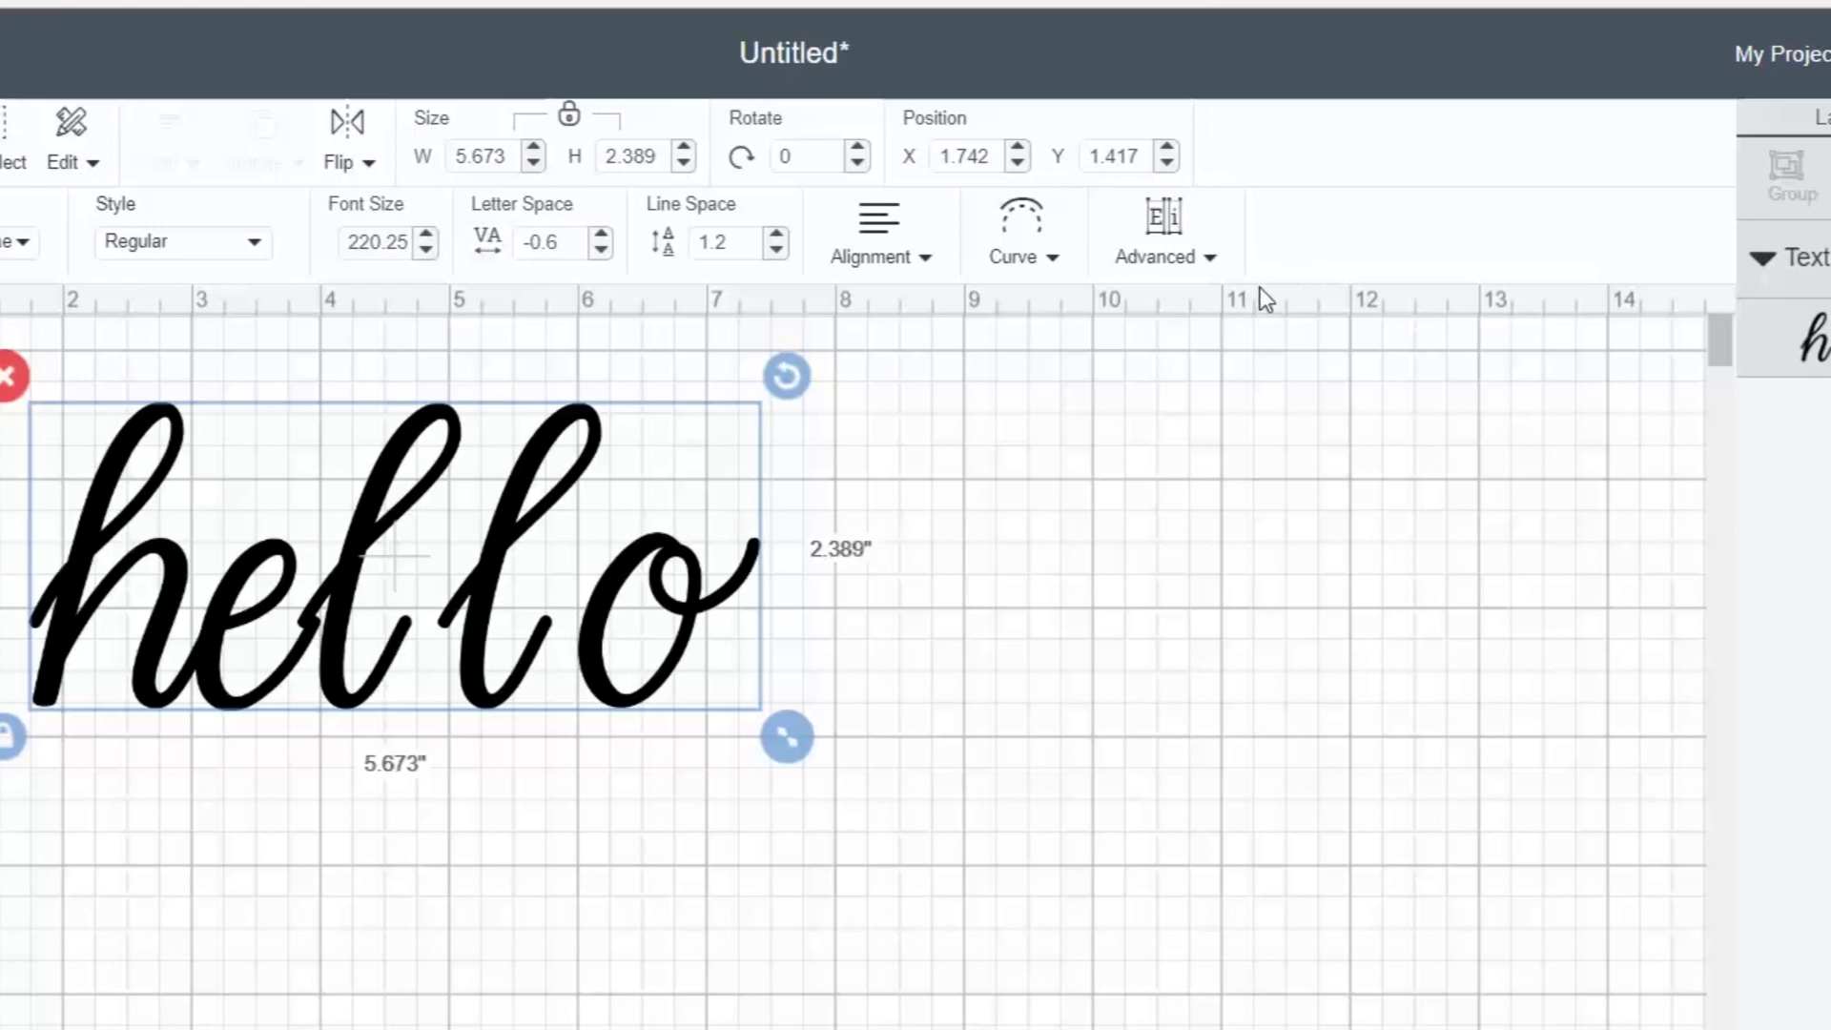
mouse_move(1209, 266)
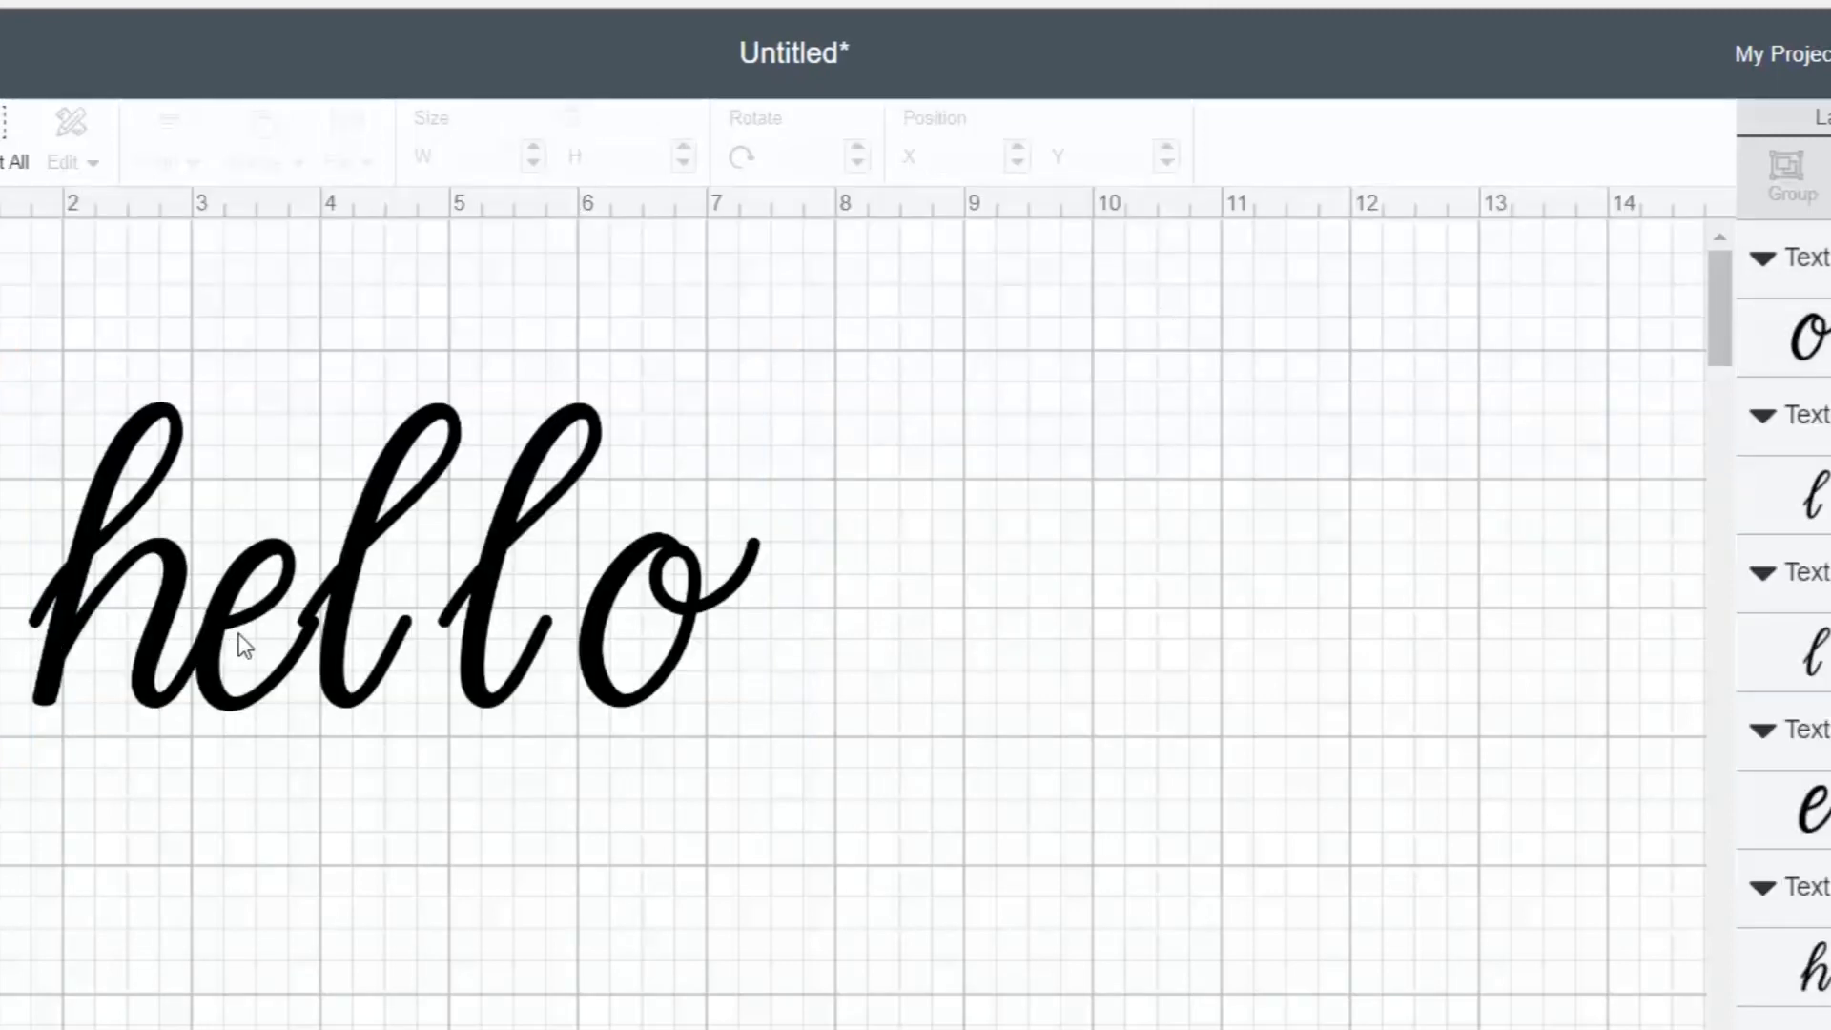
Step: Drag the second 'l' against the first and reposition the 'o' so strokes overlap
click(350, 584)
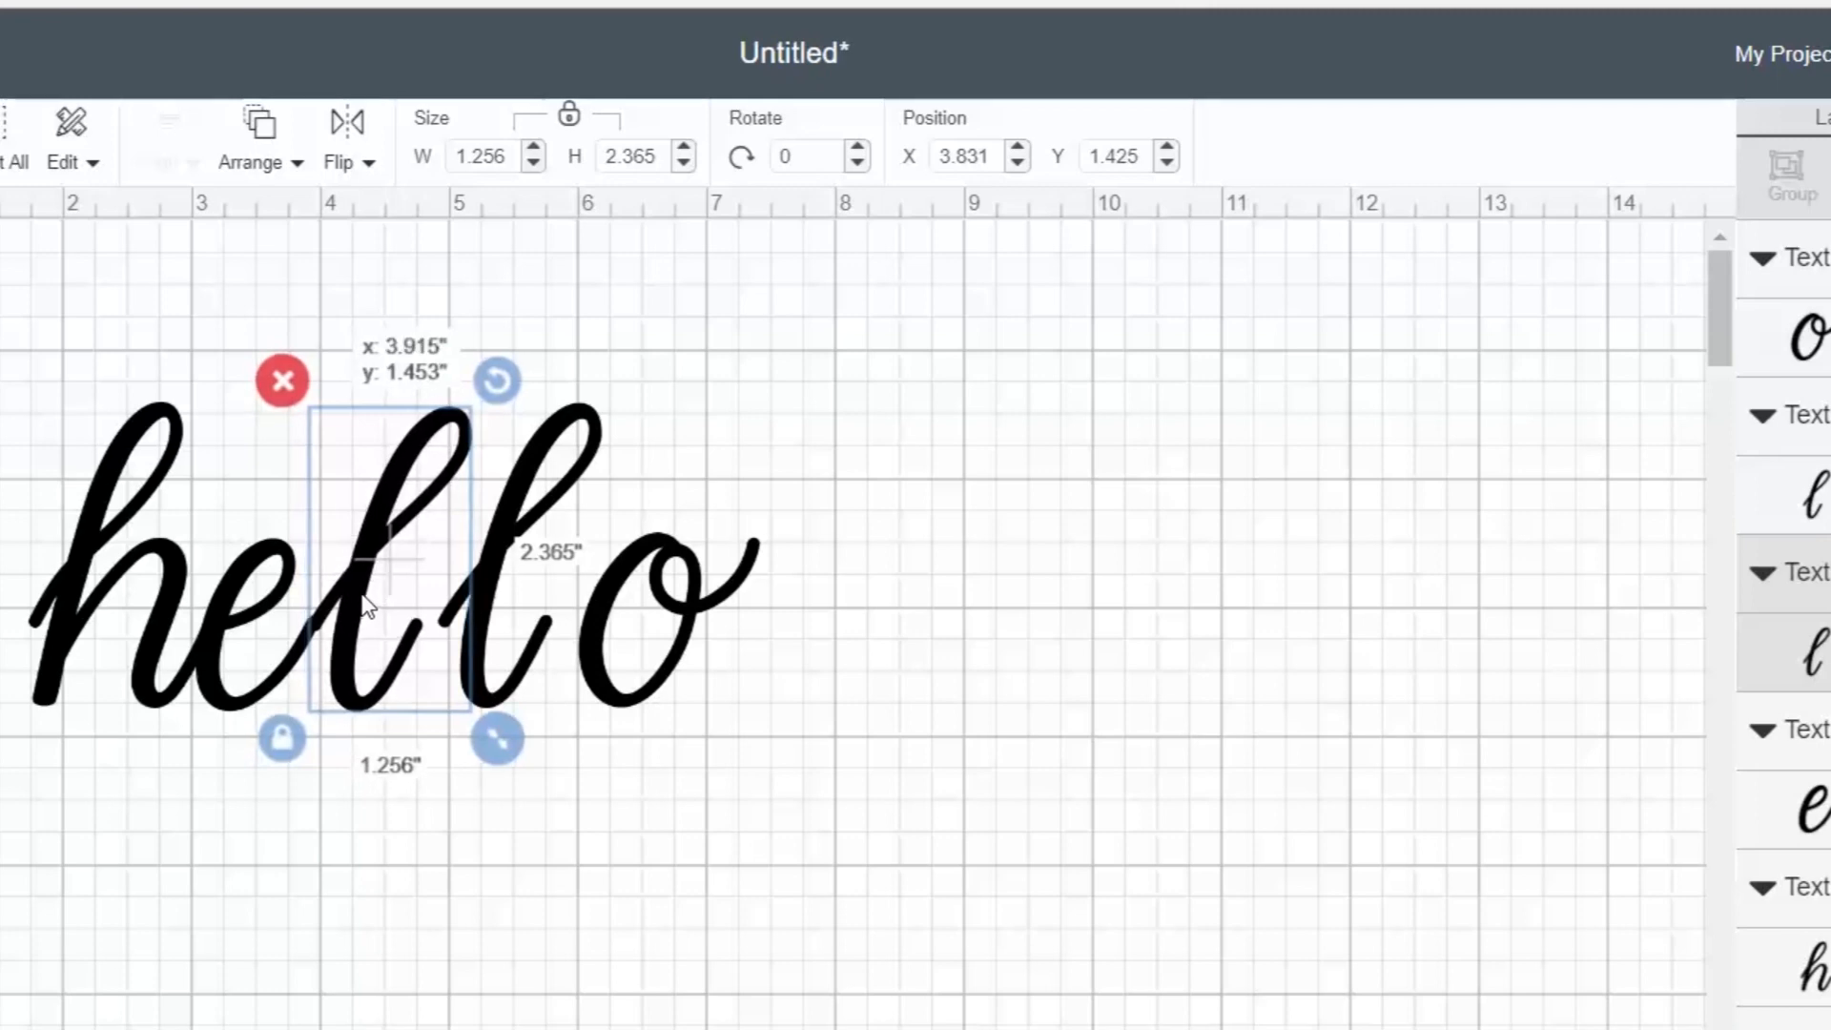
click(666, 619)
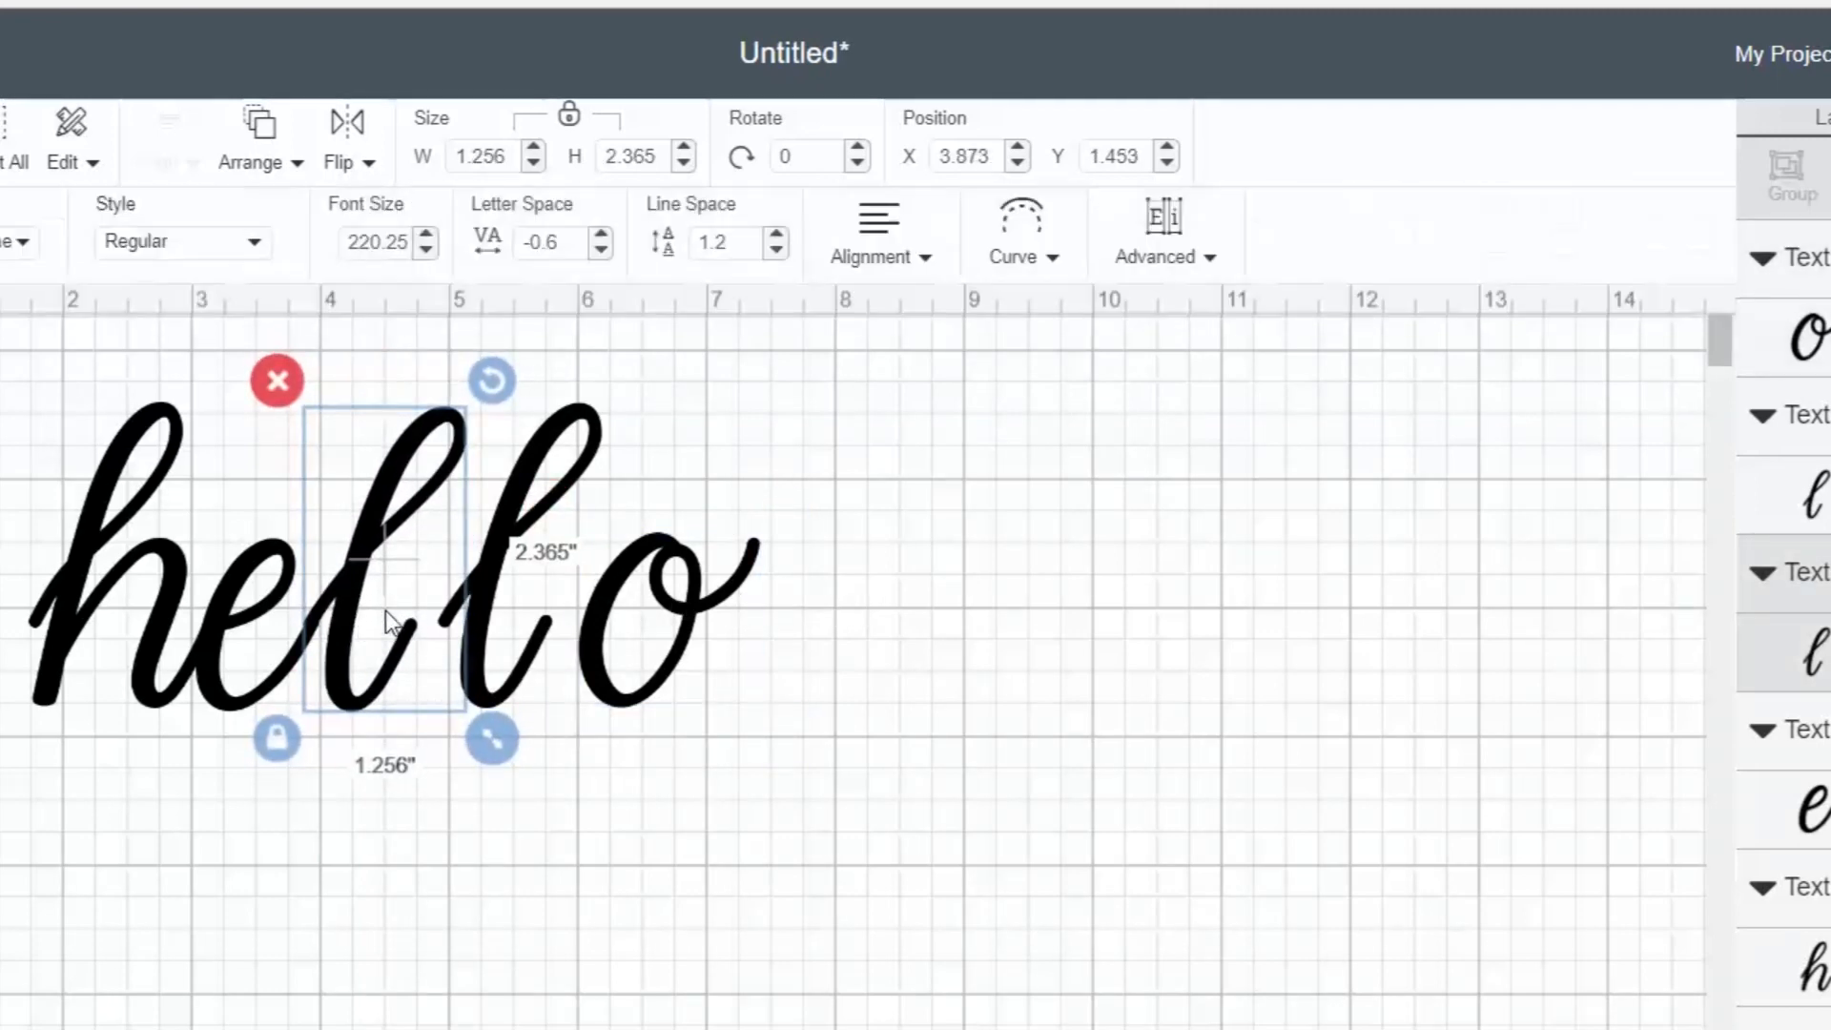
drag(385, 561, 490, 560)
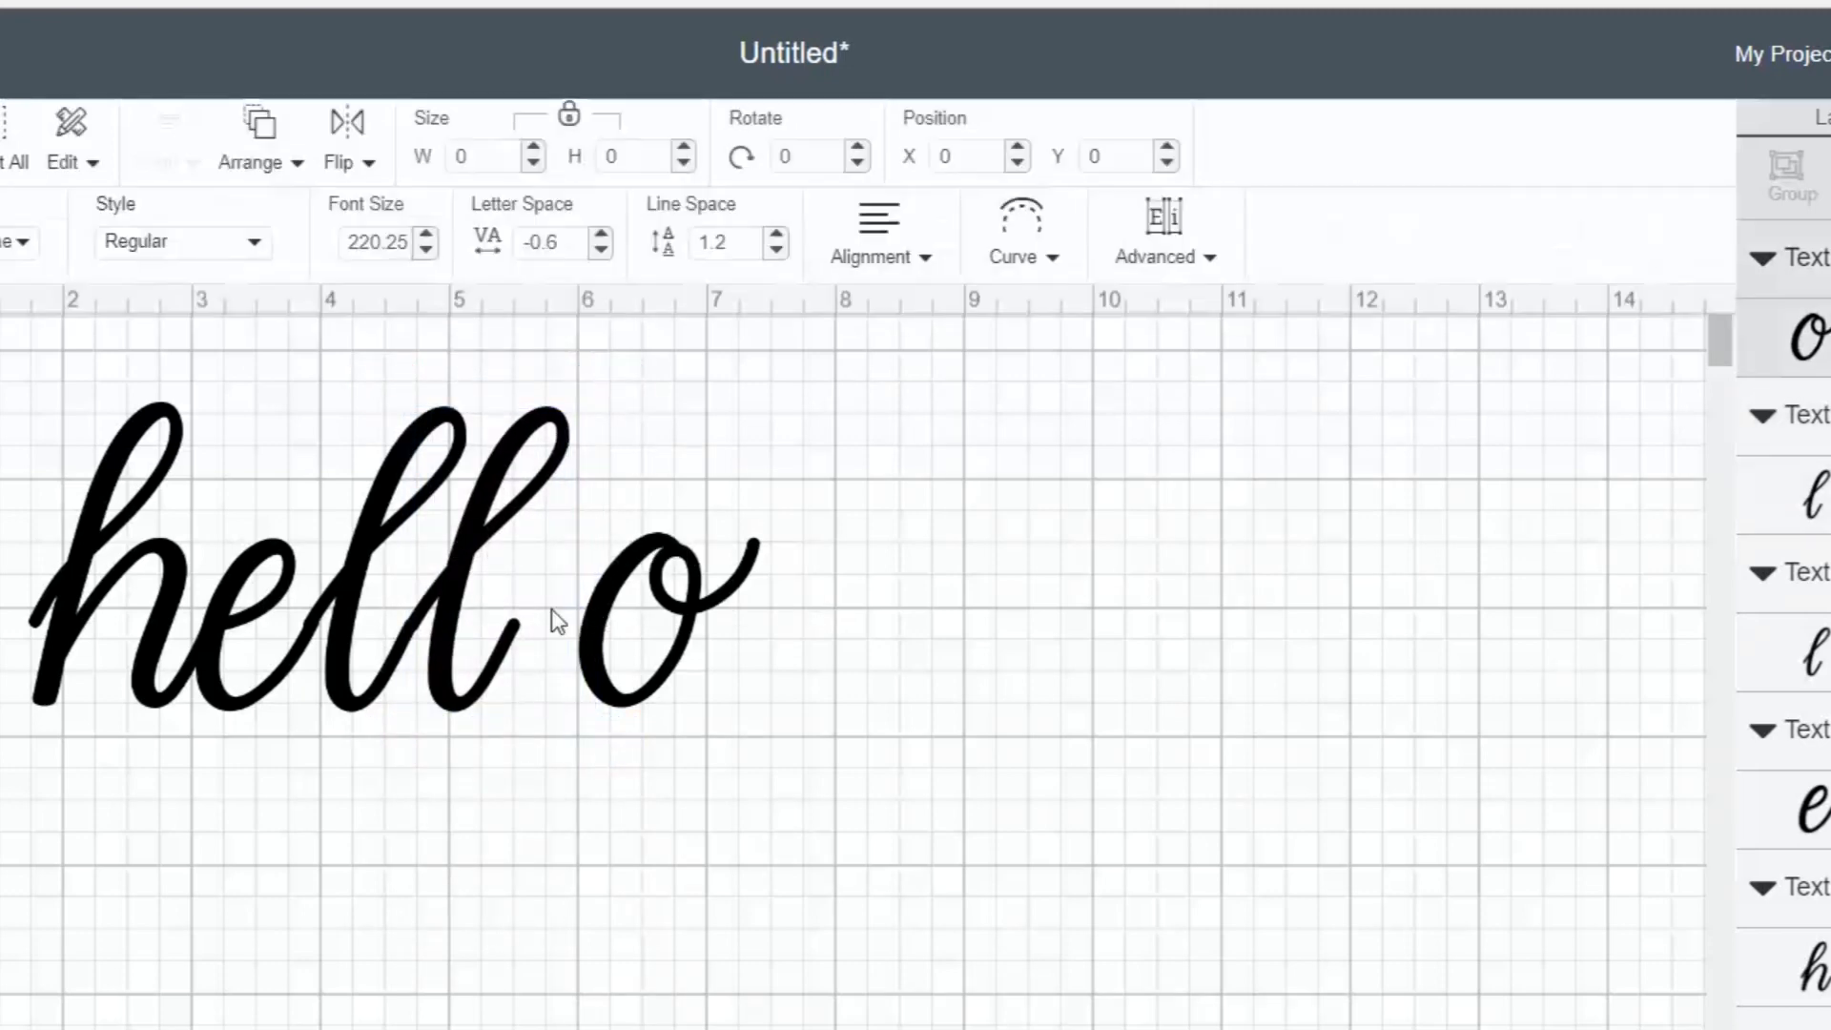
click(654, 584)
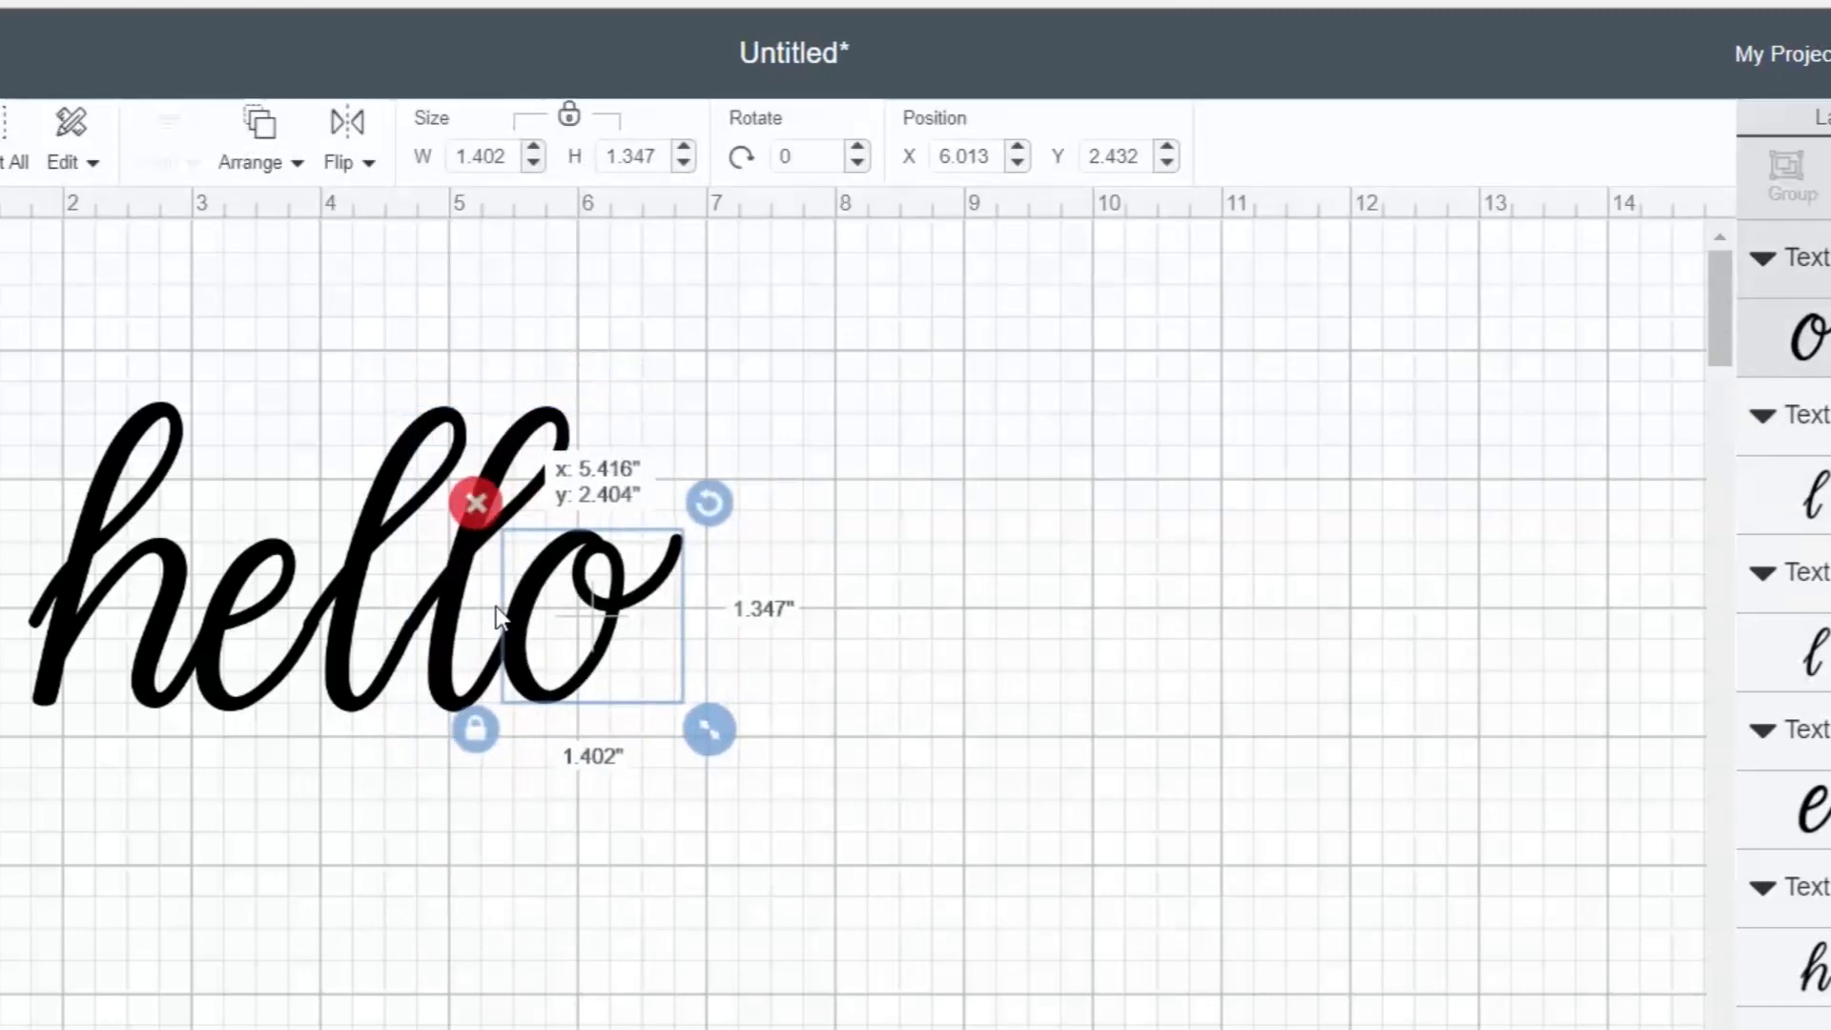
click(987, 689)
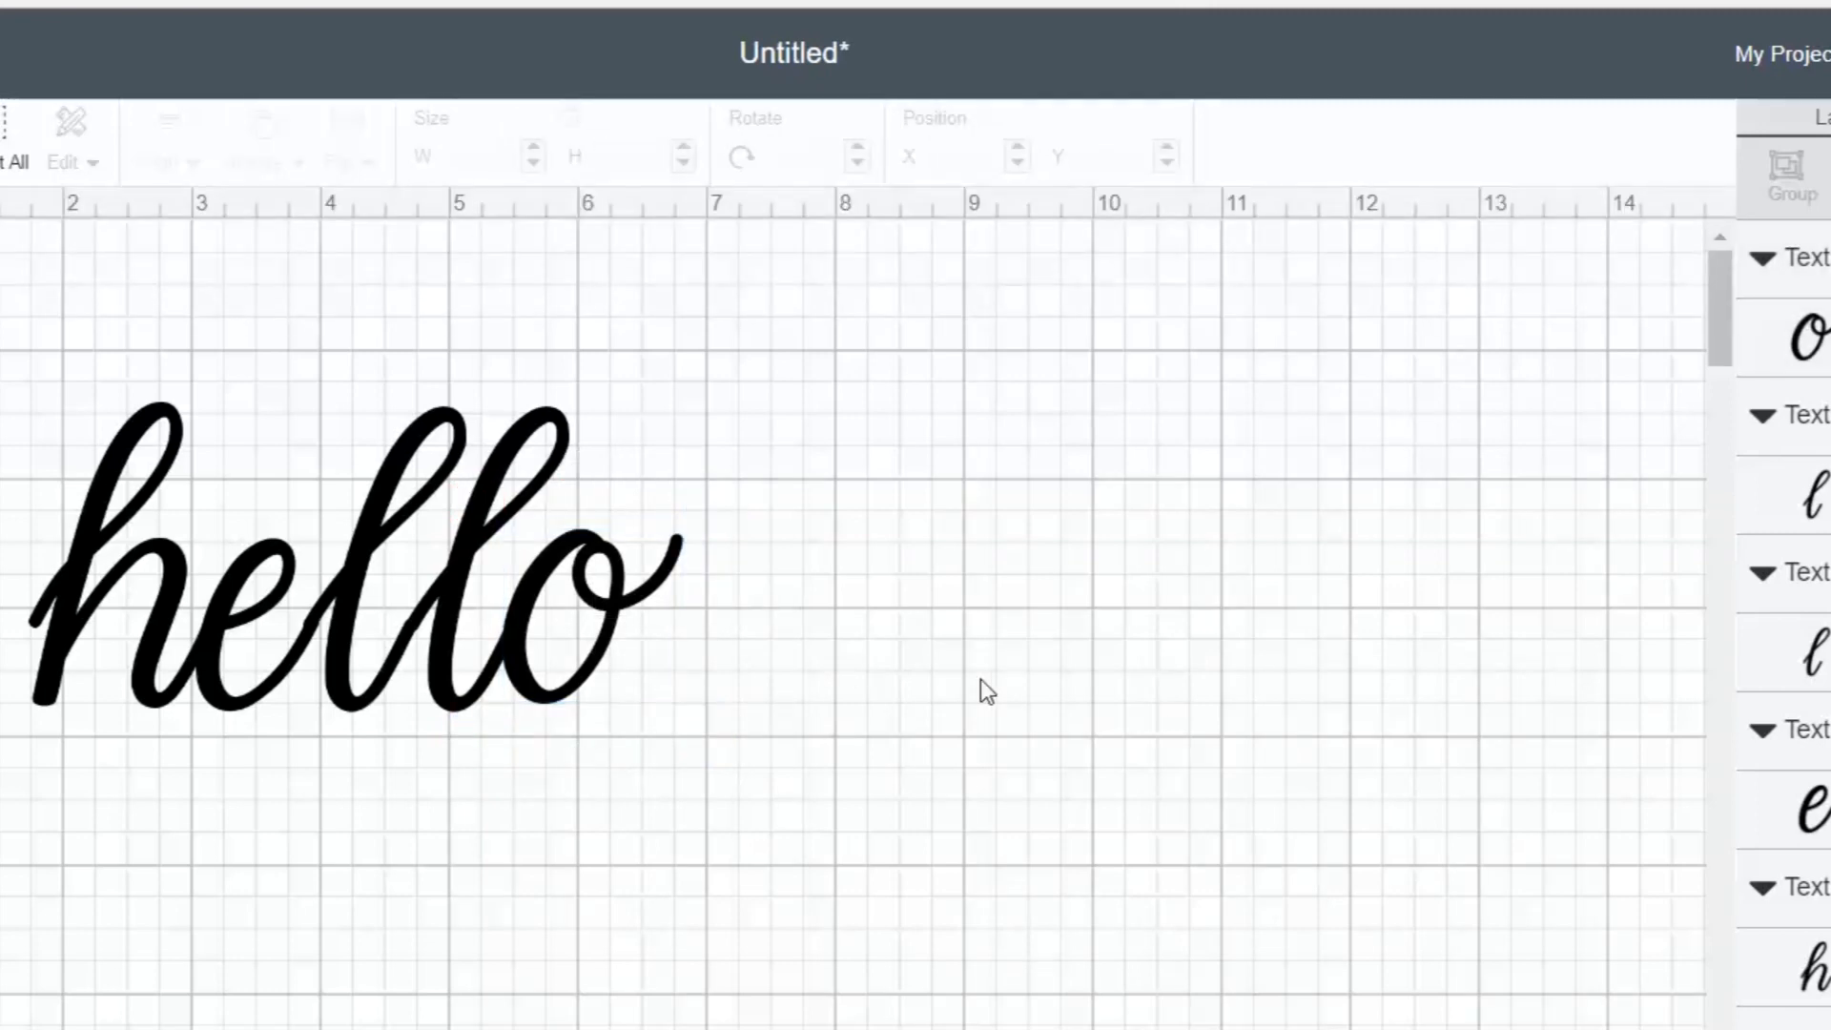
mouse_move(623, 757)
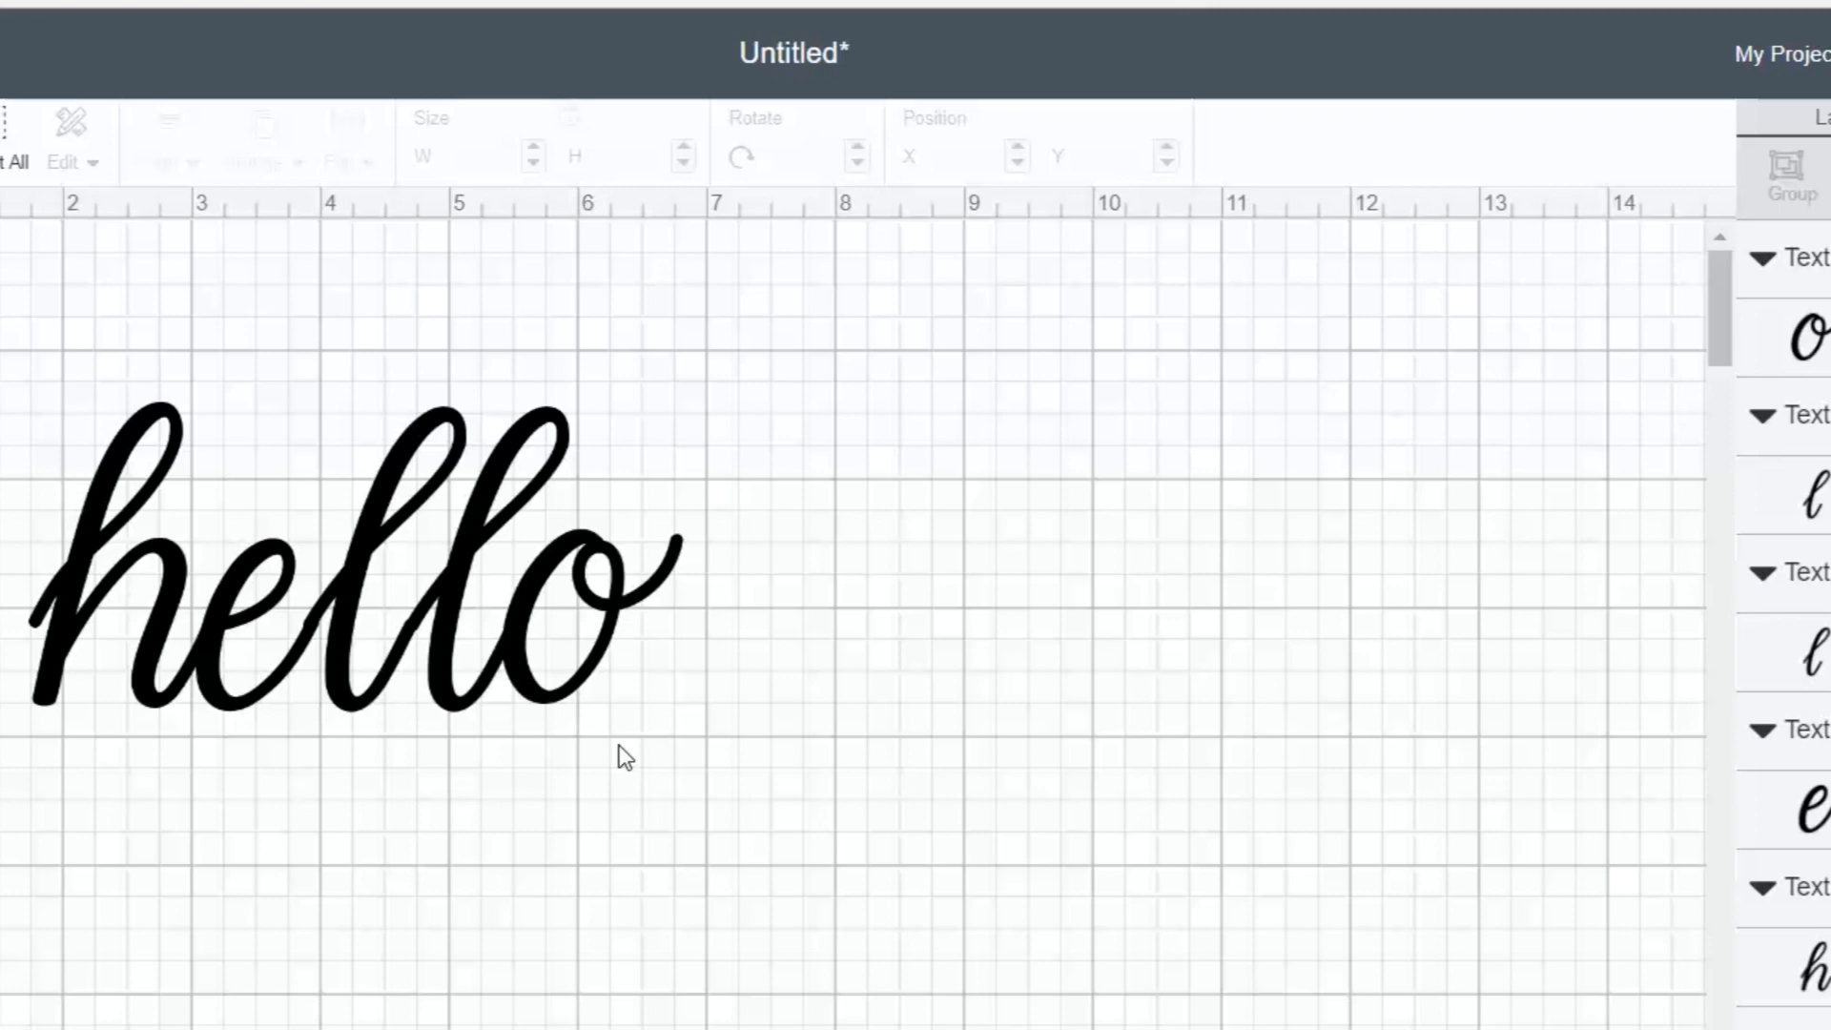
mouse_move(333, 683)
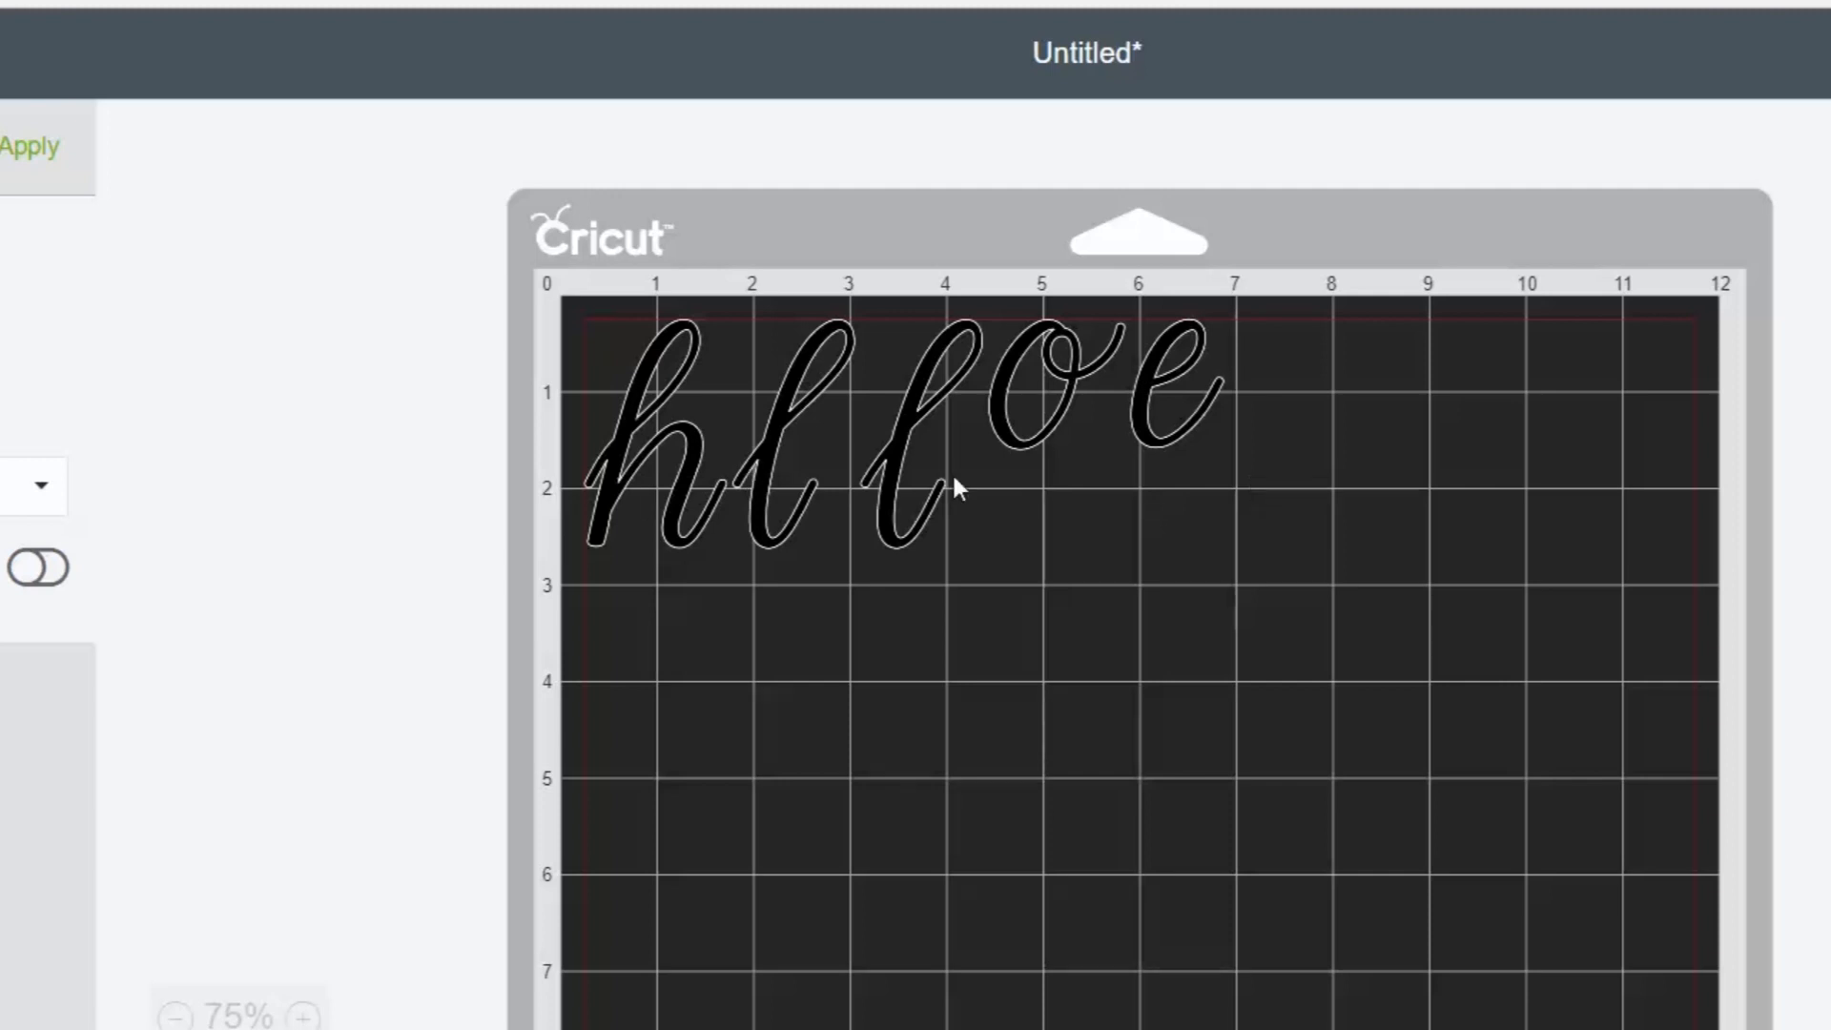
mouse_move(1098, 432)
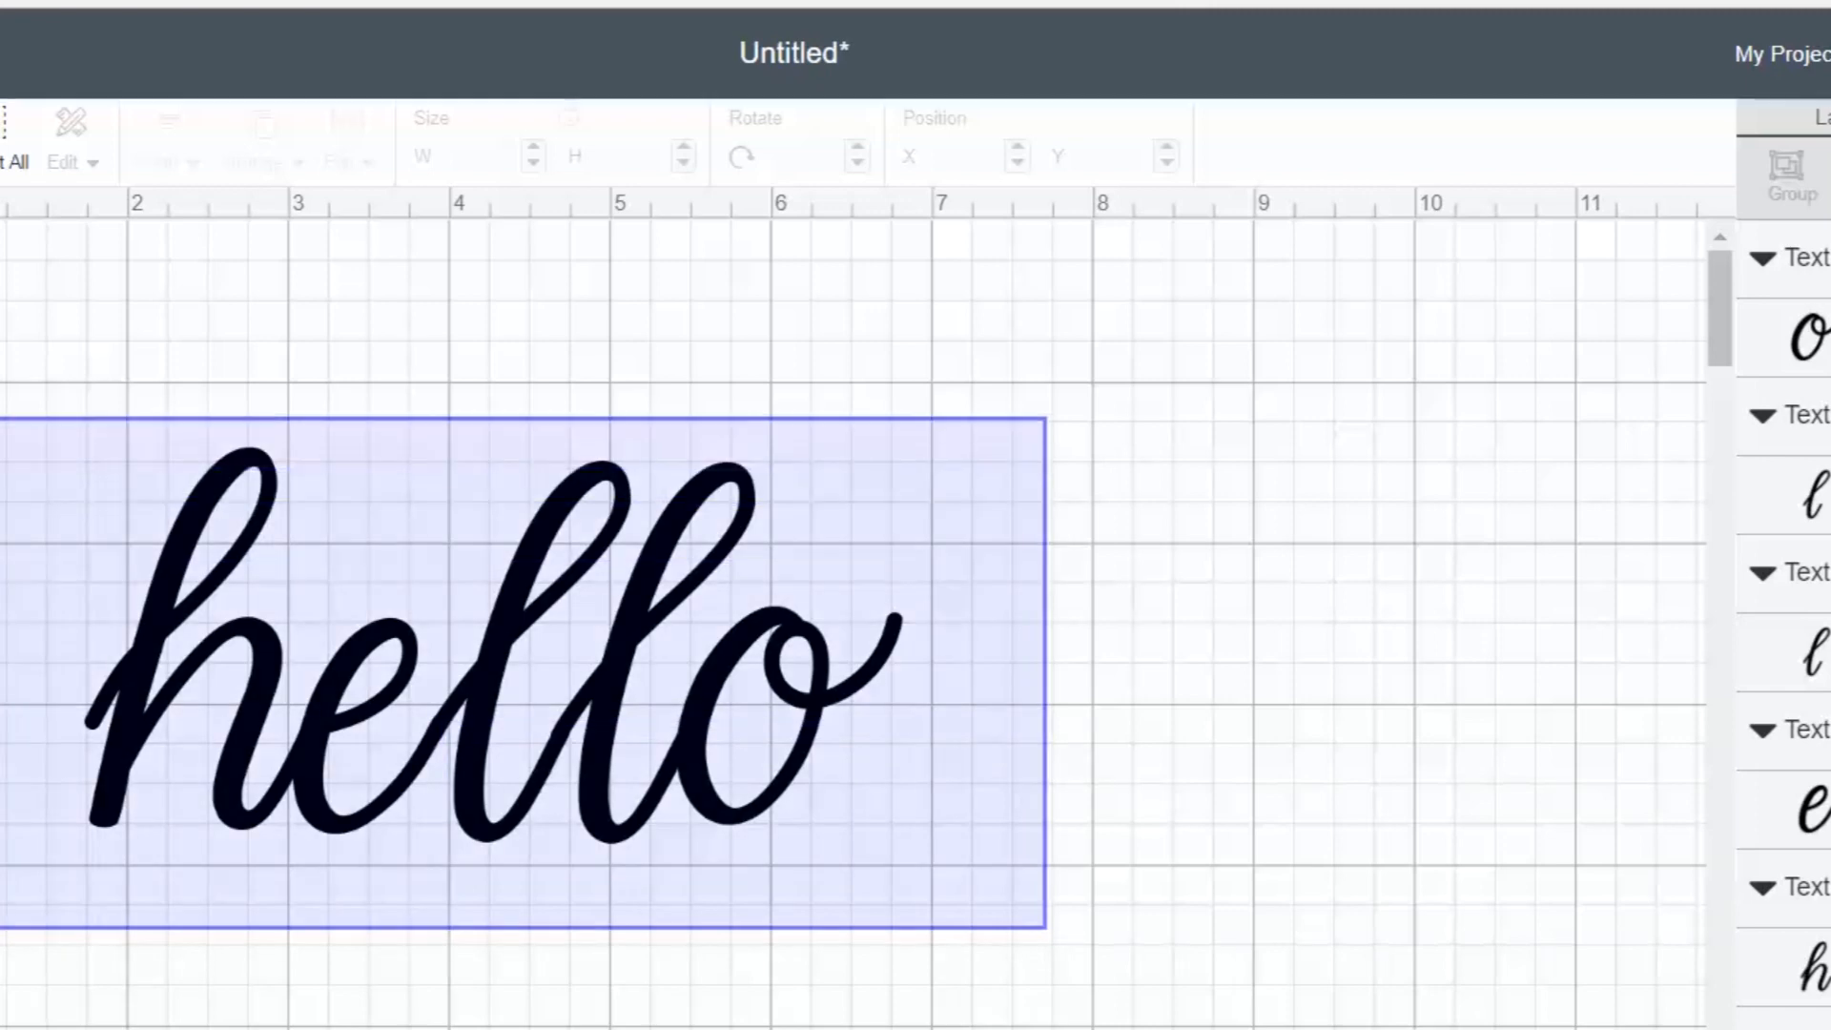
Step: Attach all the 'hello' letters into one connected piece, then deselect it
click(491, 654)
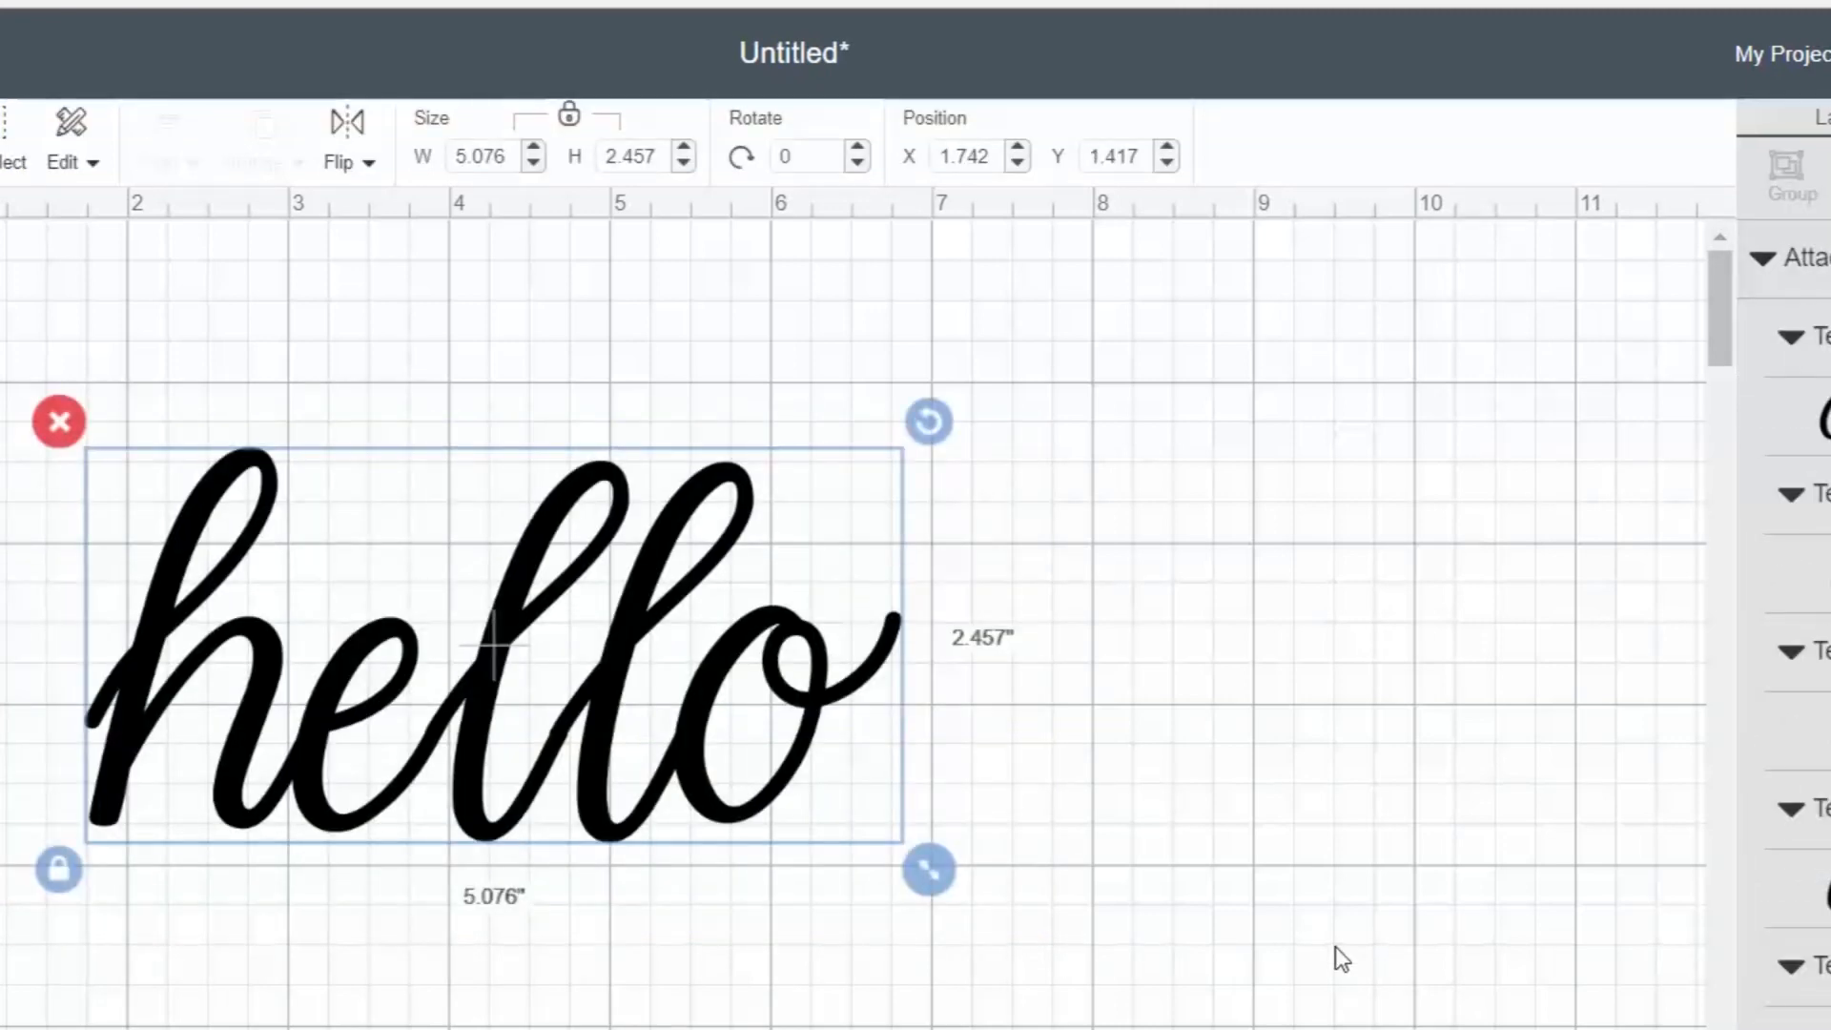
click(1339, 957)
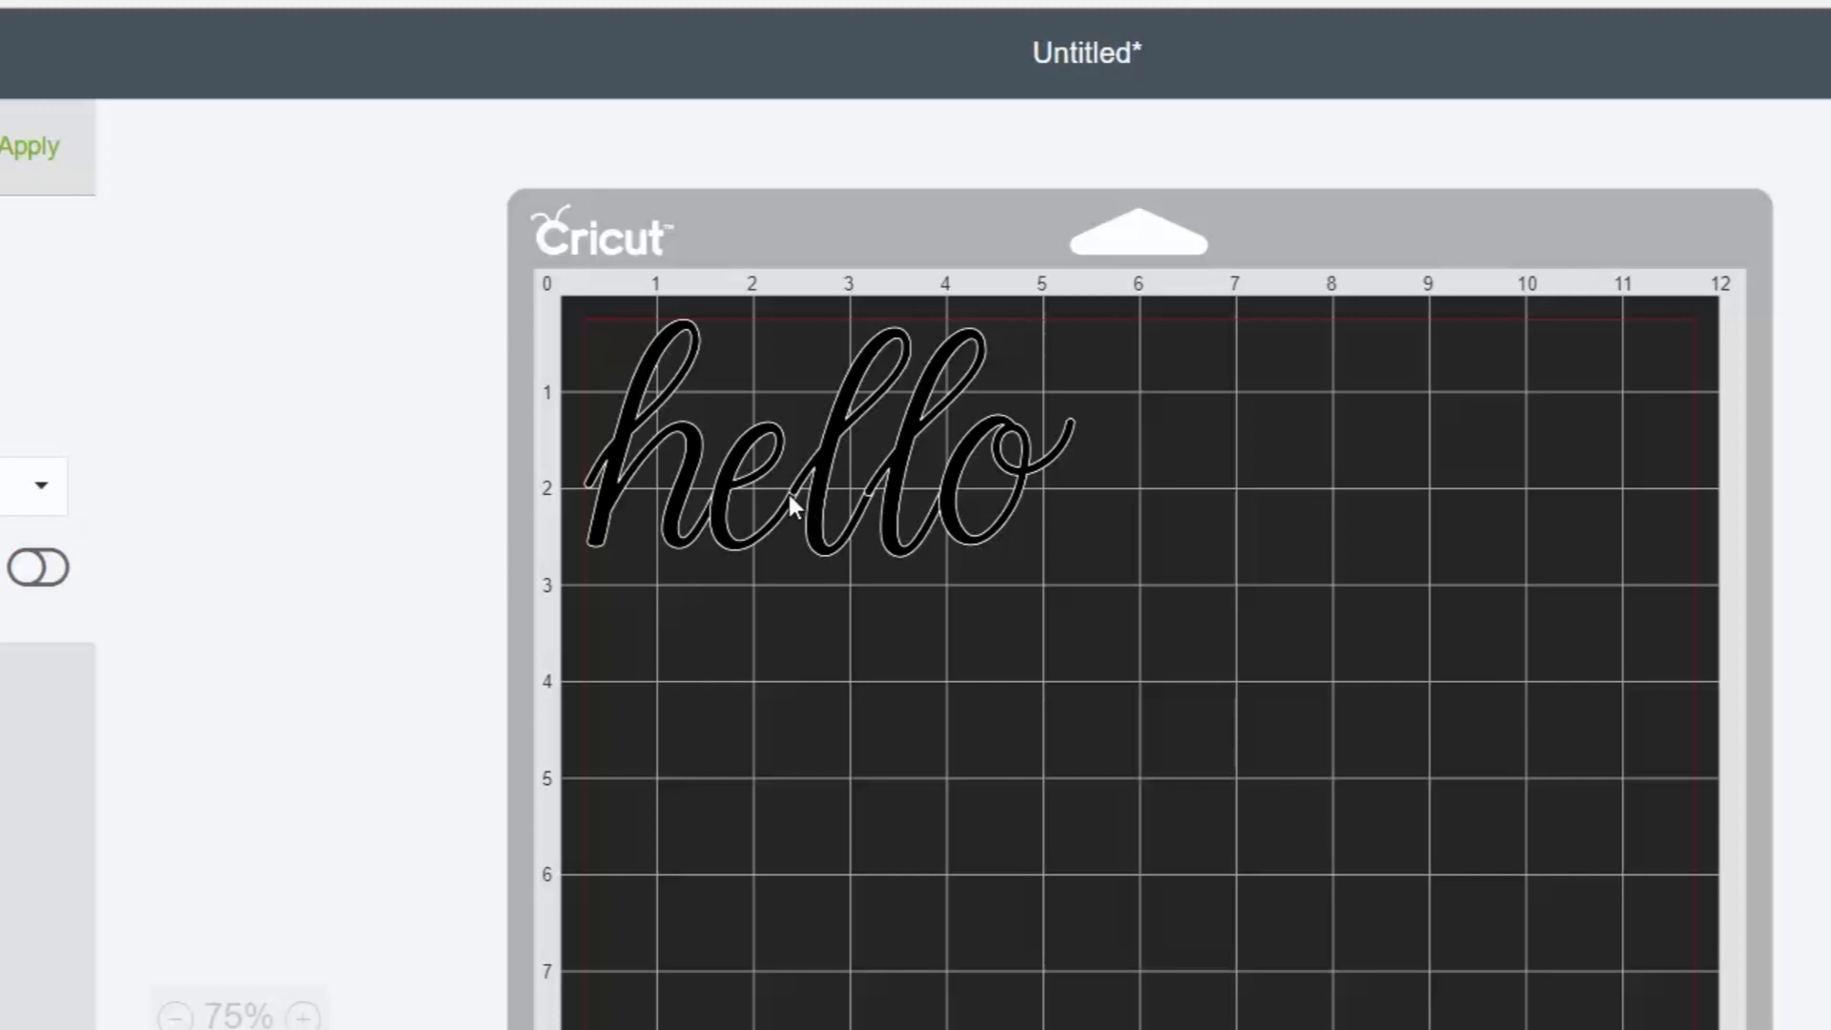
mouse_move(785, 520)
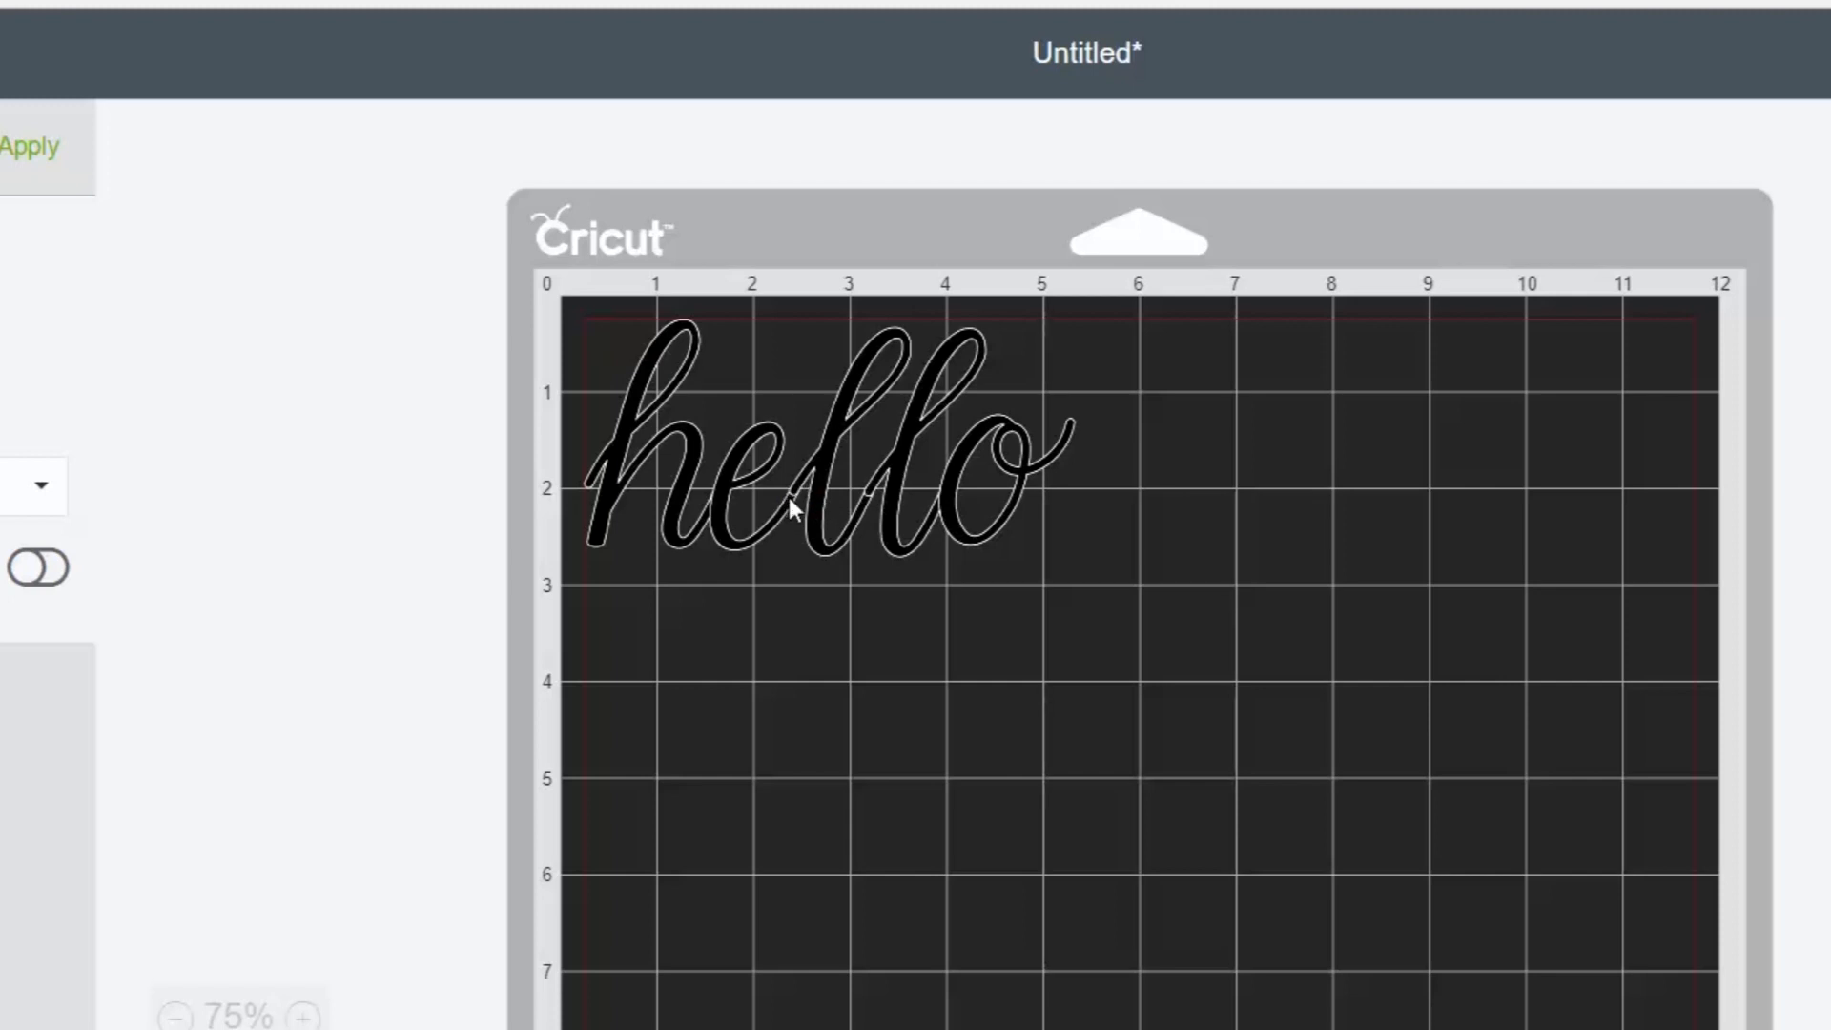
mouse_move(870, 549)
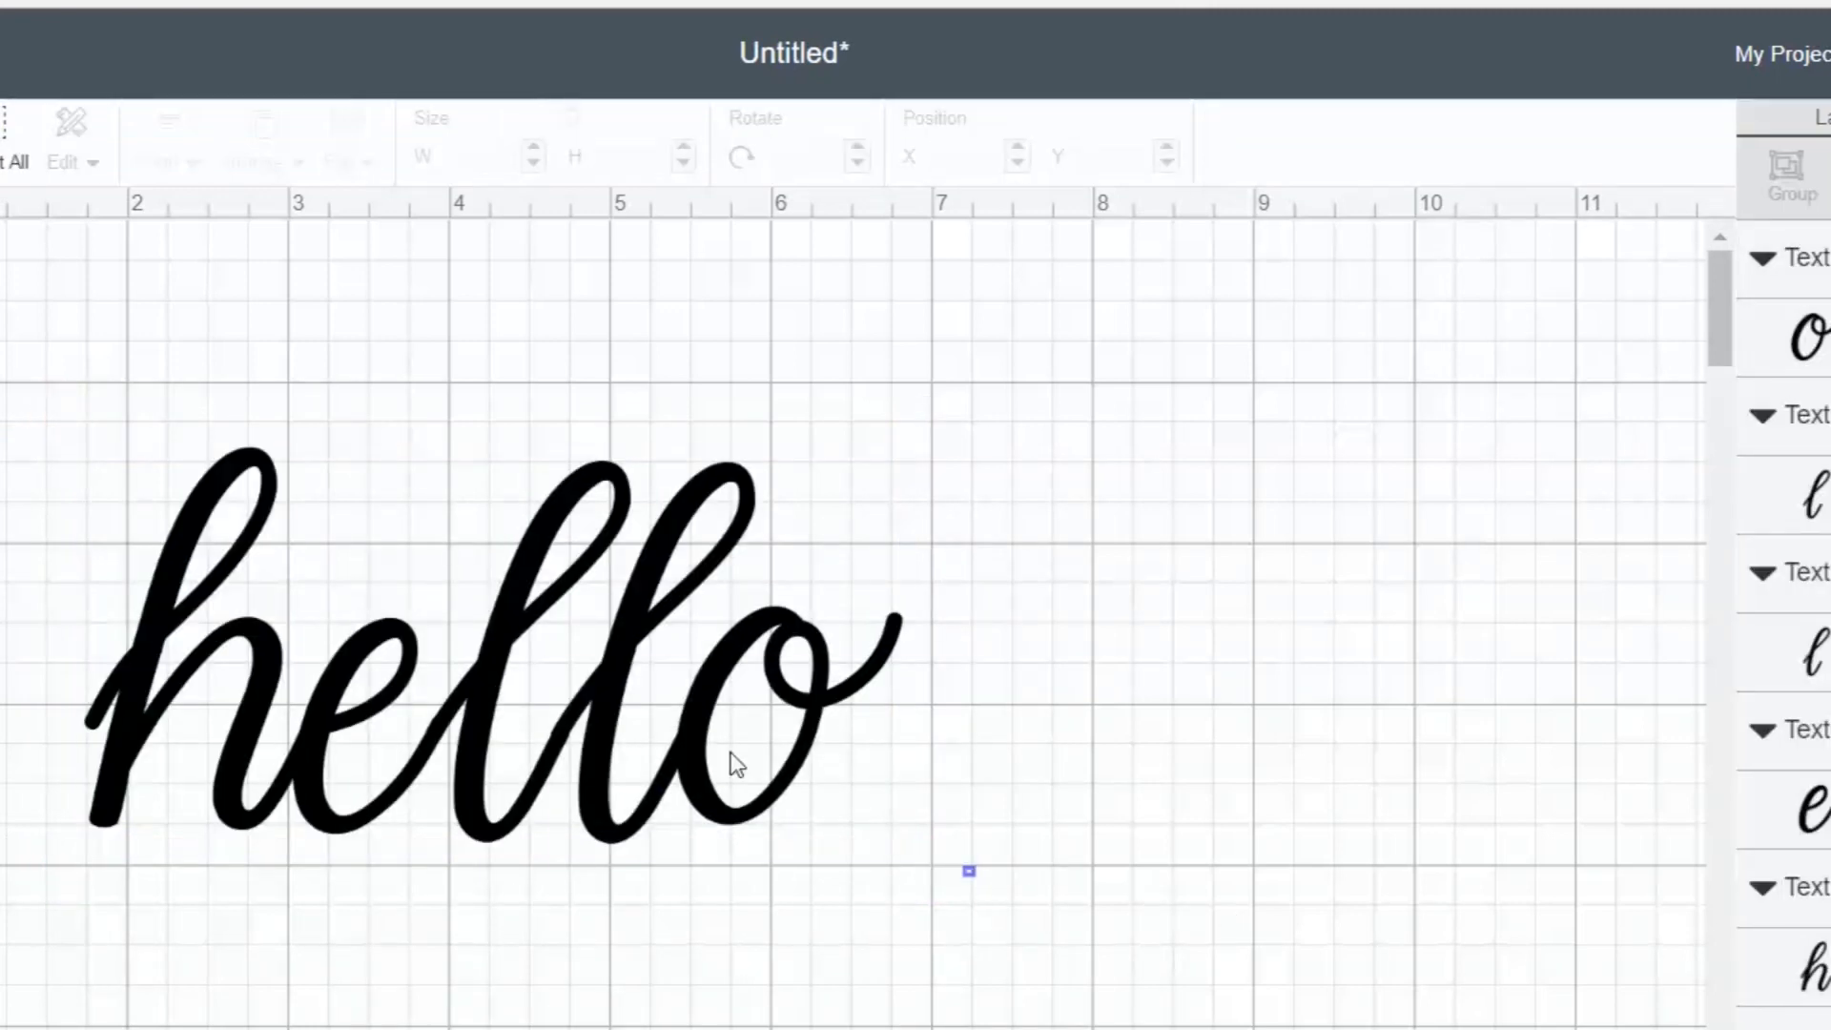
Step: Weld the selected 'hello' letter layers into one continuous cursive layer
click(467, 642)
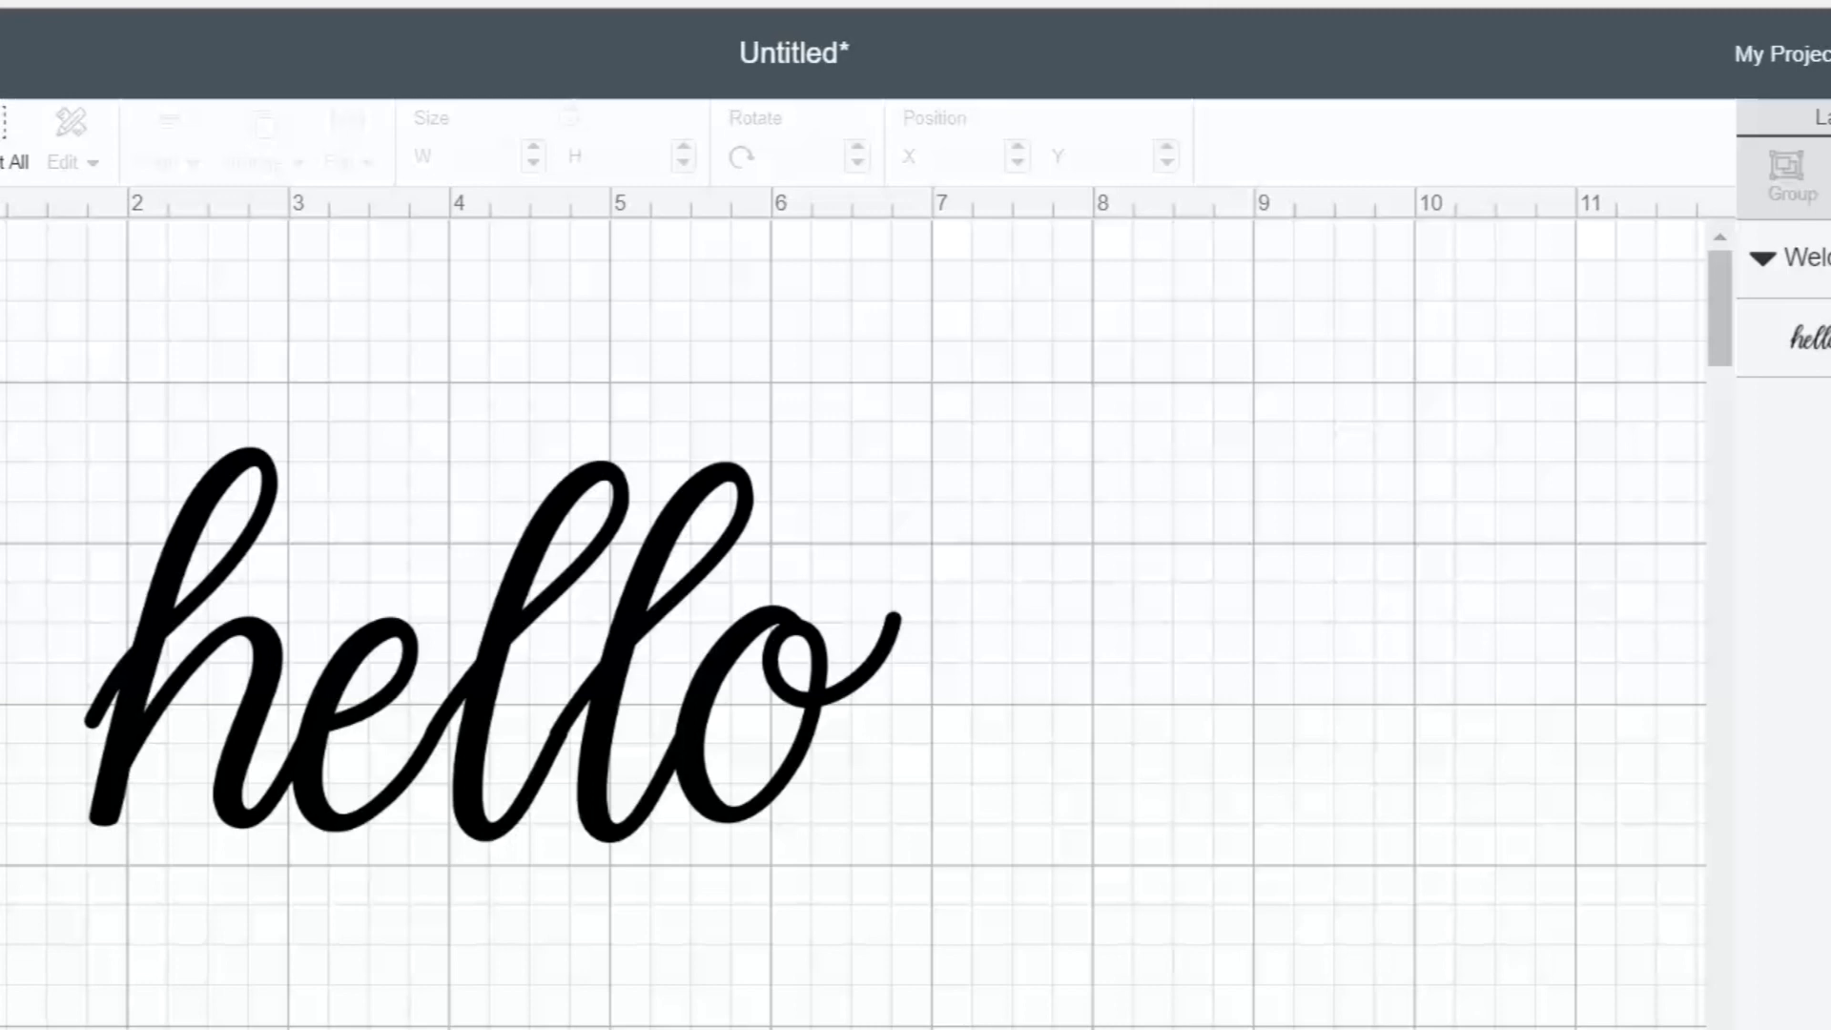
mouse_move(1030, 950)
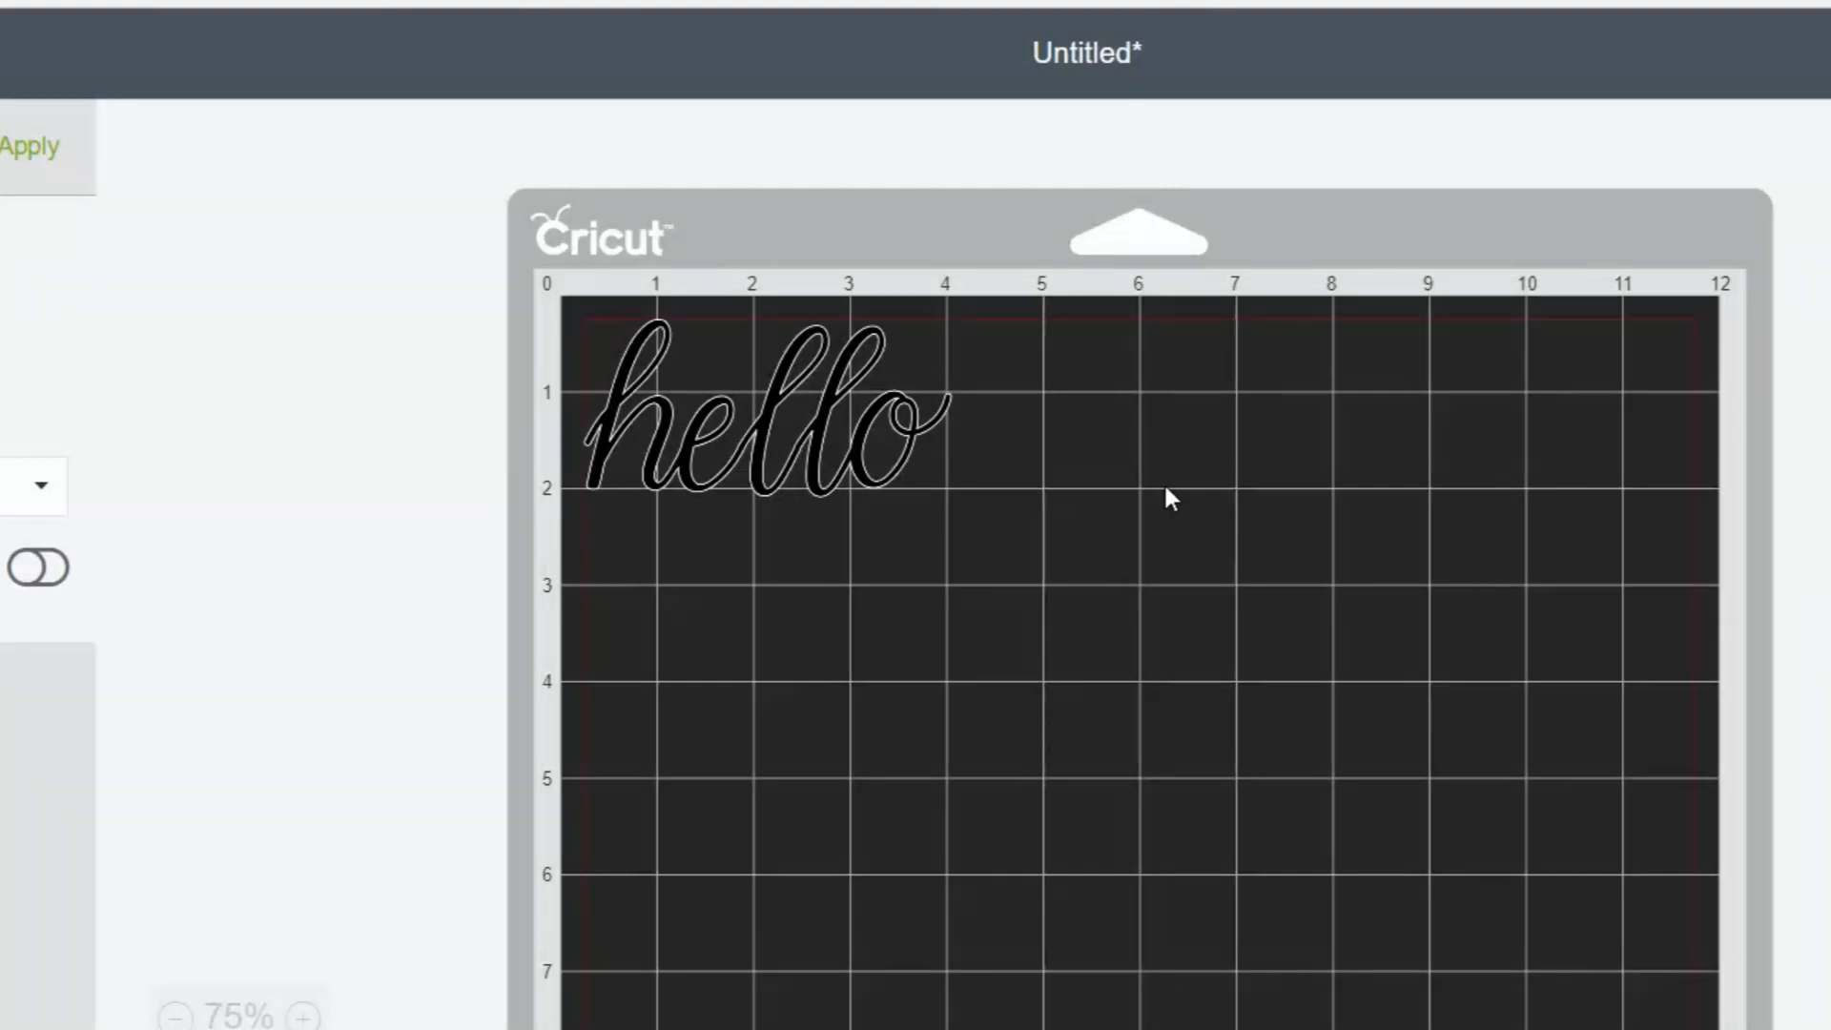
mouse_move(750, 456)
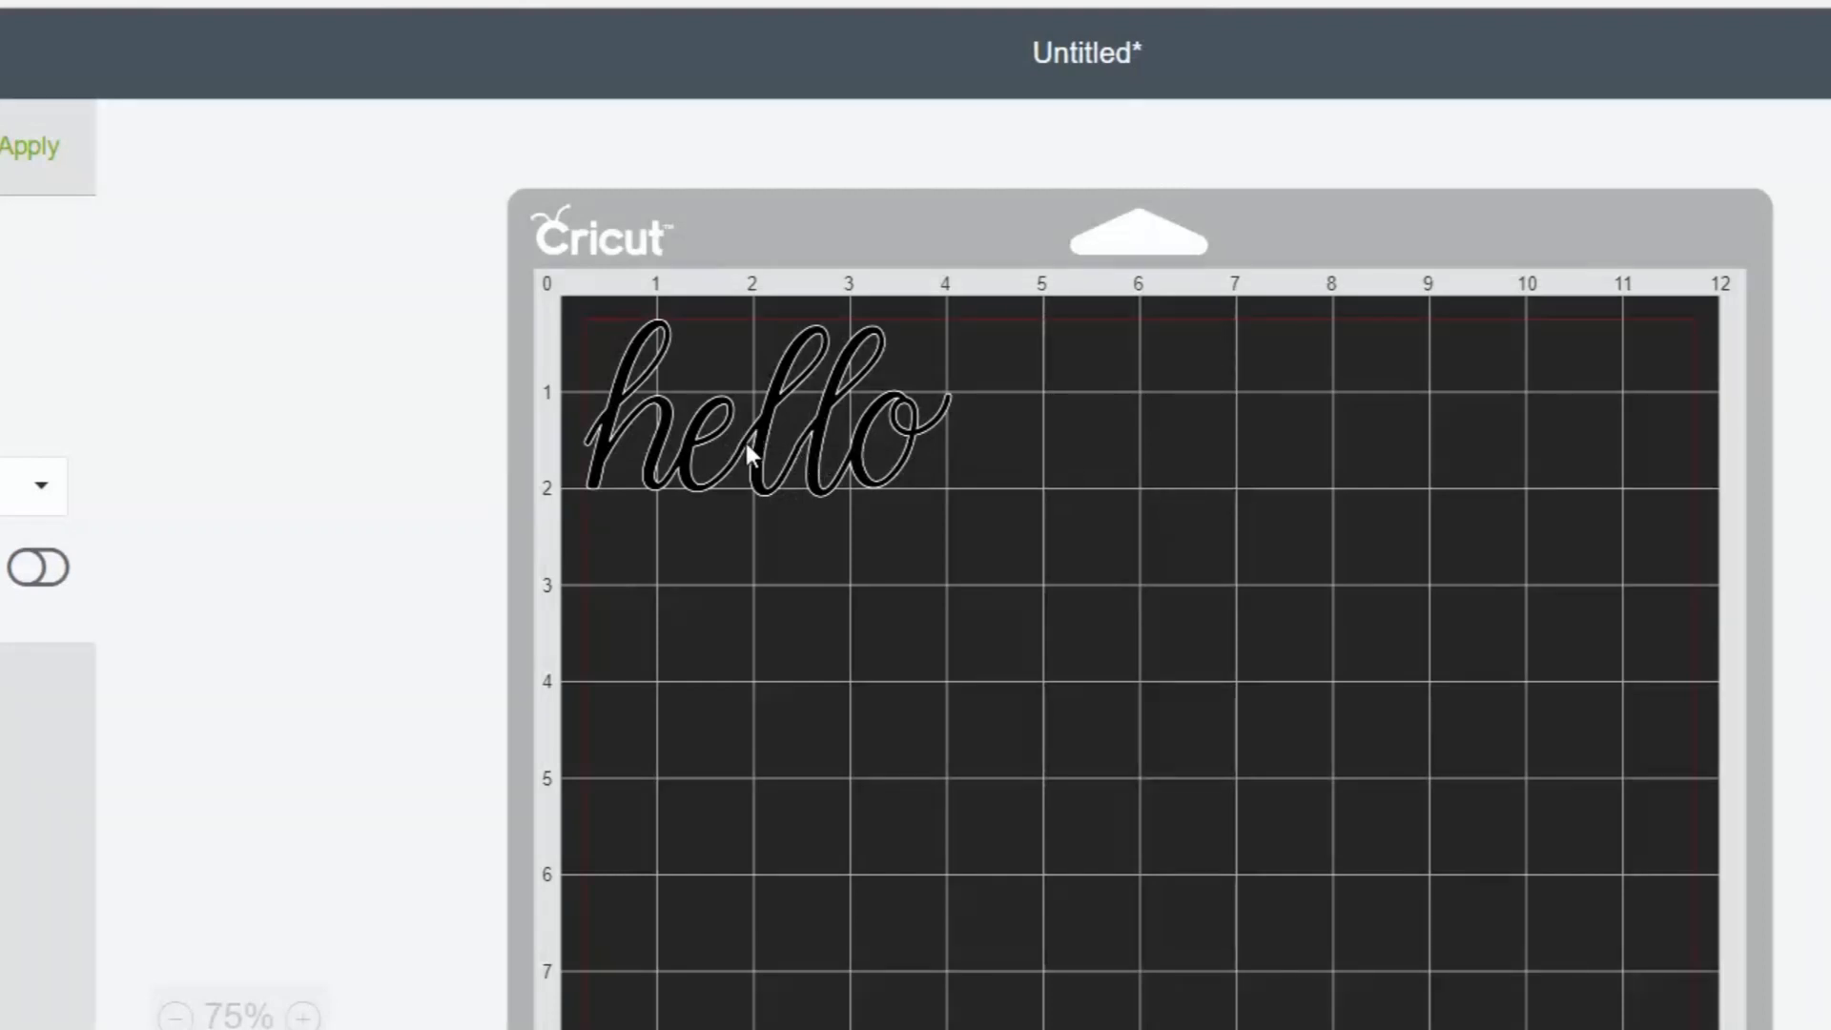
mouse_move(569, 459)
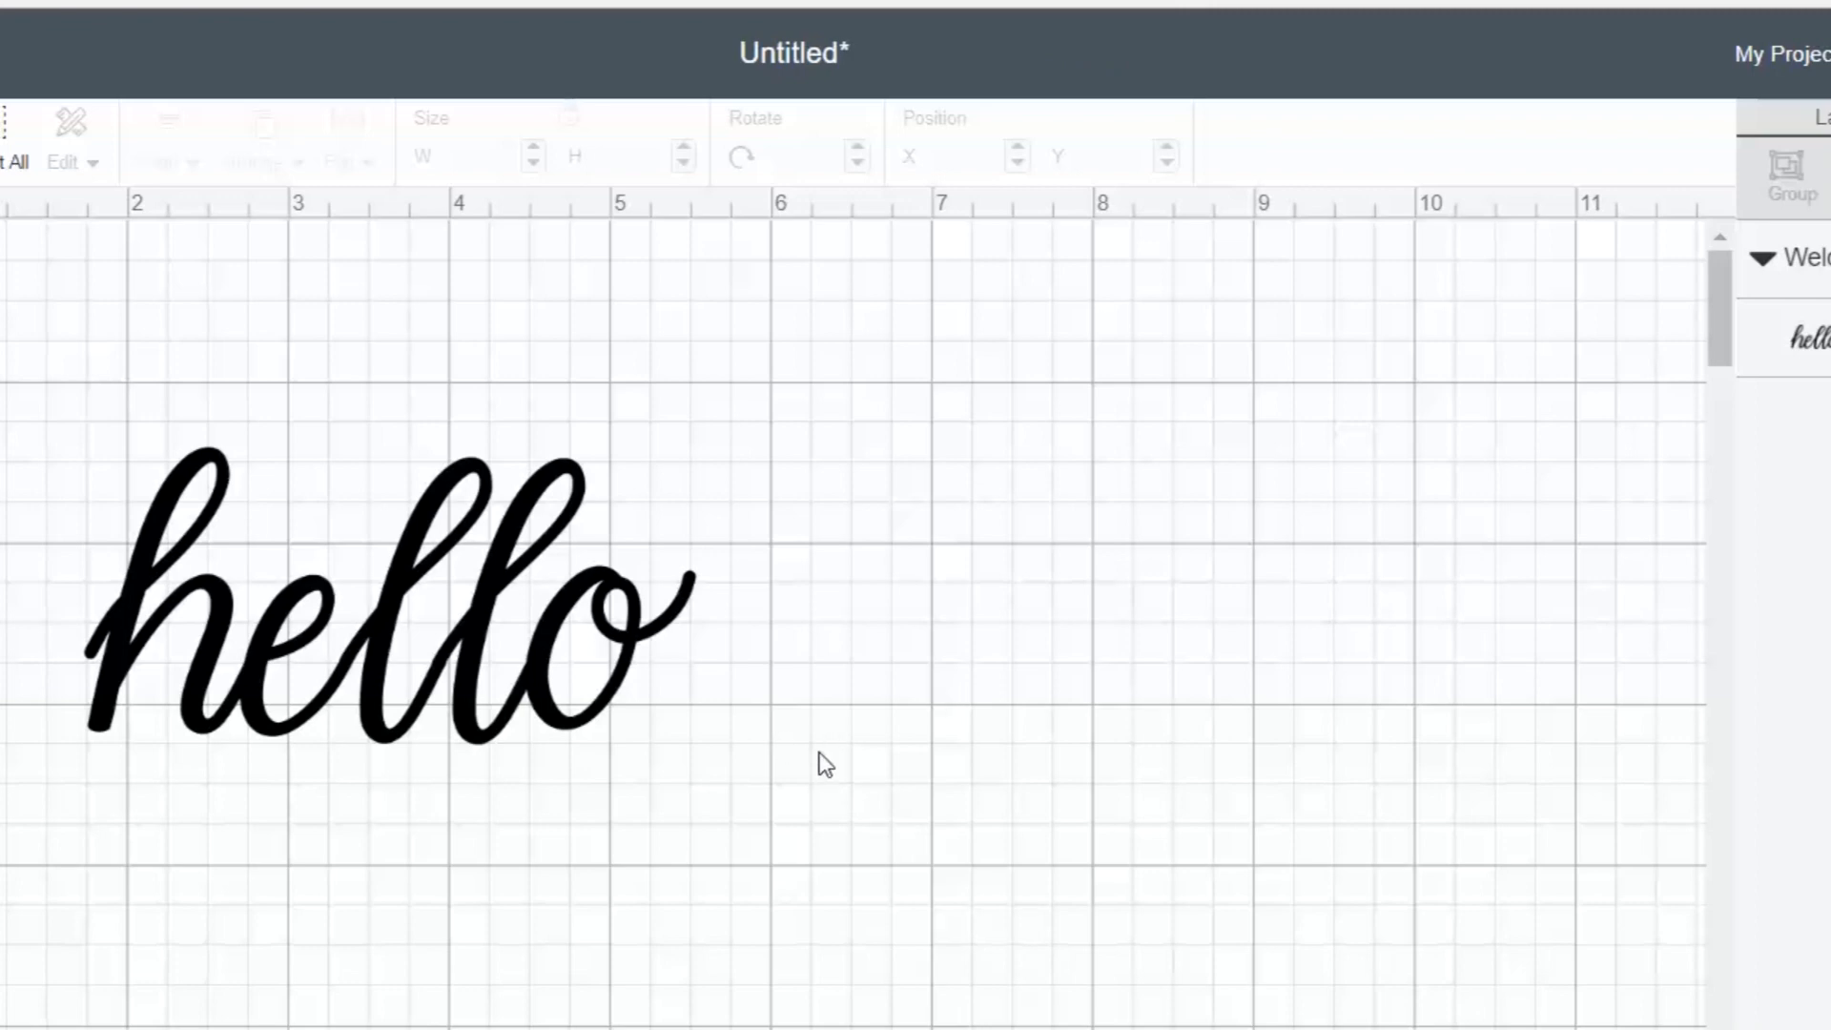
mouse_move(769, 792)
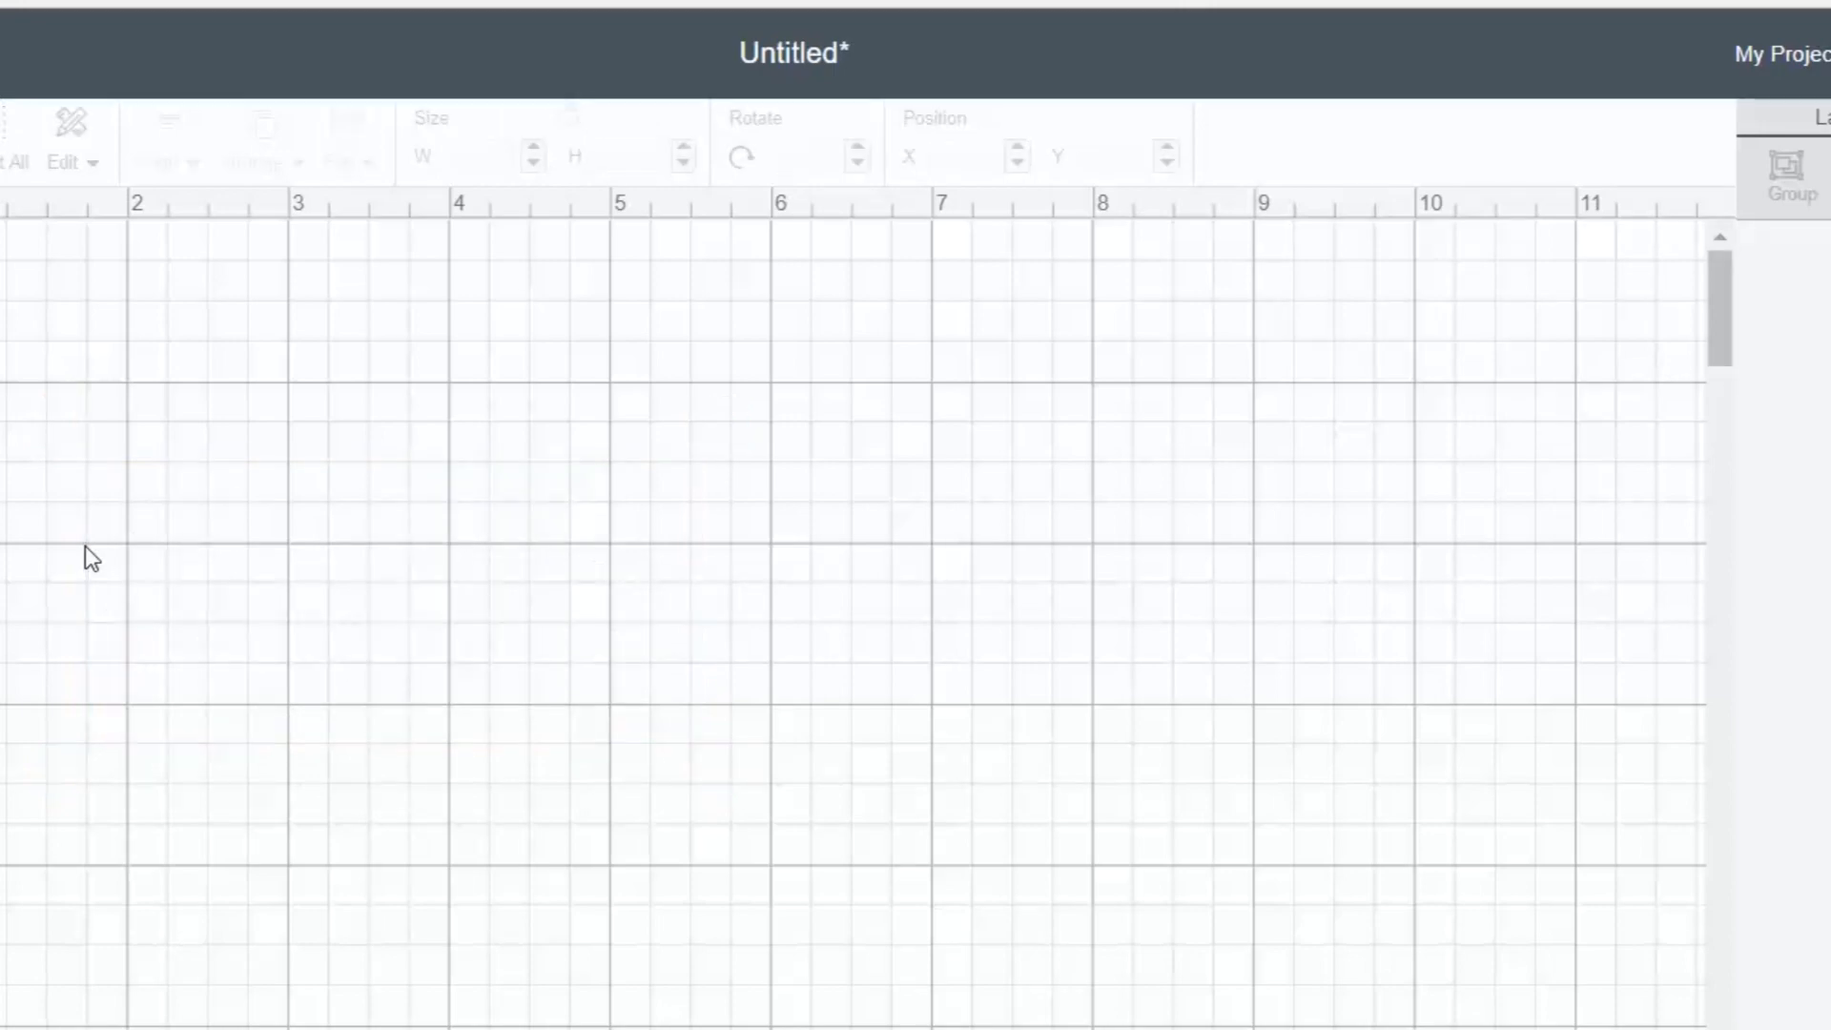
Step: Add a new empty text box with the Text tool
click(35, 557)
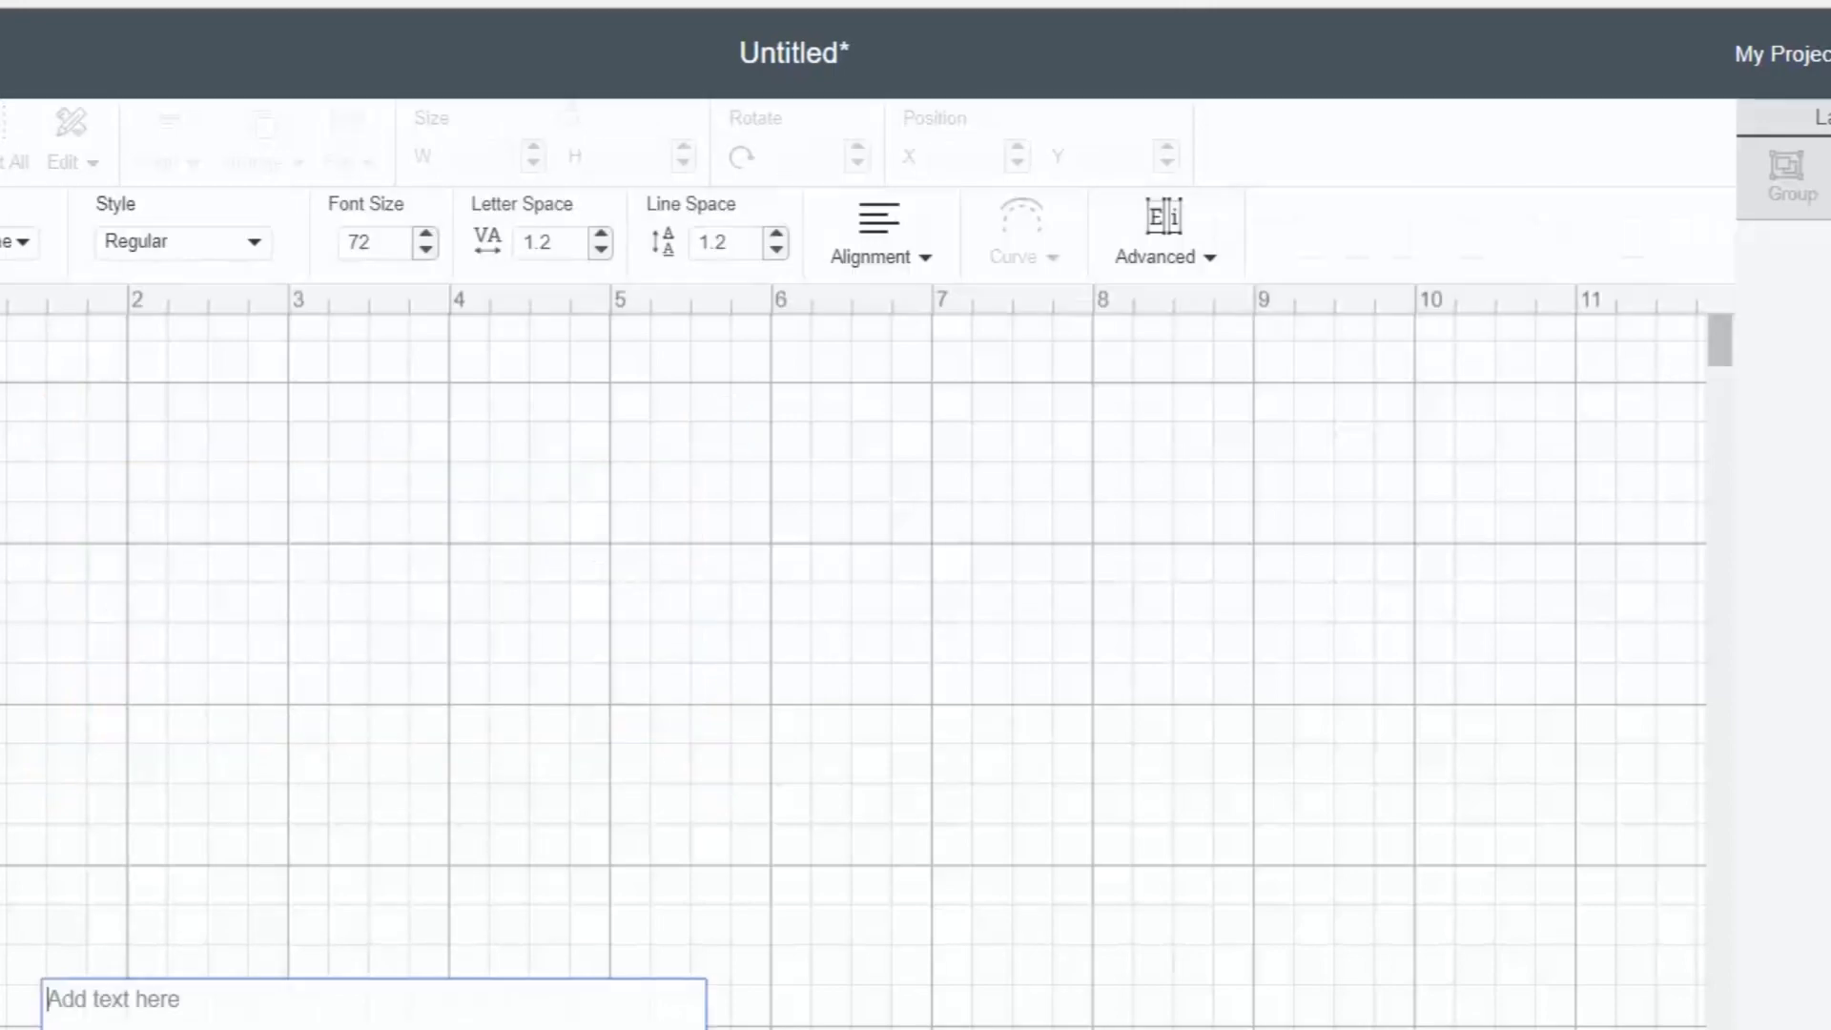
Step: Scroll through the font list and choose Celebrate for the new text box
click(17, 242)
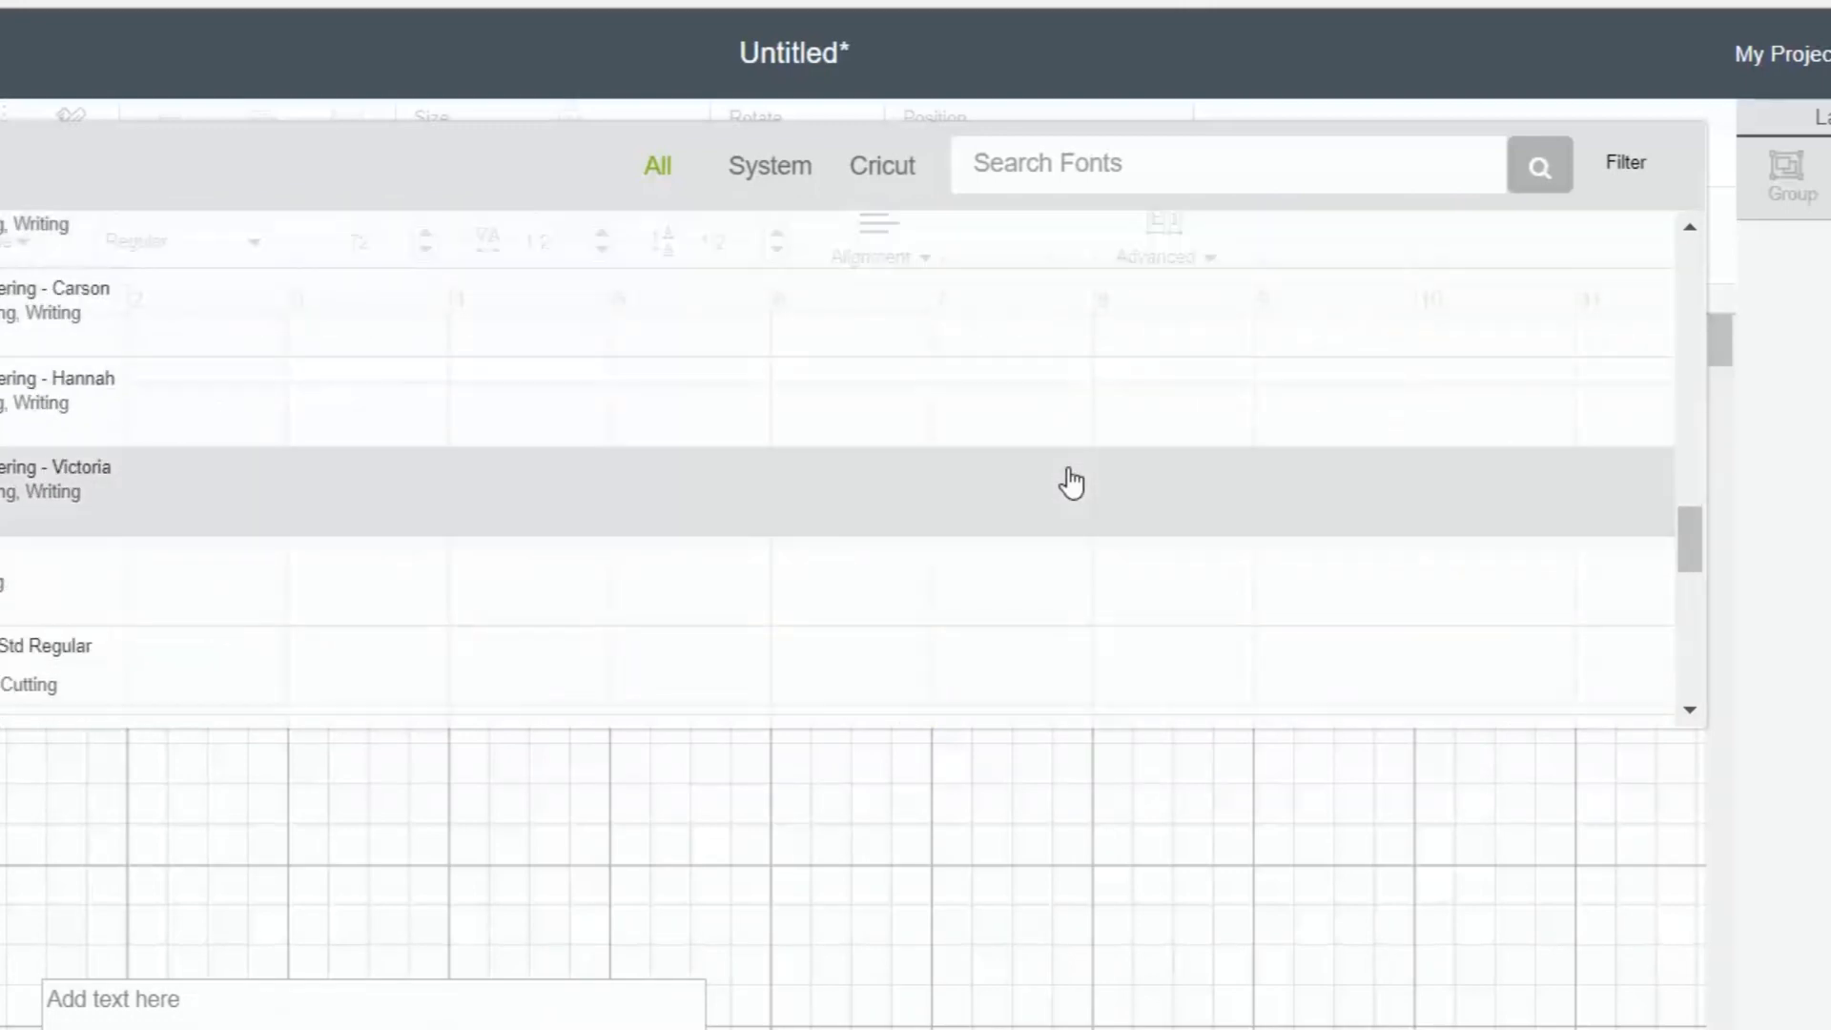
scroll(up, 3)
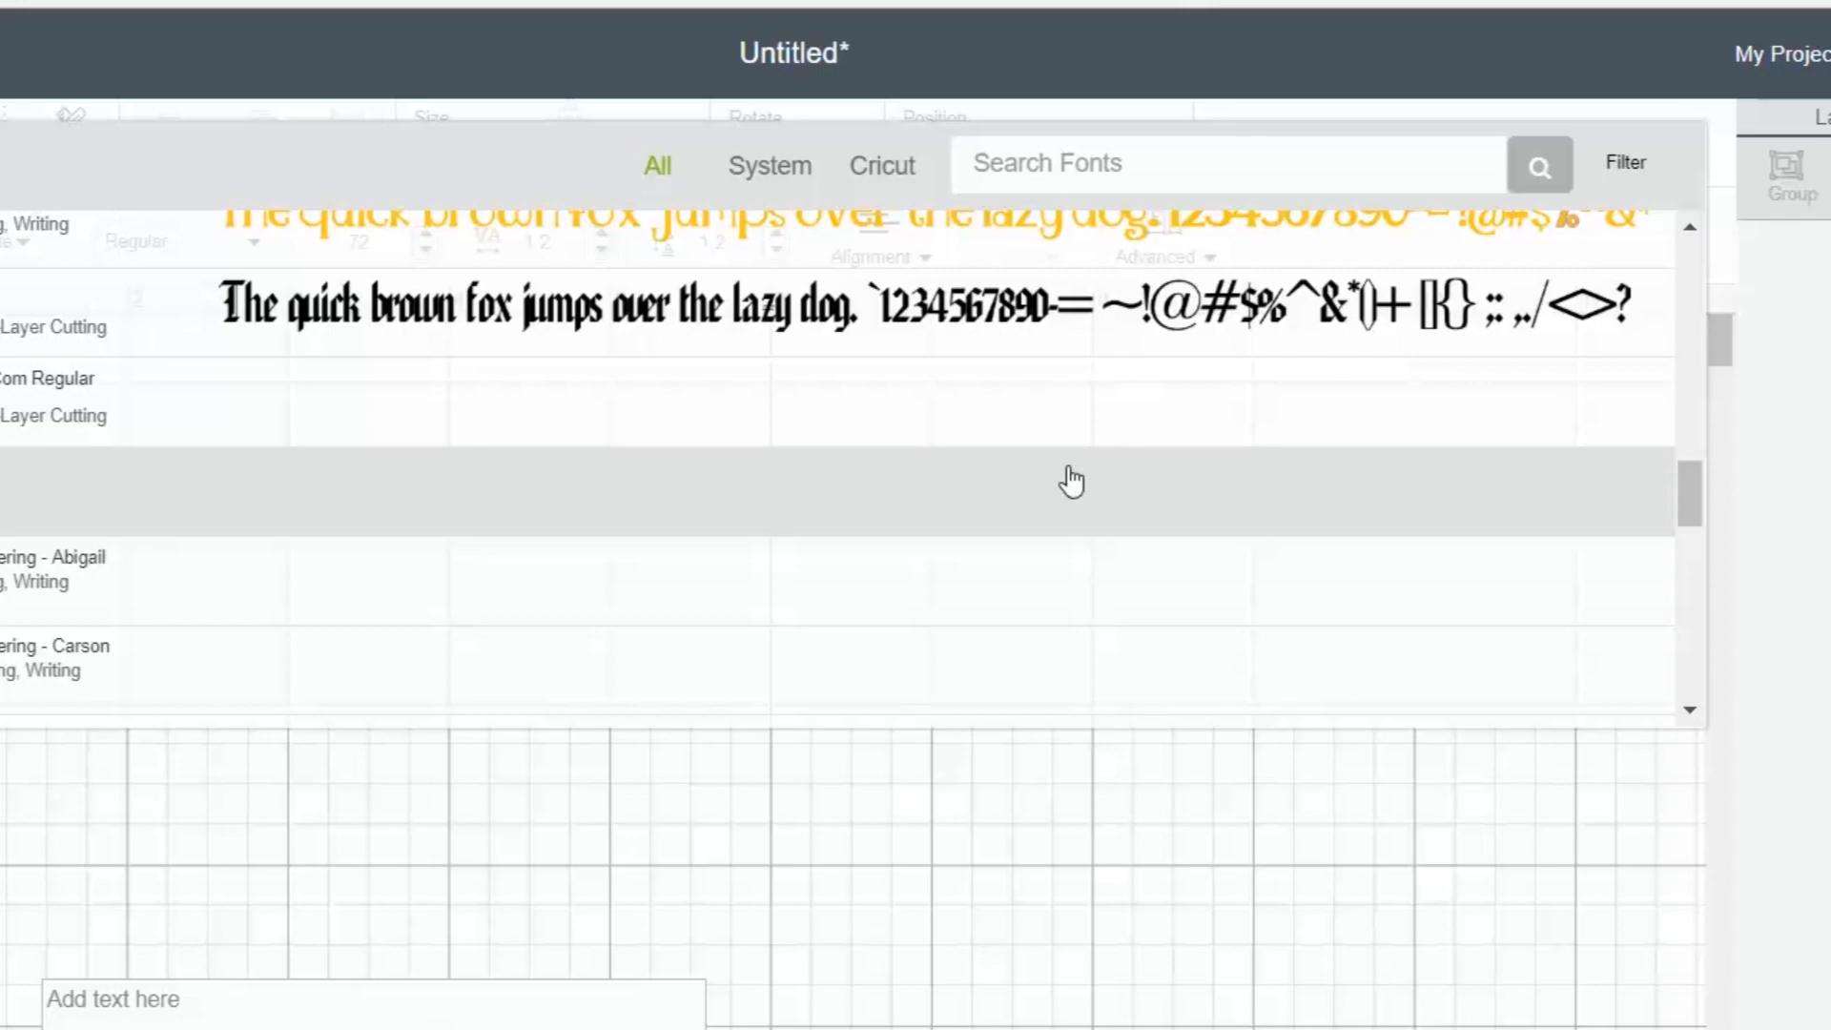
scroll(down, 3)
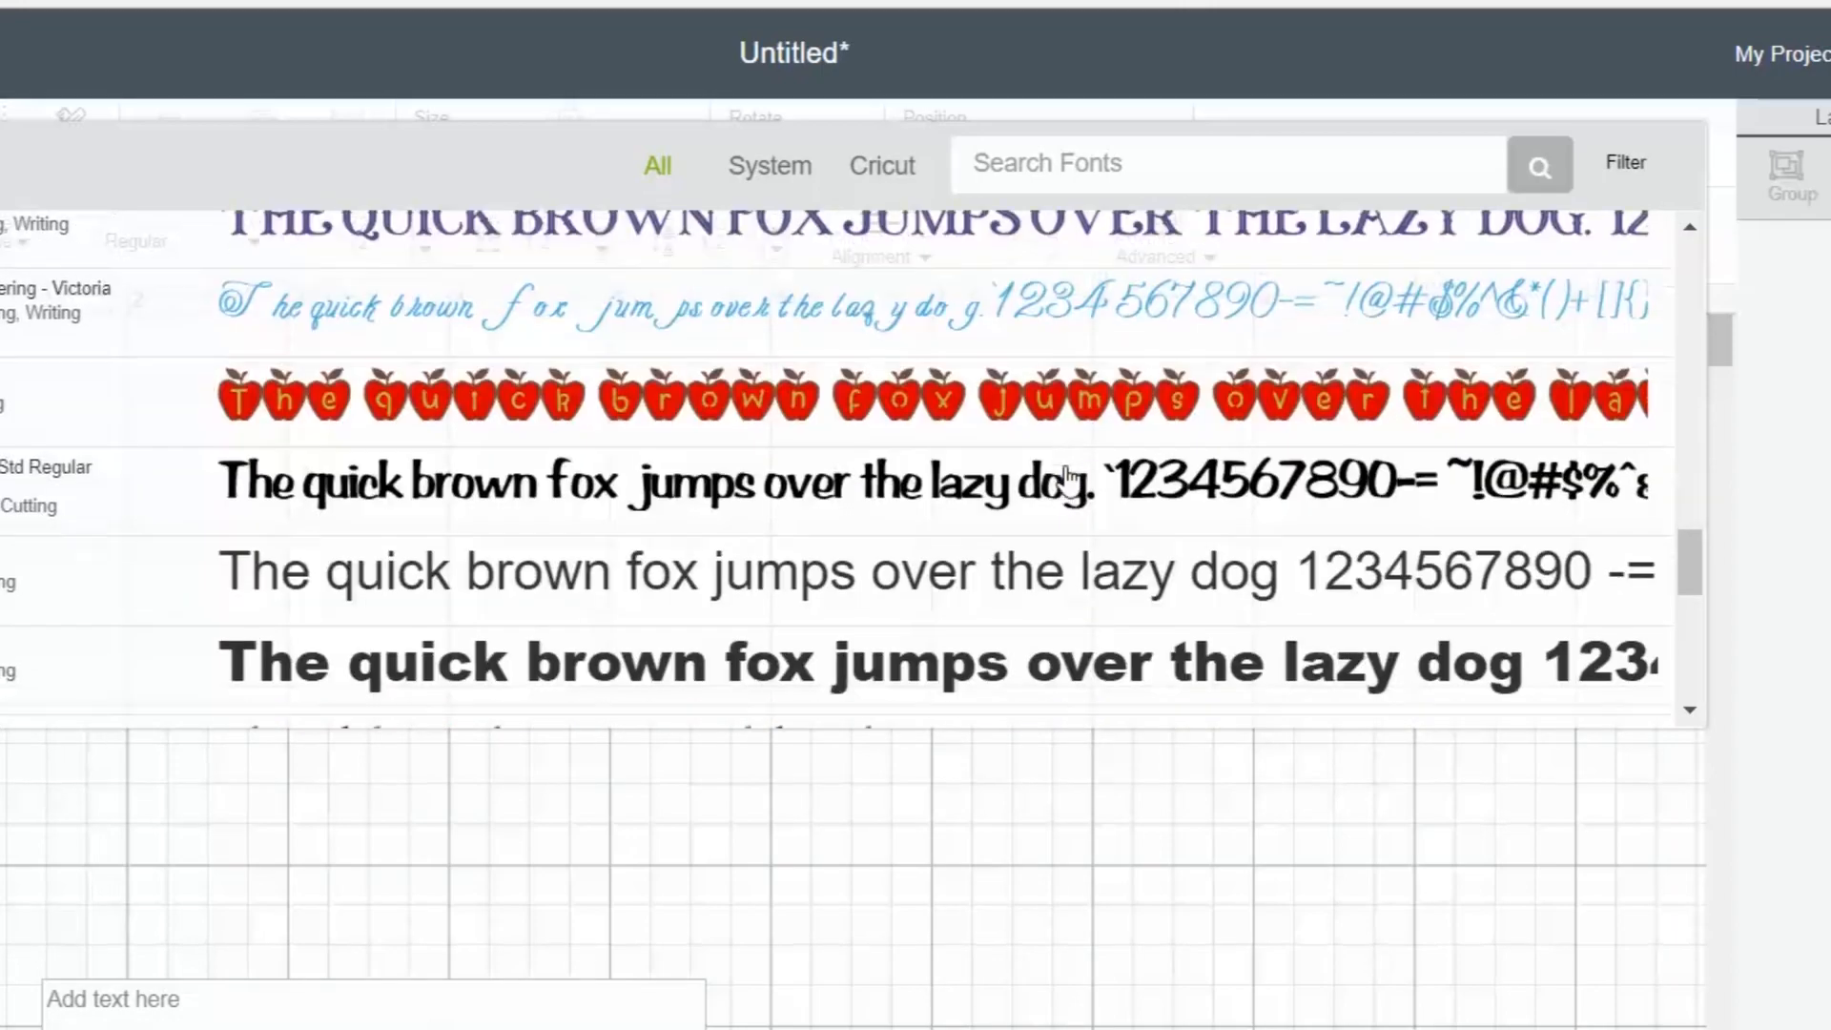
scroll(down, 3)
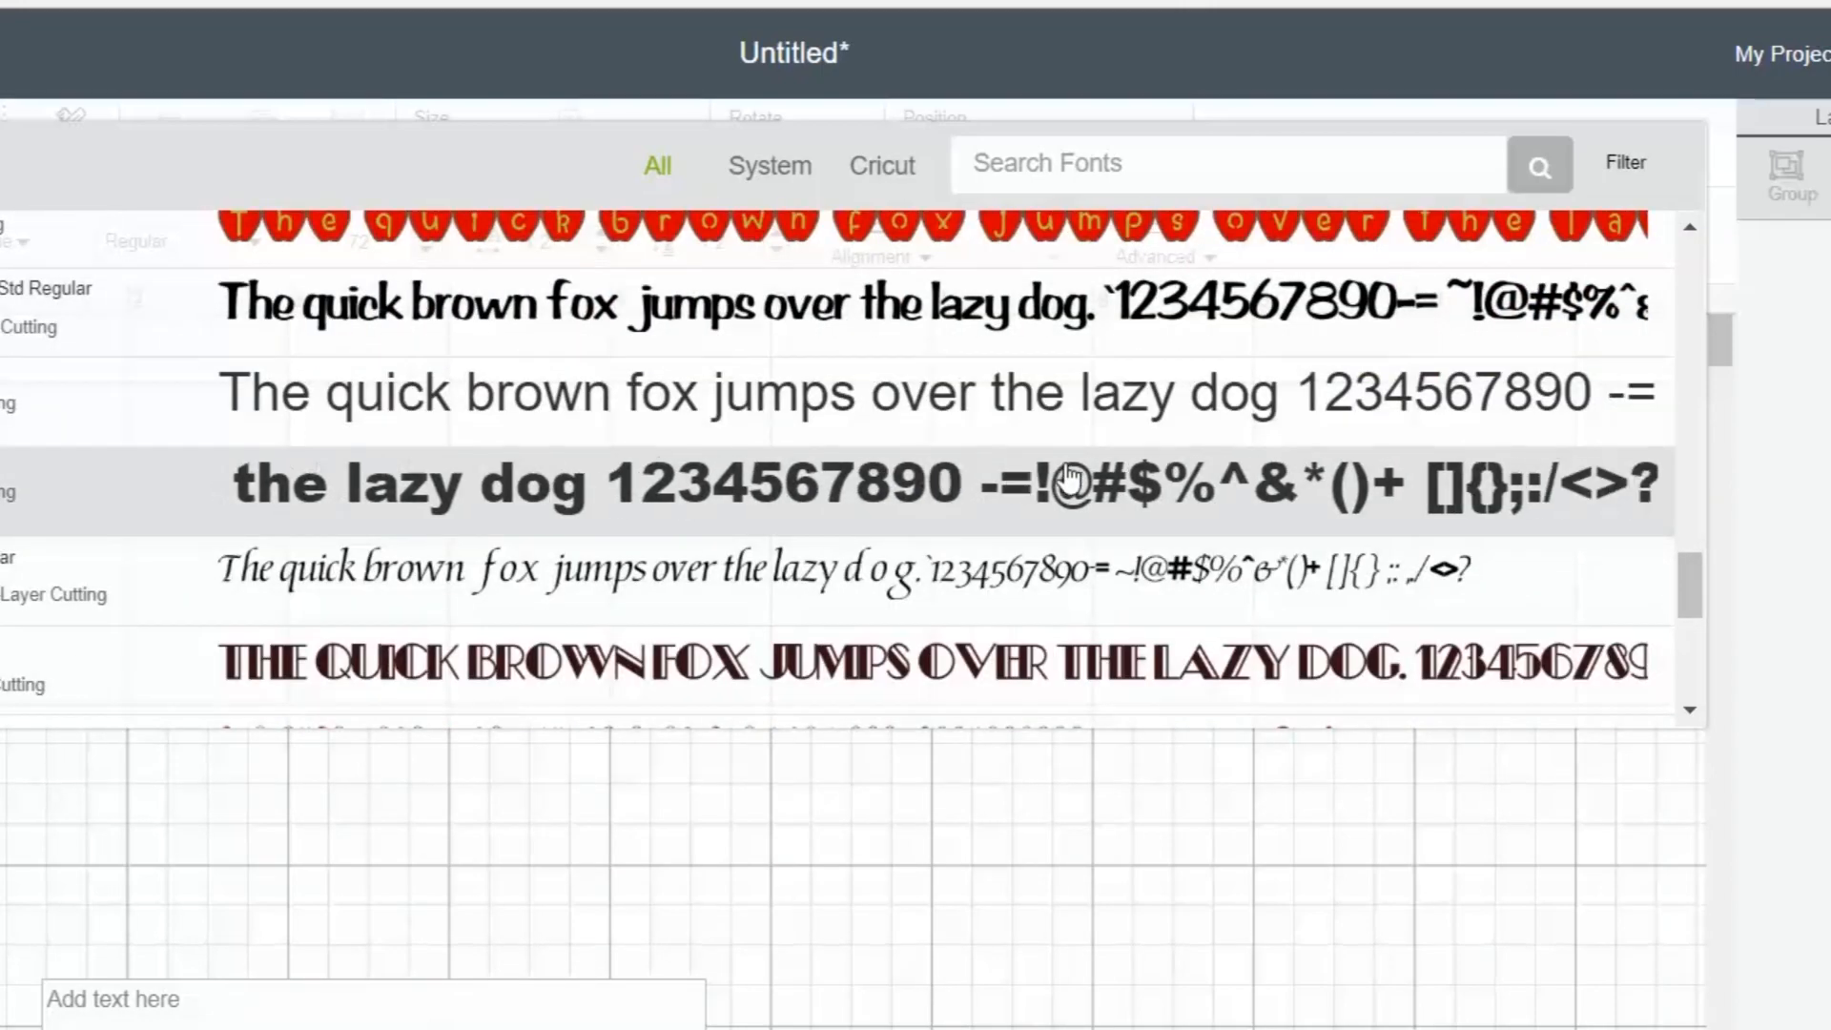
scroll(down, 3)
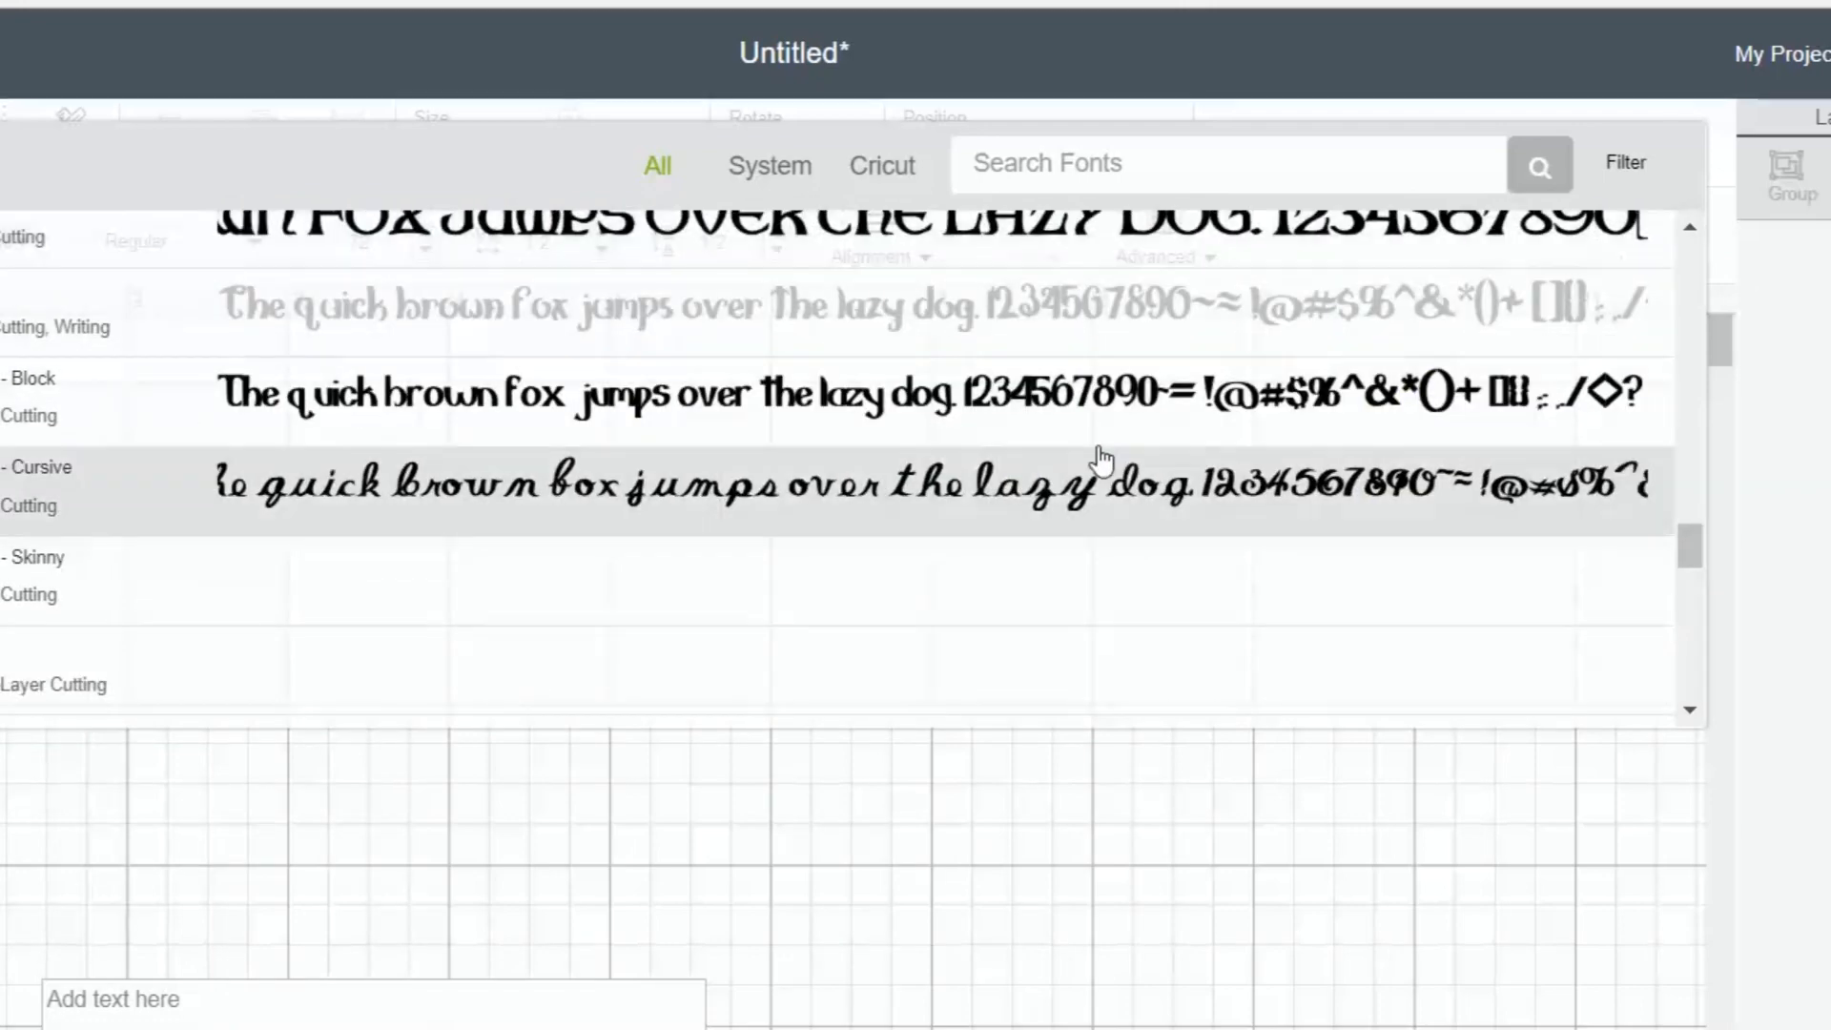
scroll(down, 3)
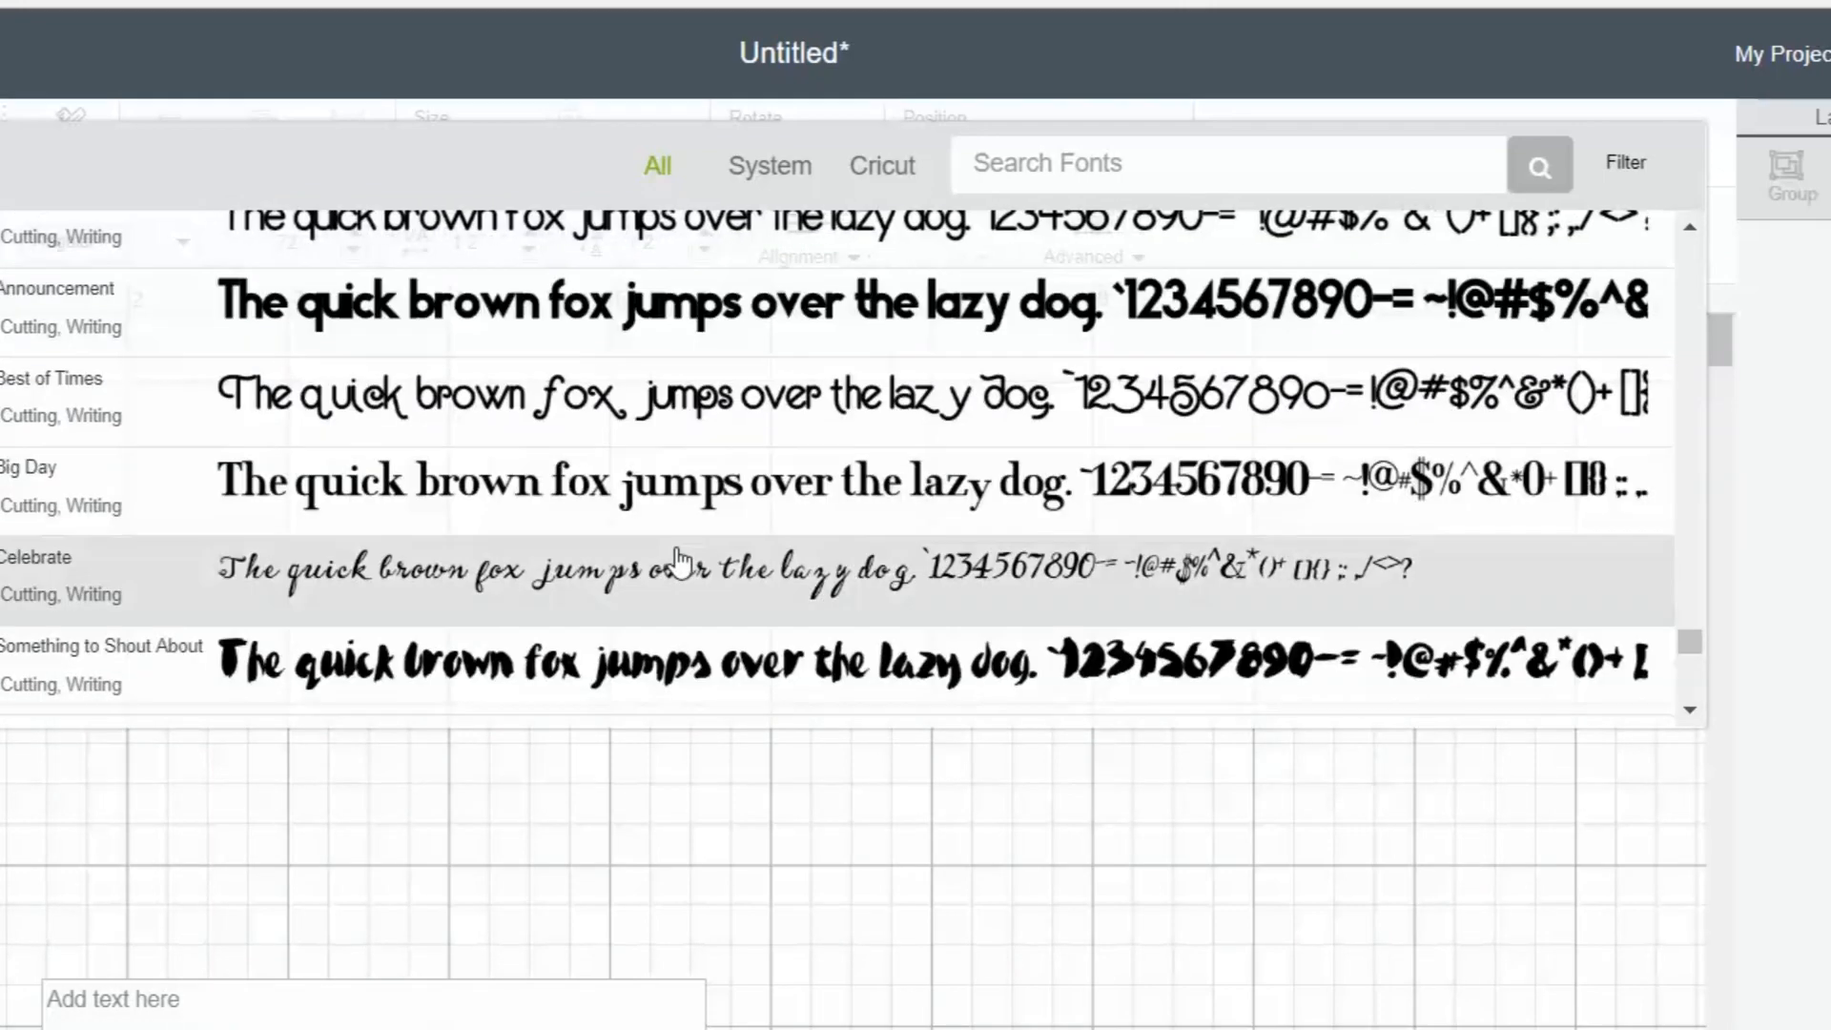
scroll(down, 3)
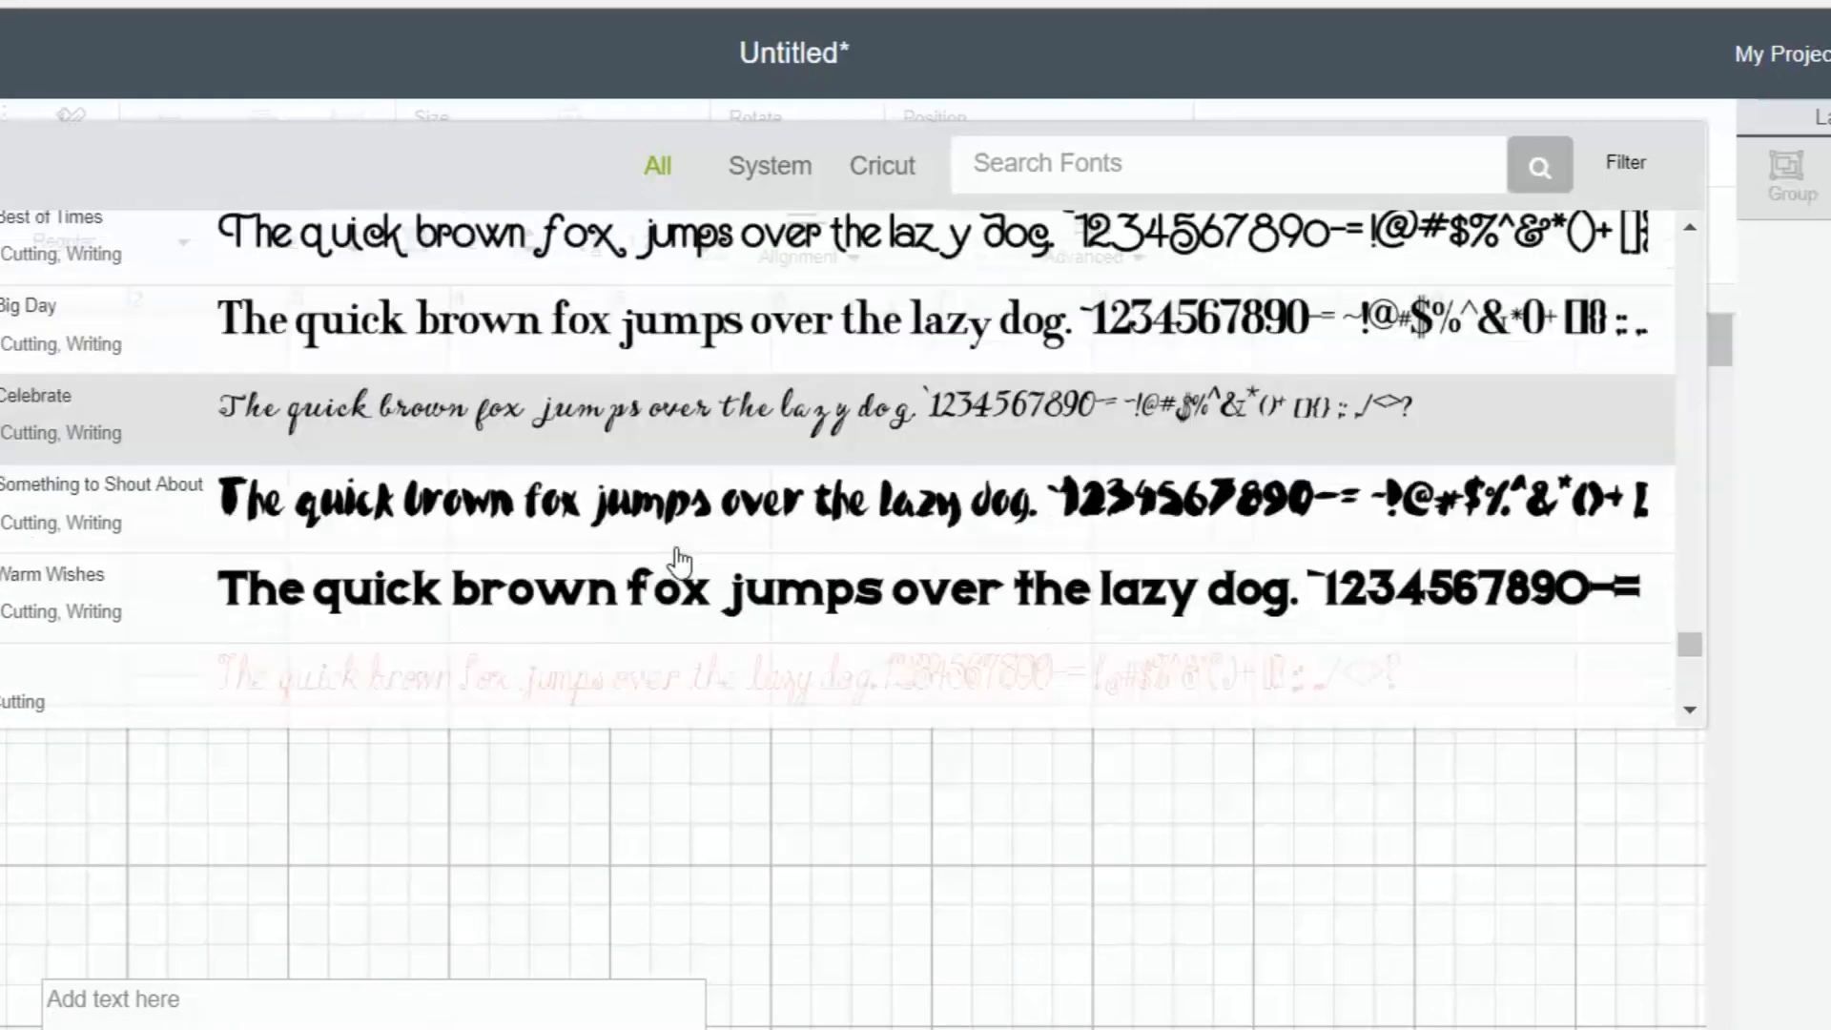
scroll(down, 3)
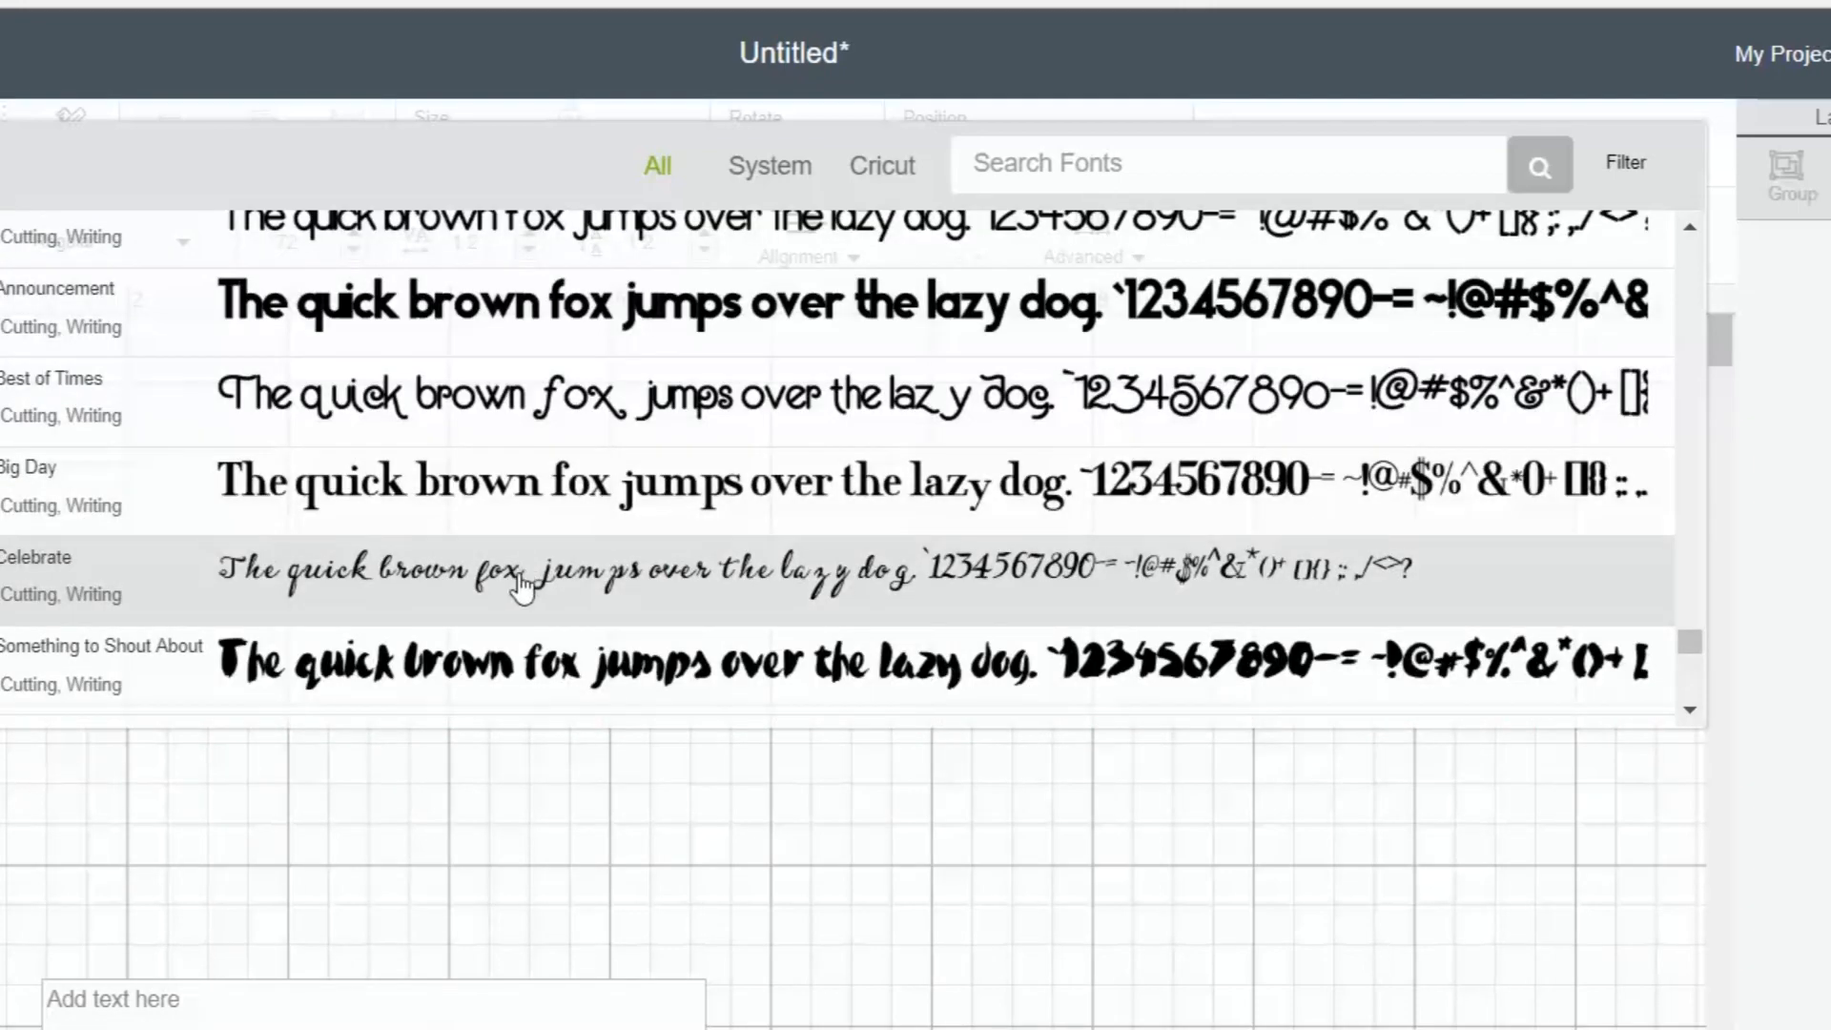
click(514, 572)
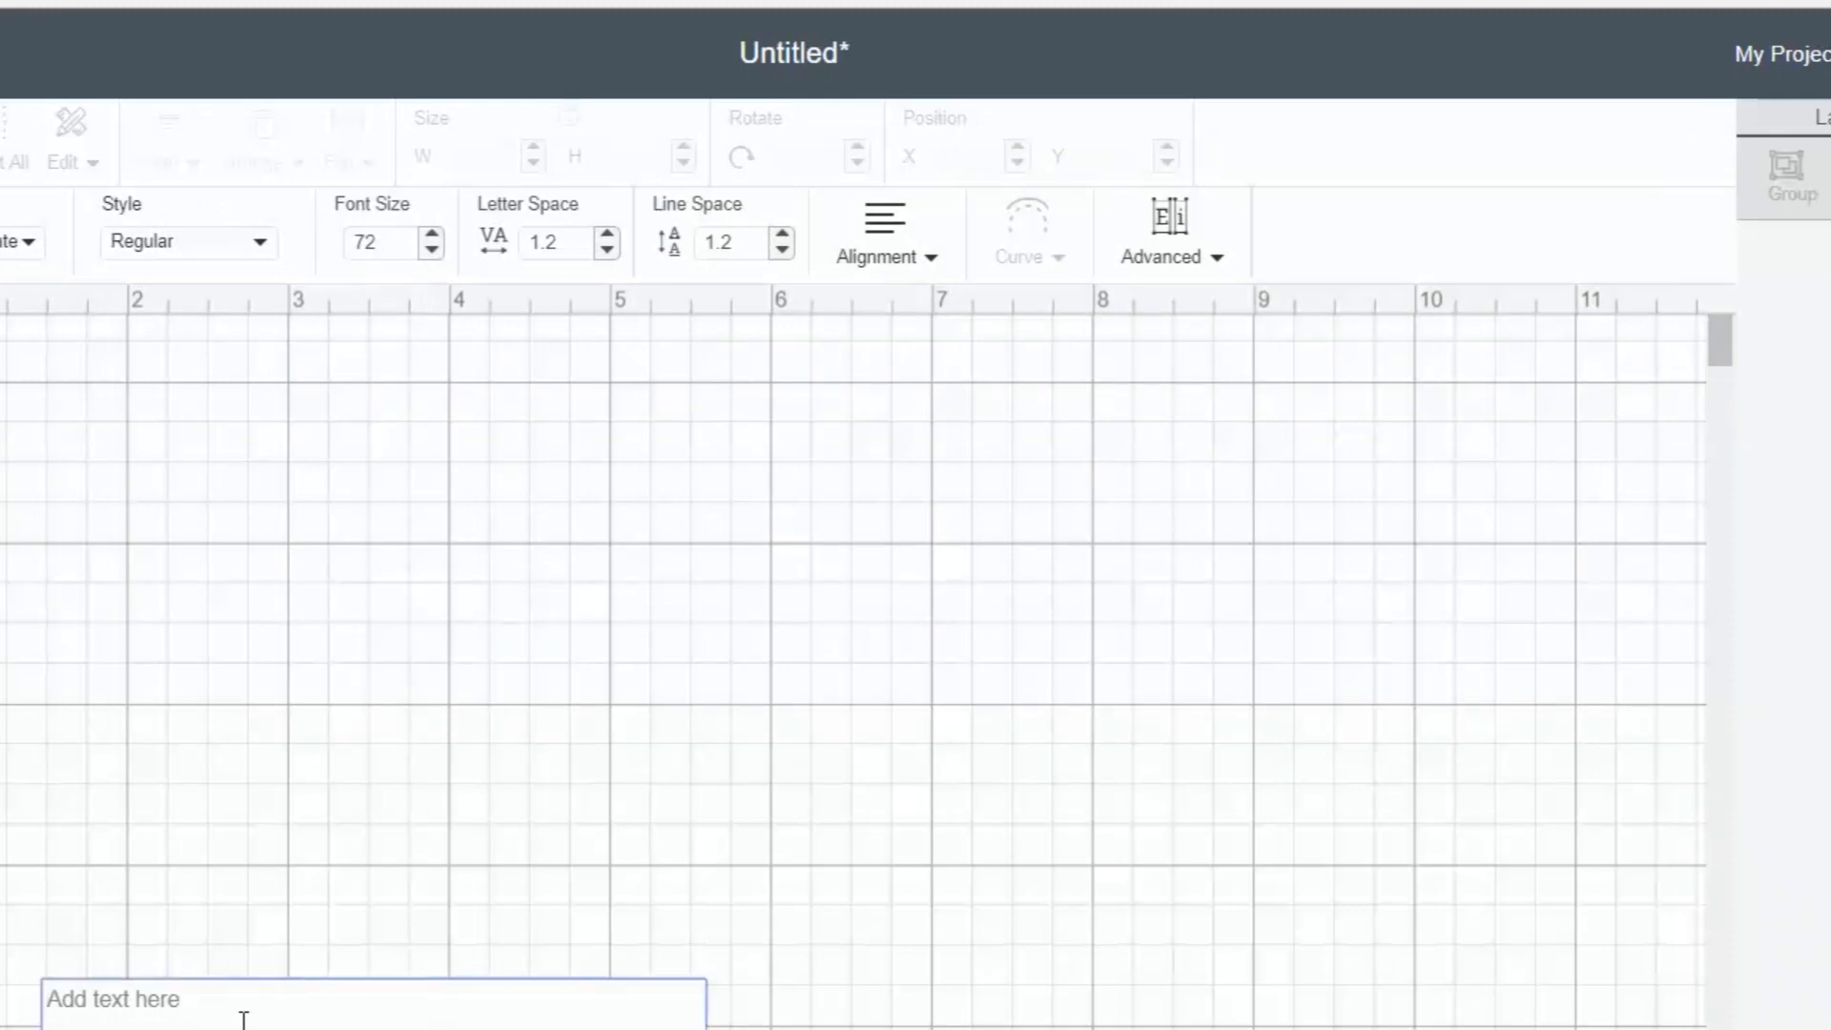
Step: Type 'hello' and reduce its letter spacing from 1.2 to -0.8
text(hello)
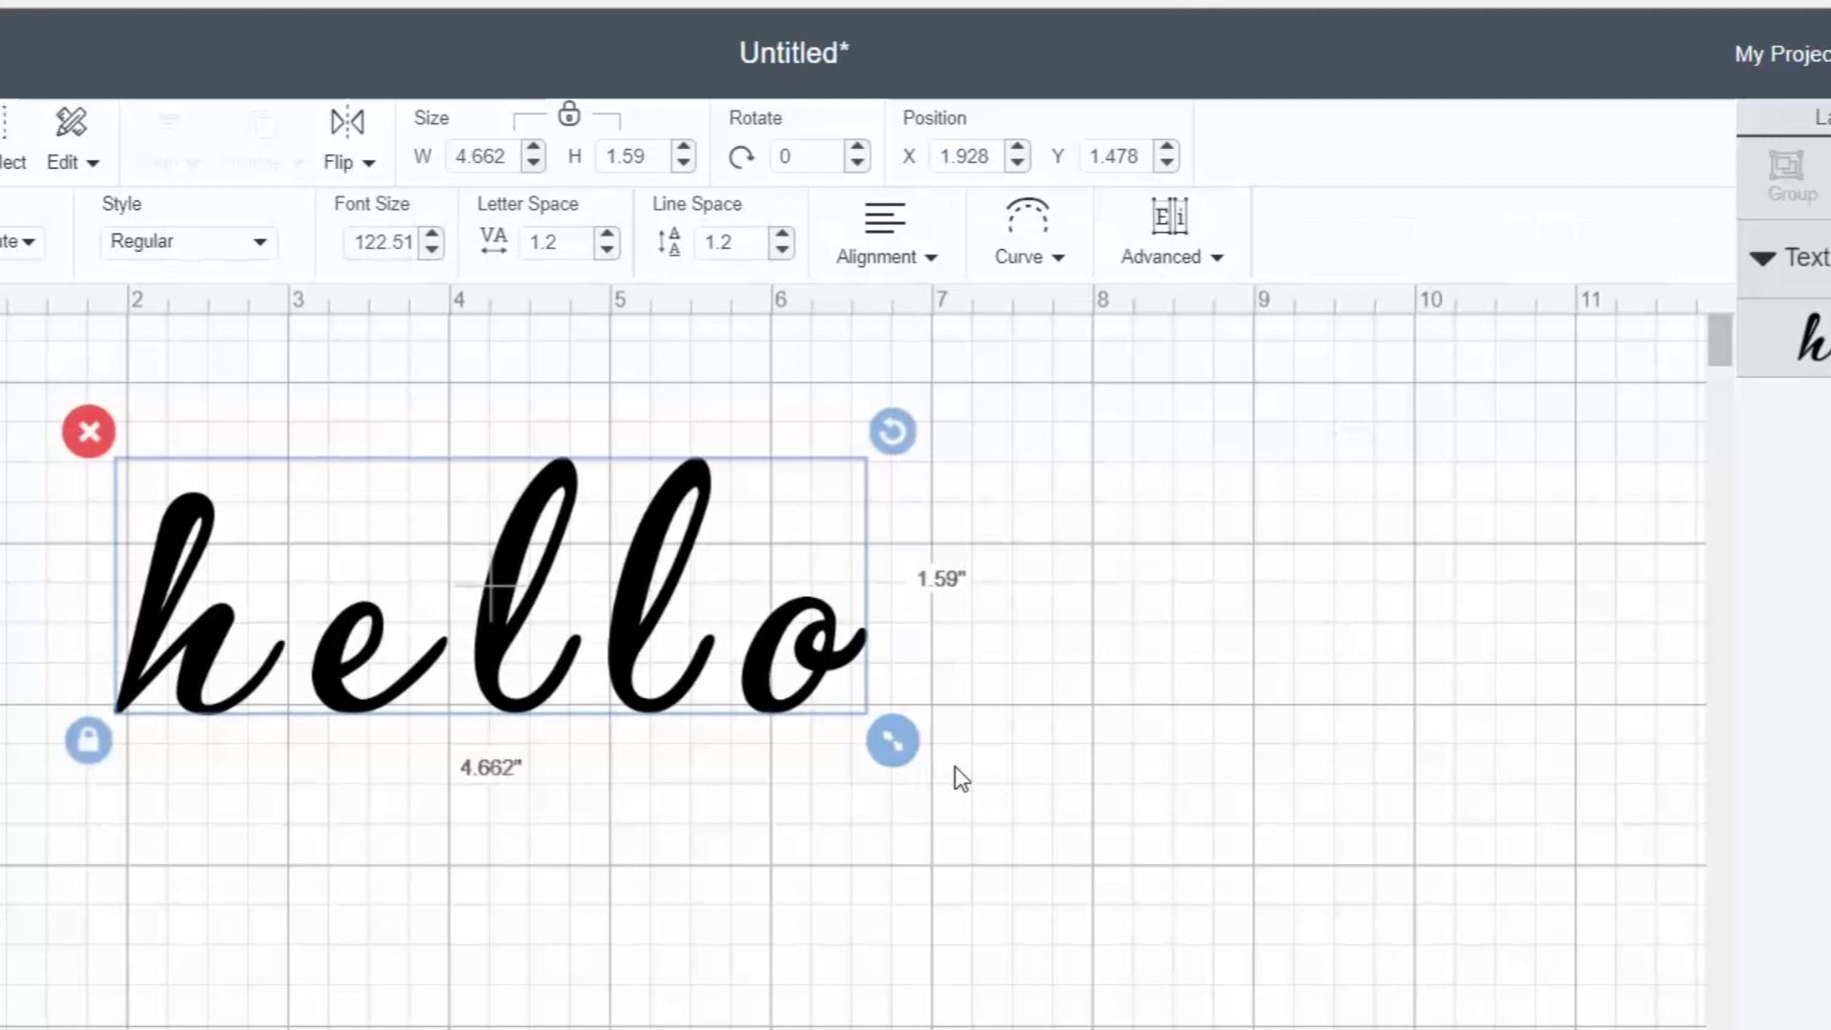
click(607, 252)
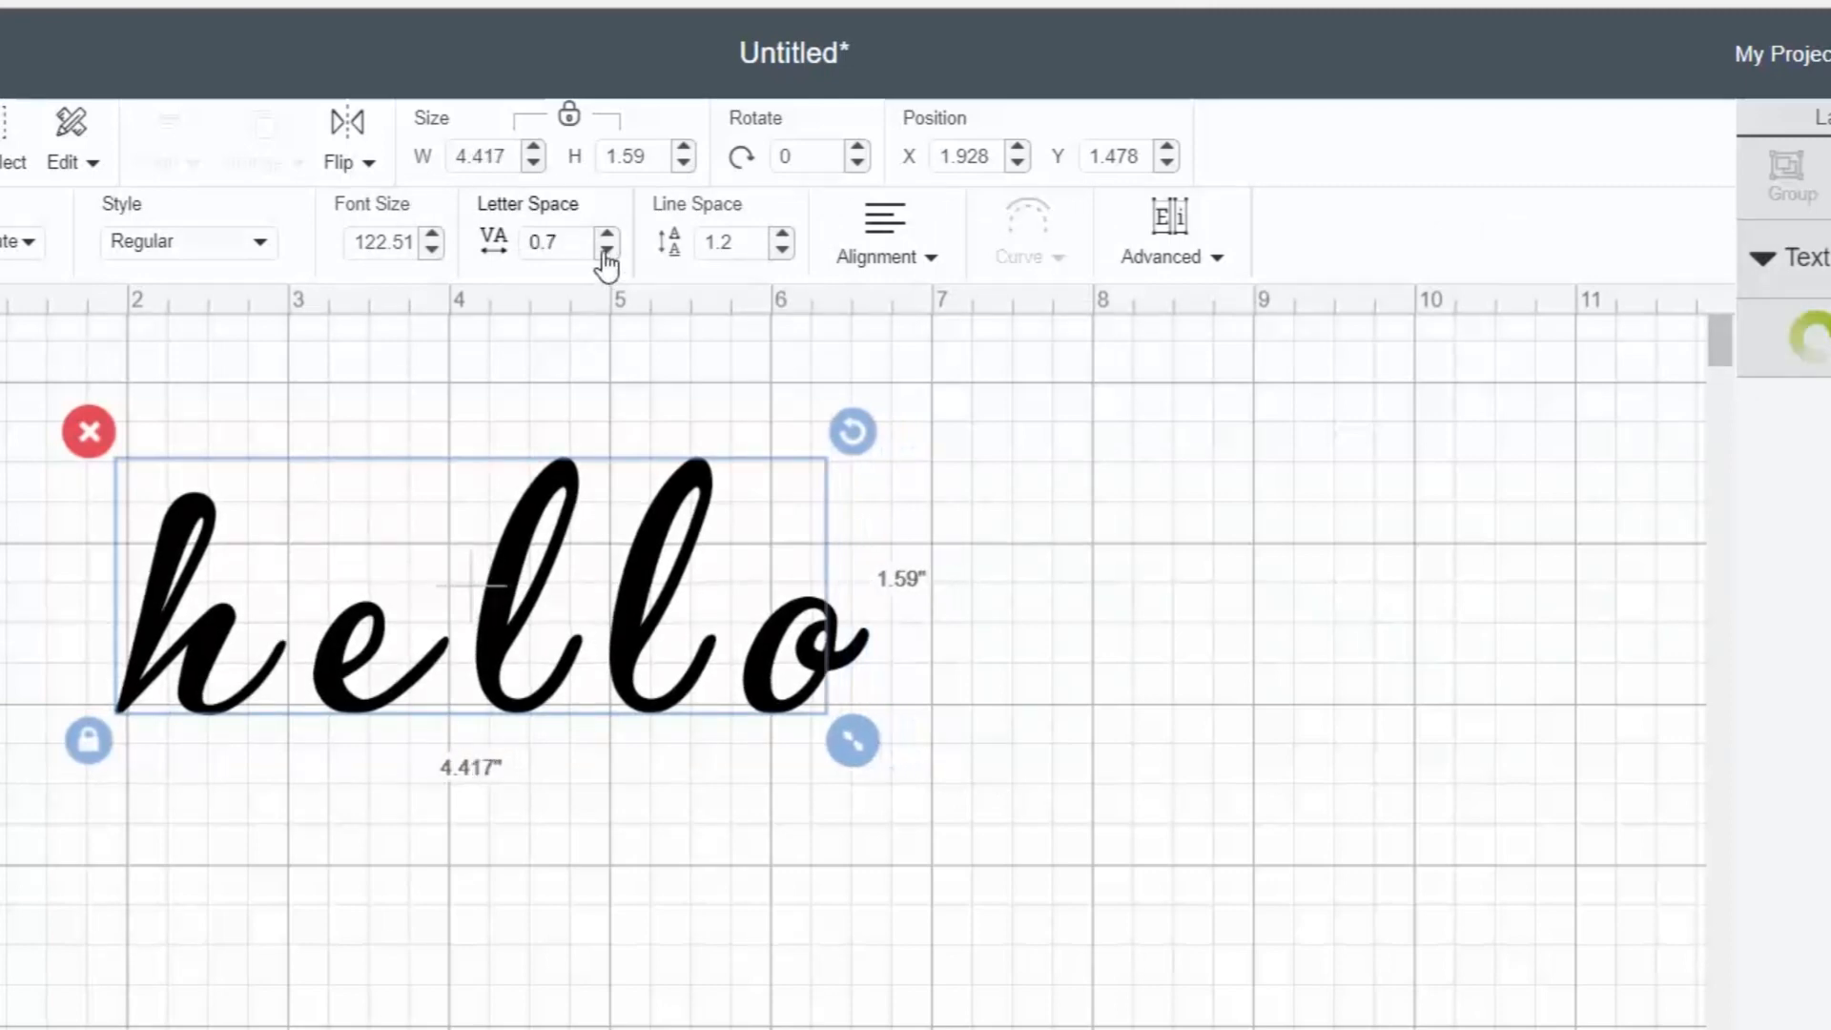
click(606, 251)
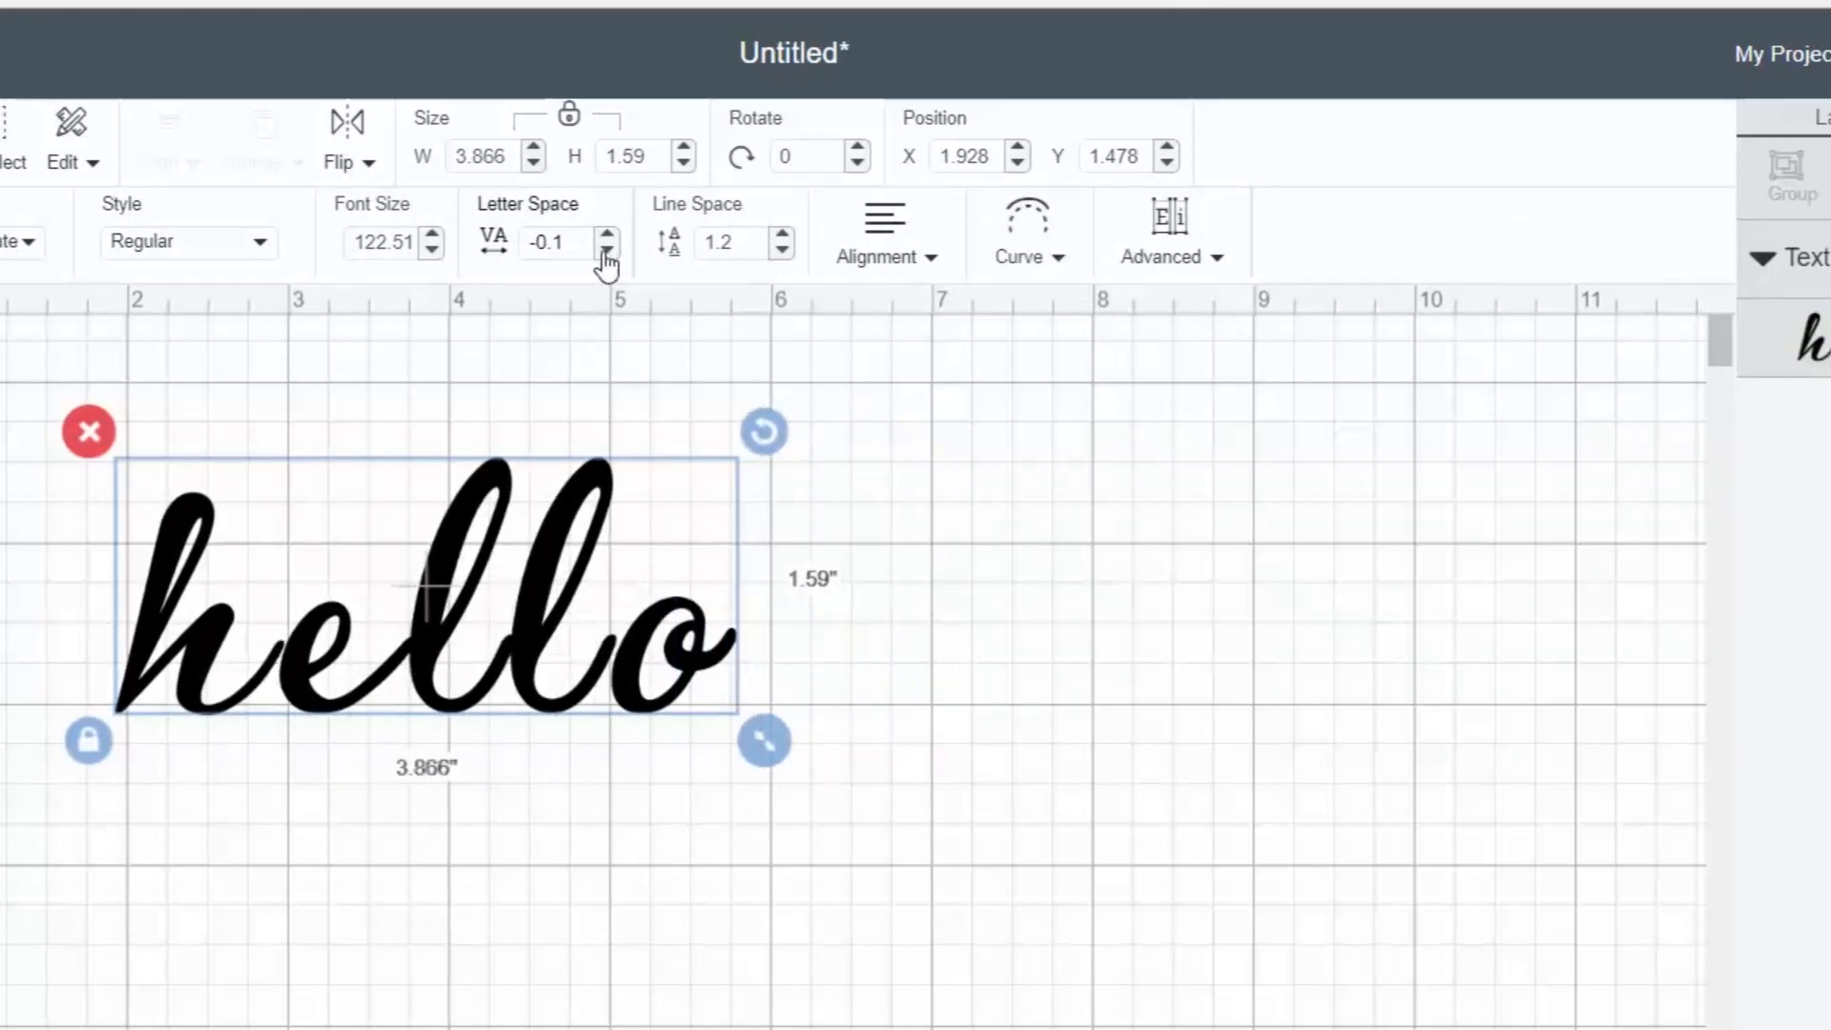
click(606, 250)
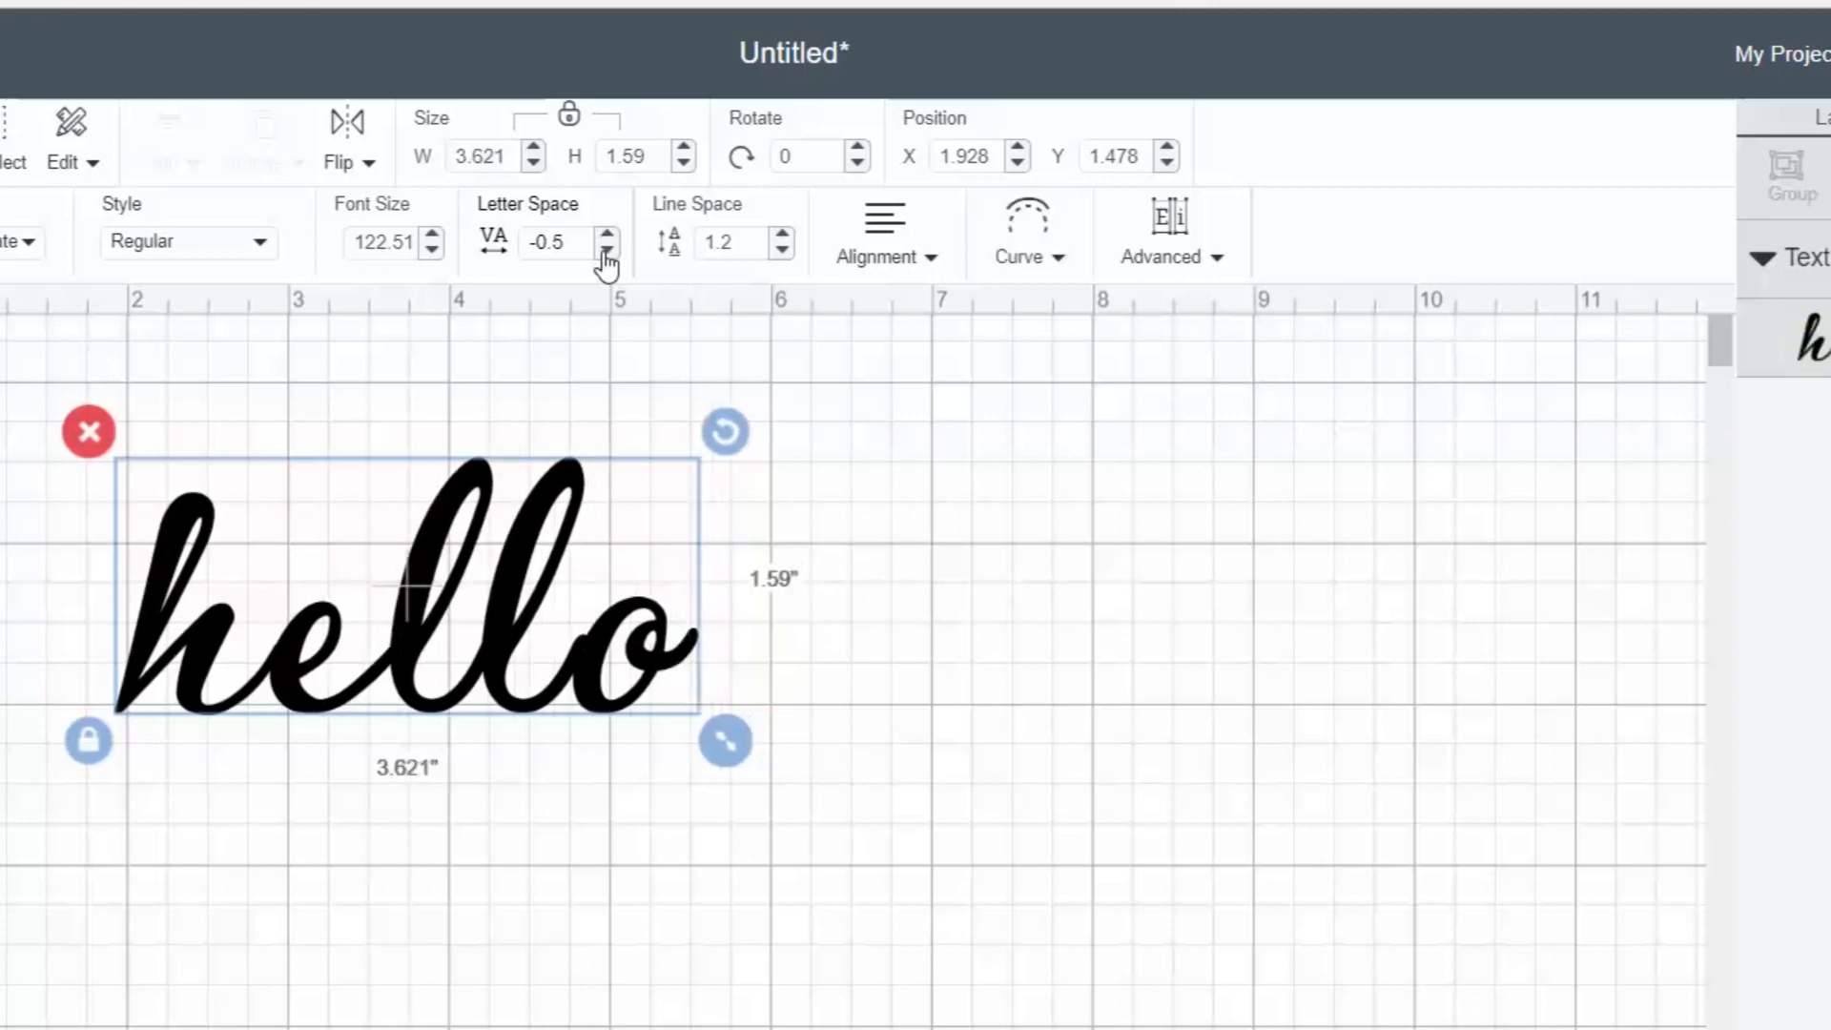
click(607, 250)
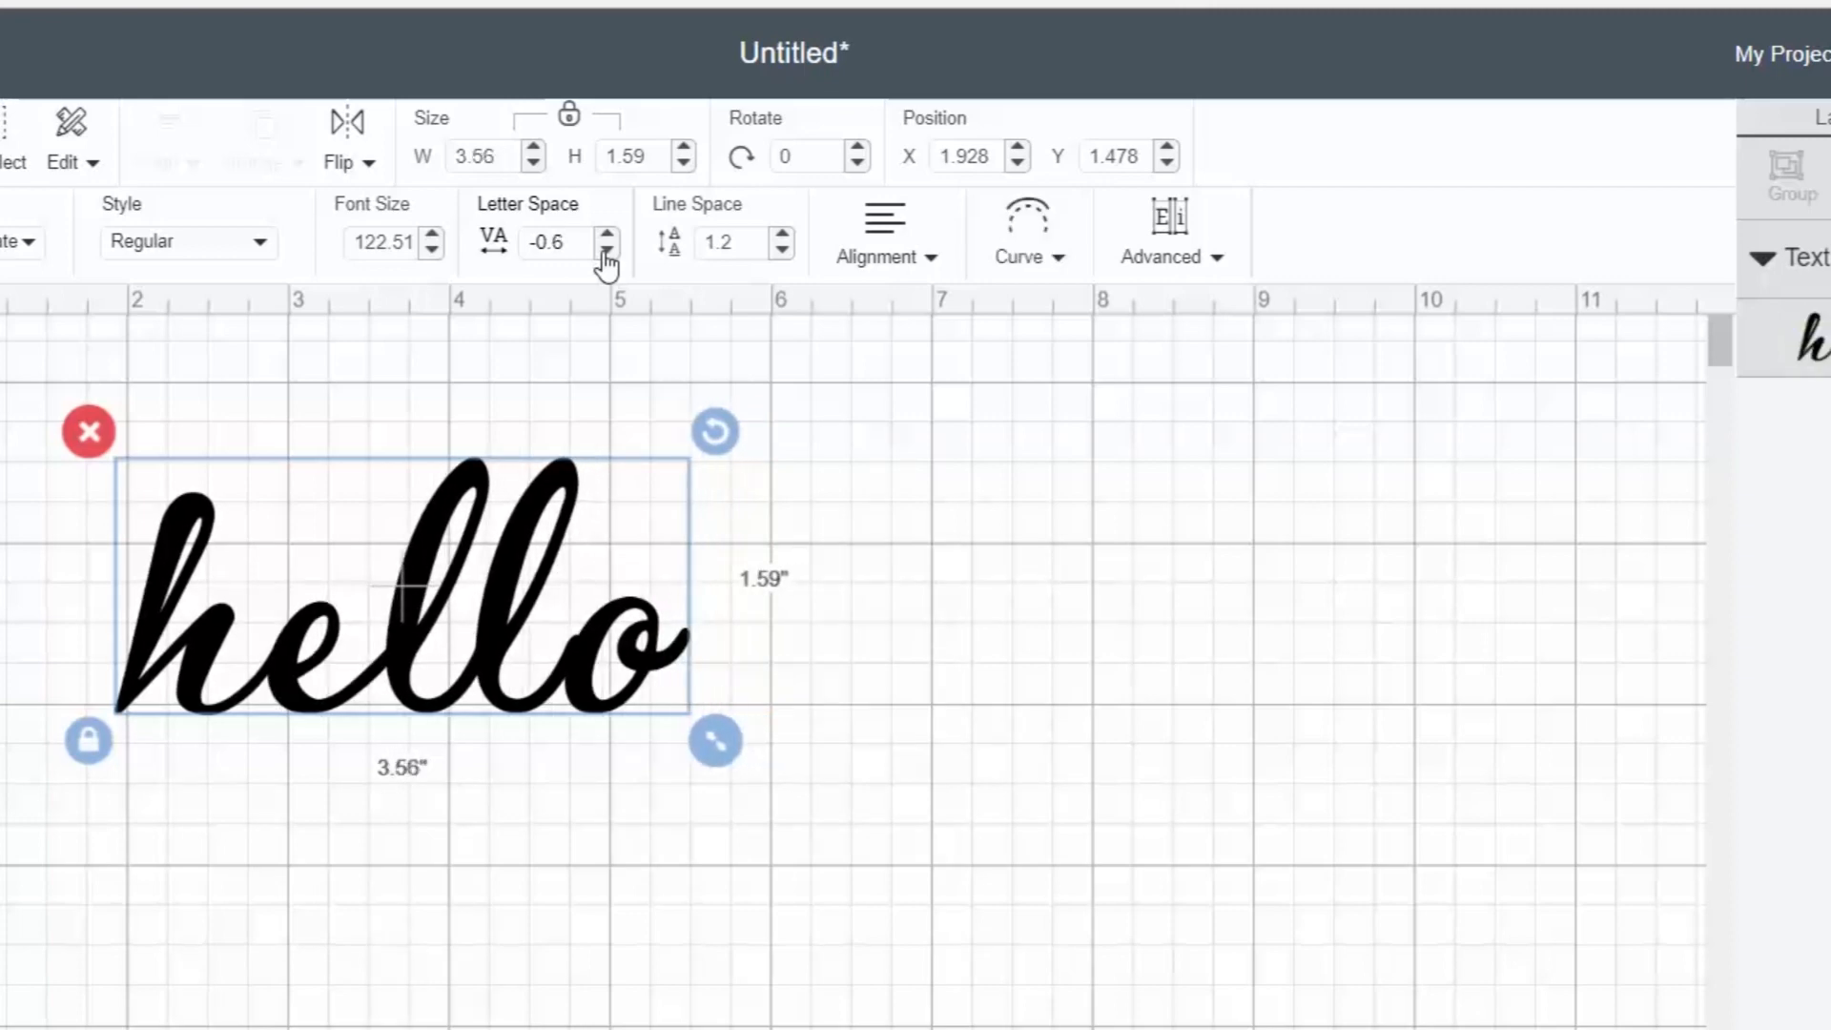
click(604, 250)
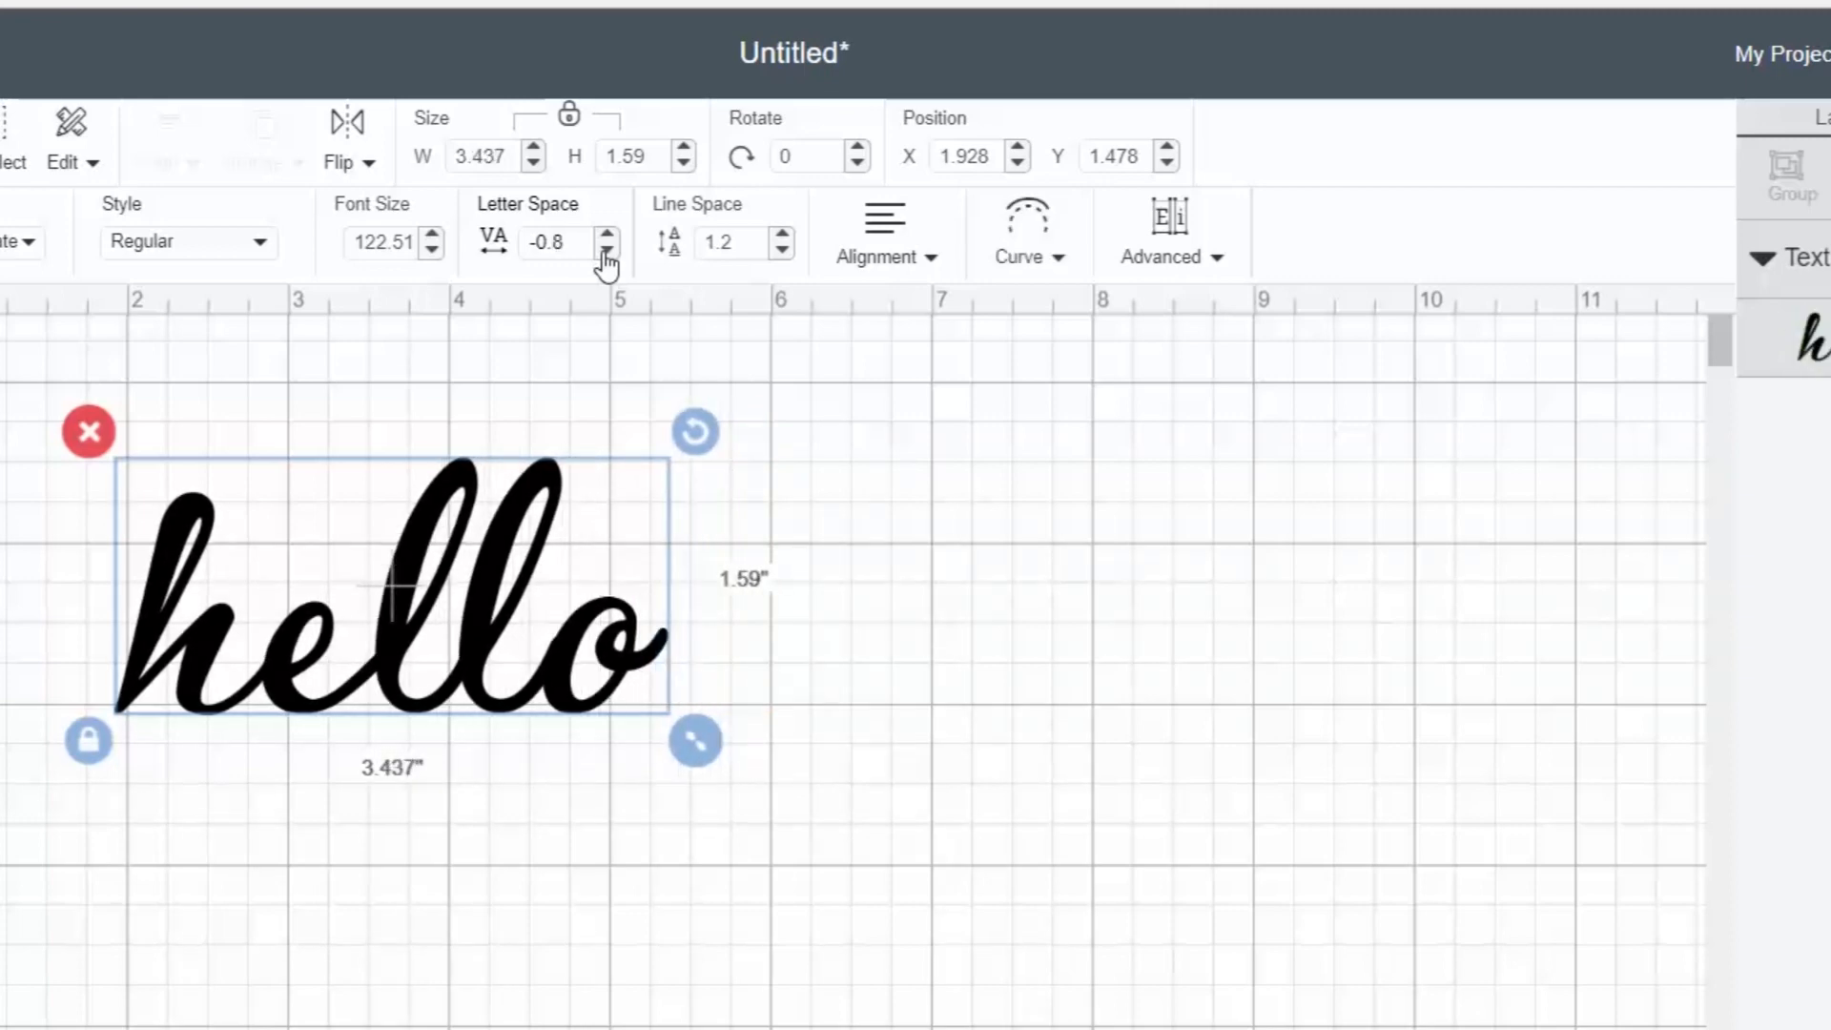
mouse_move(963, 897)
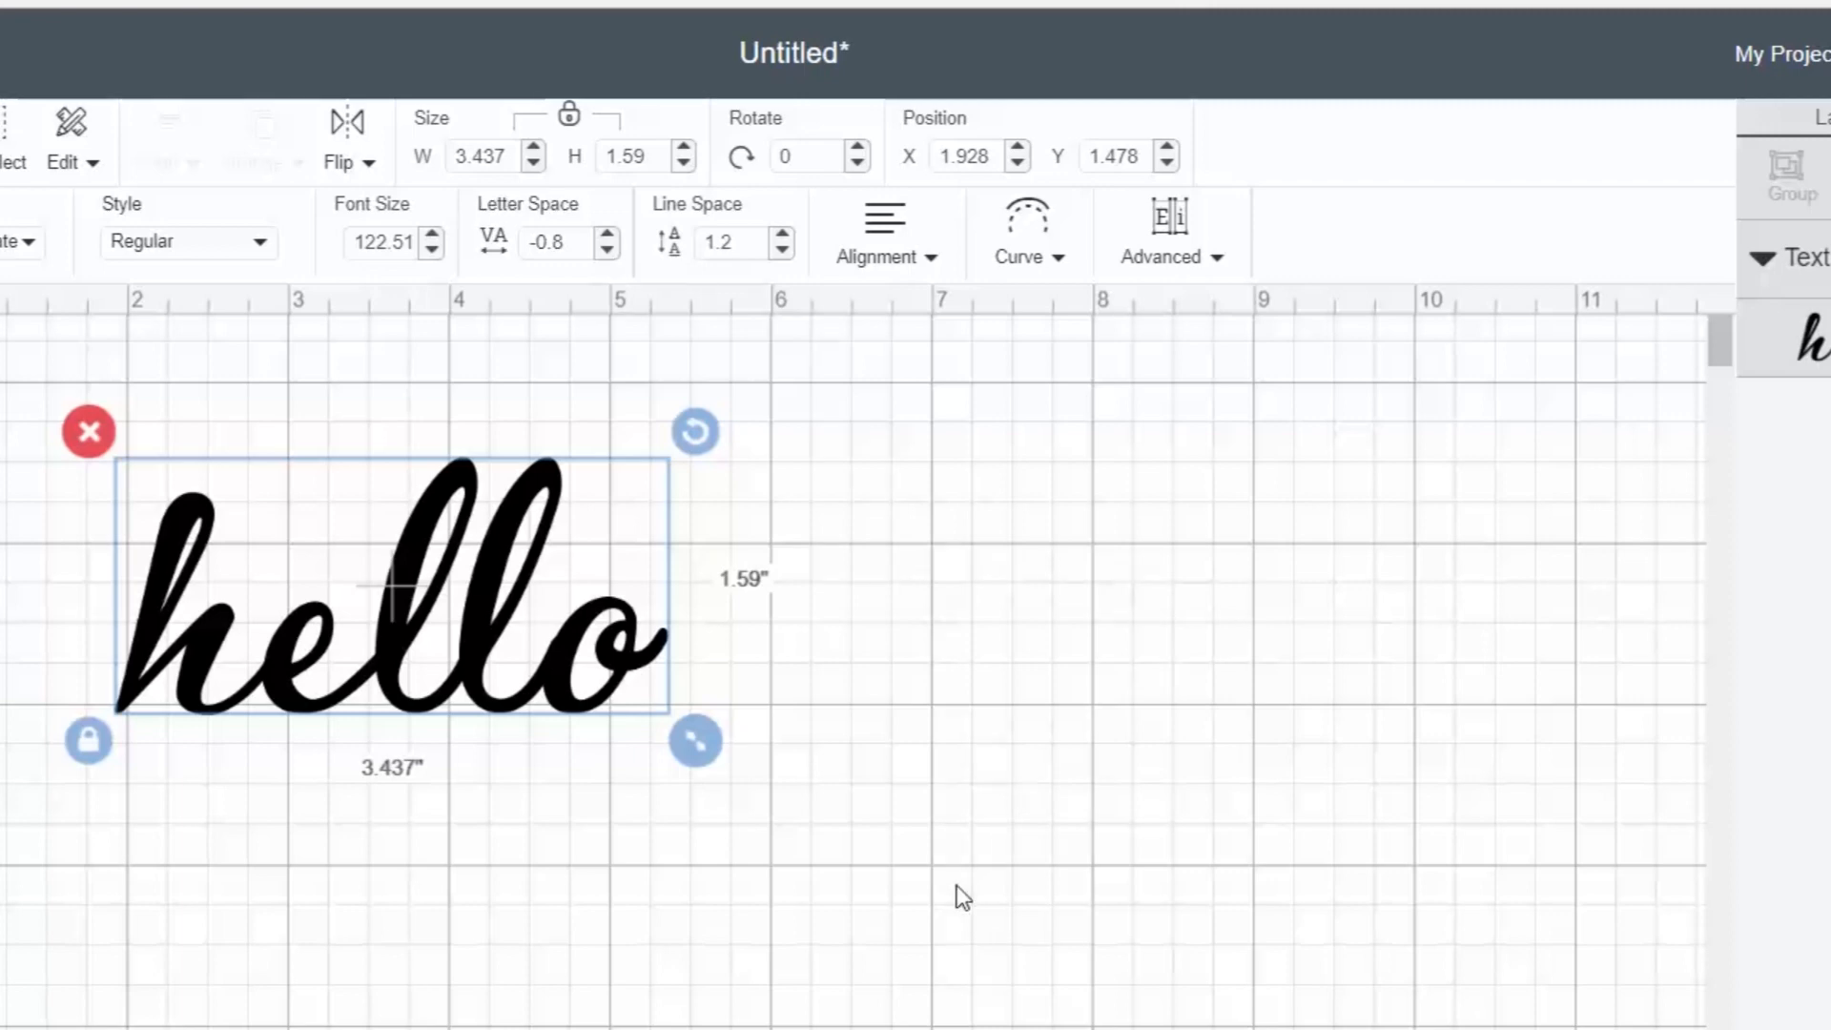
mouse_move(1189, 193)
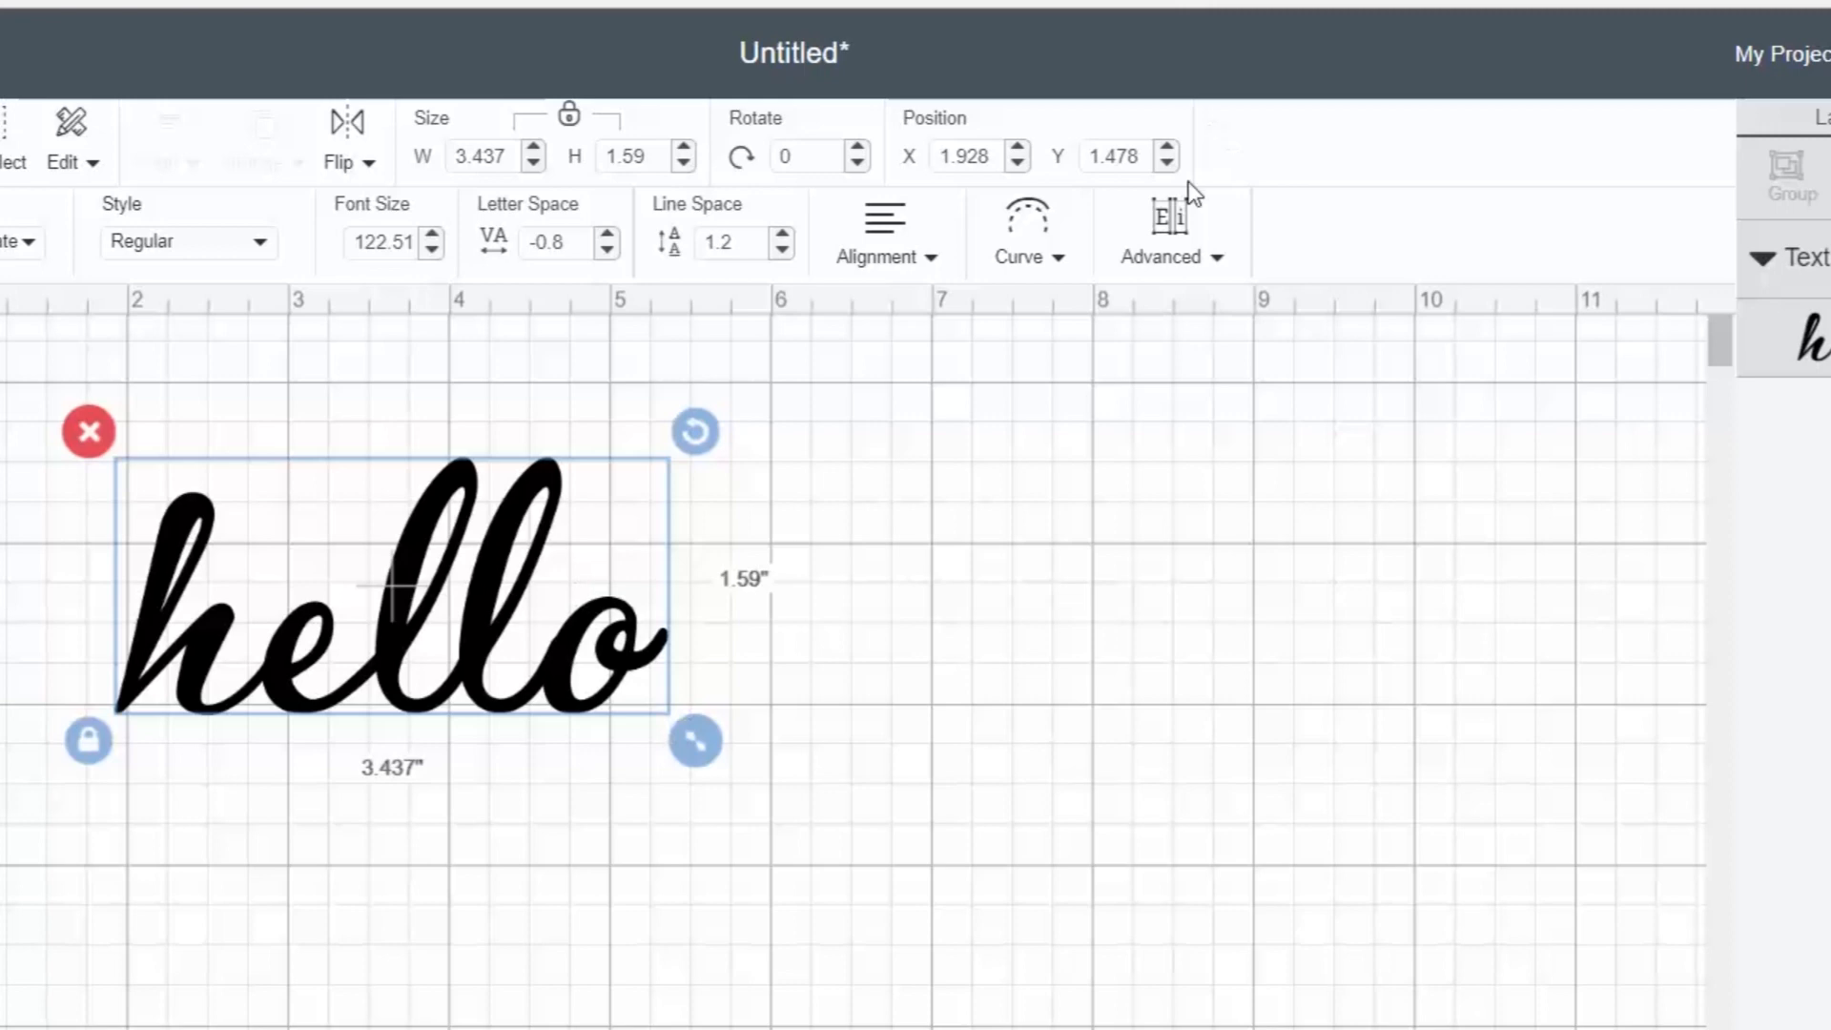
mouse_move(1236, 615)
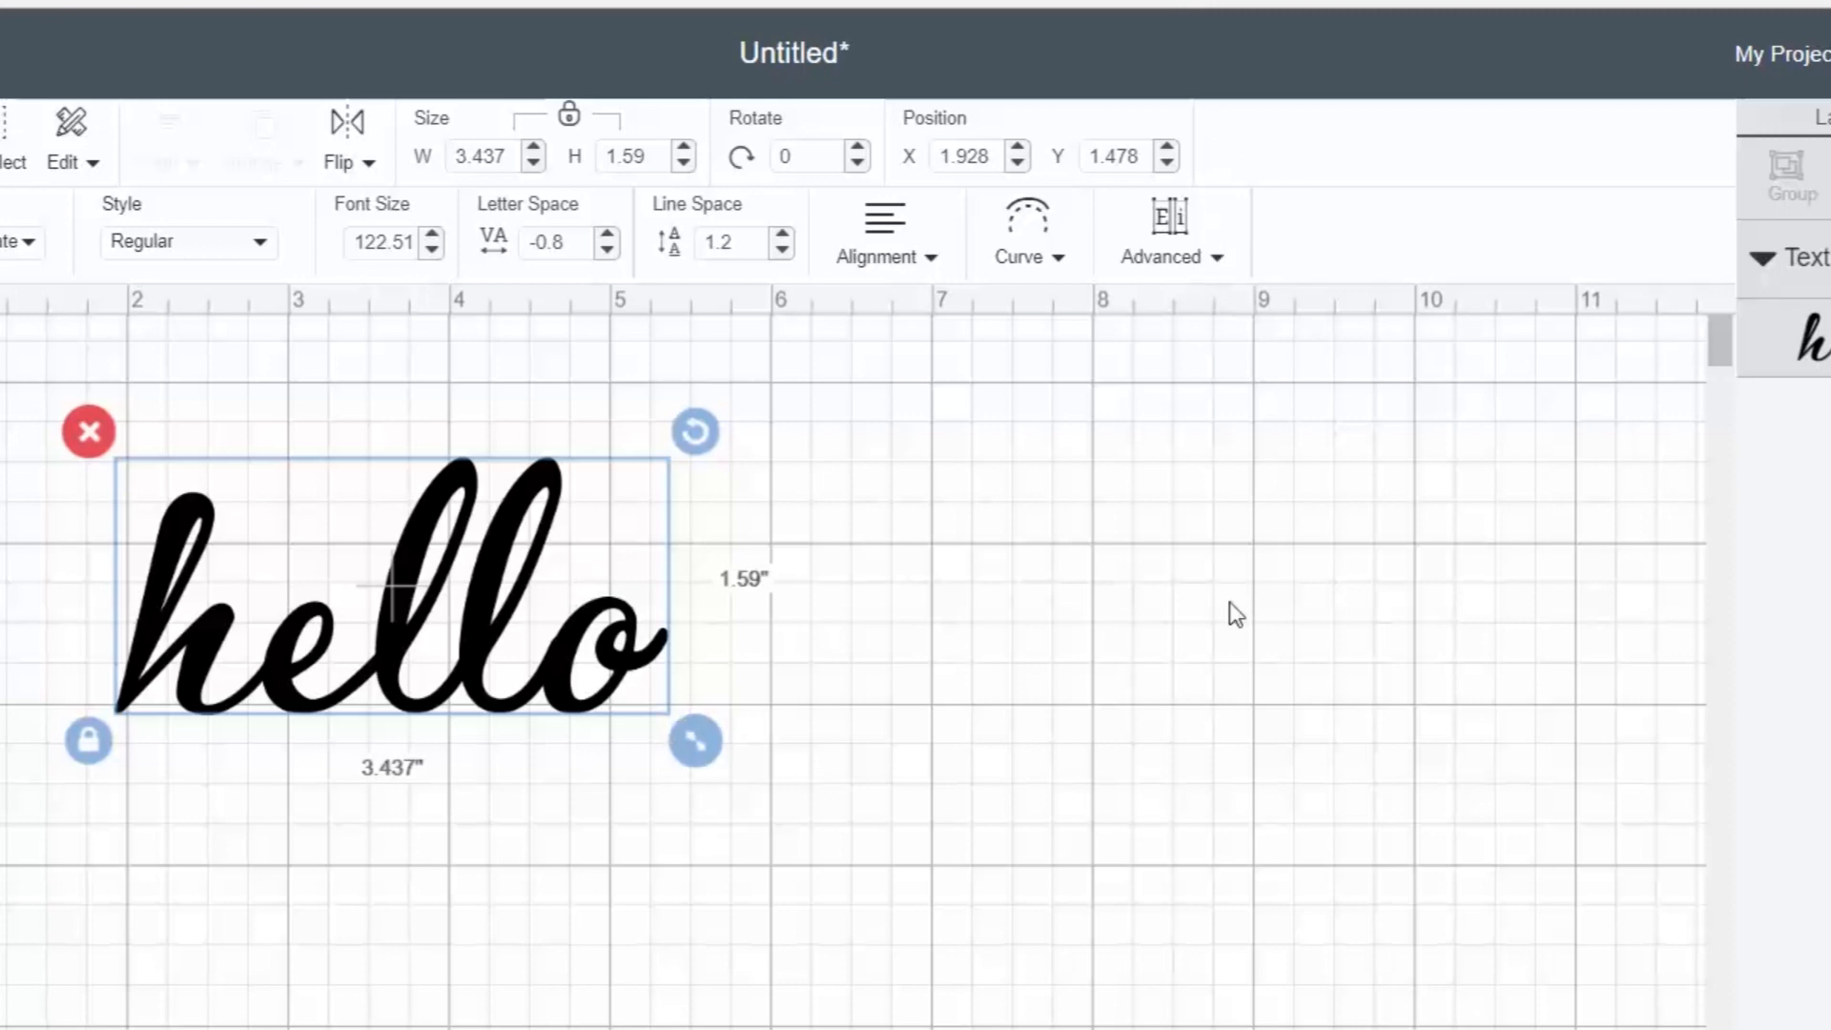
mouse_move(644, 269)
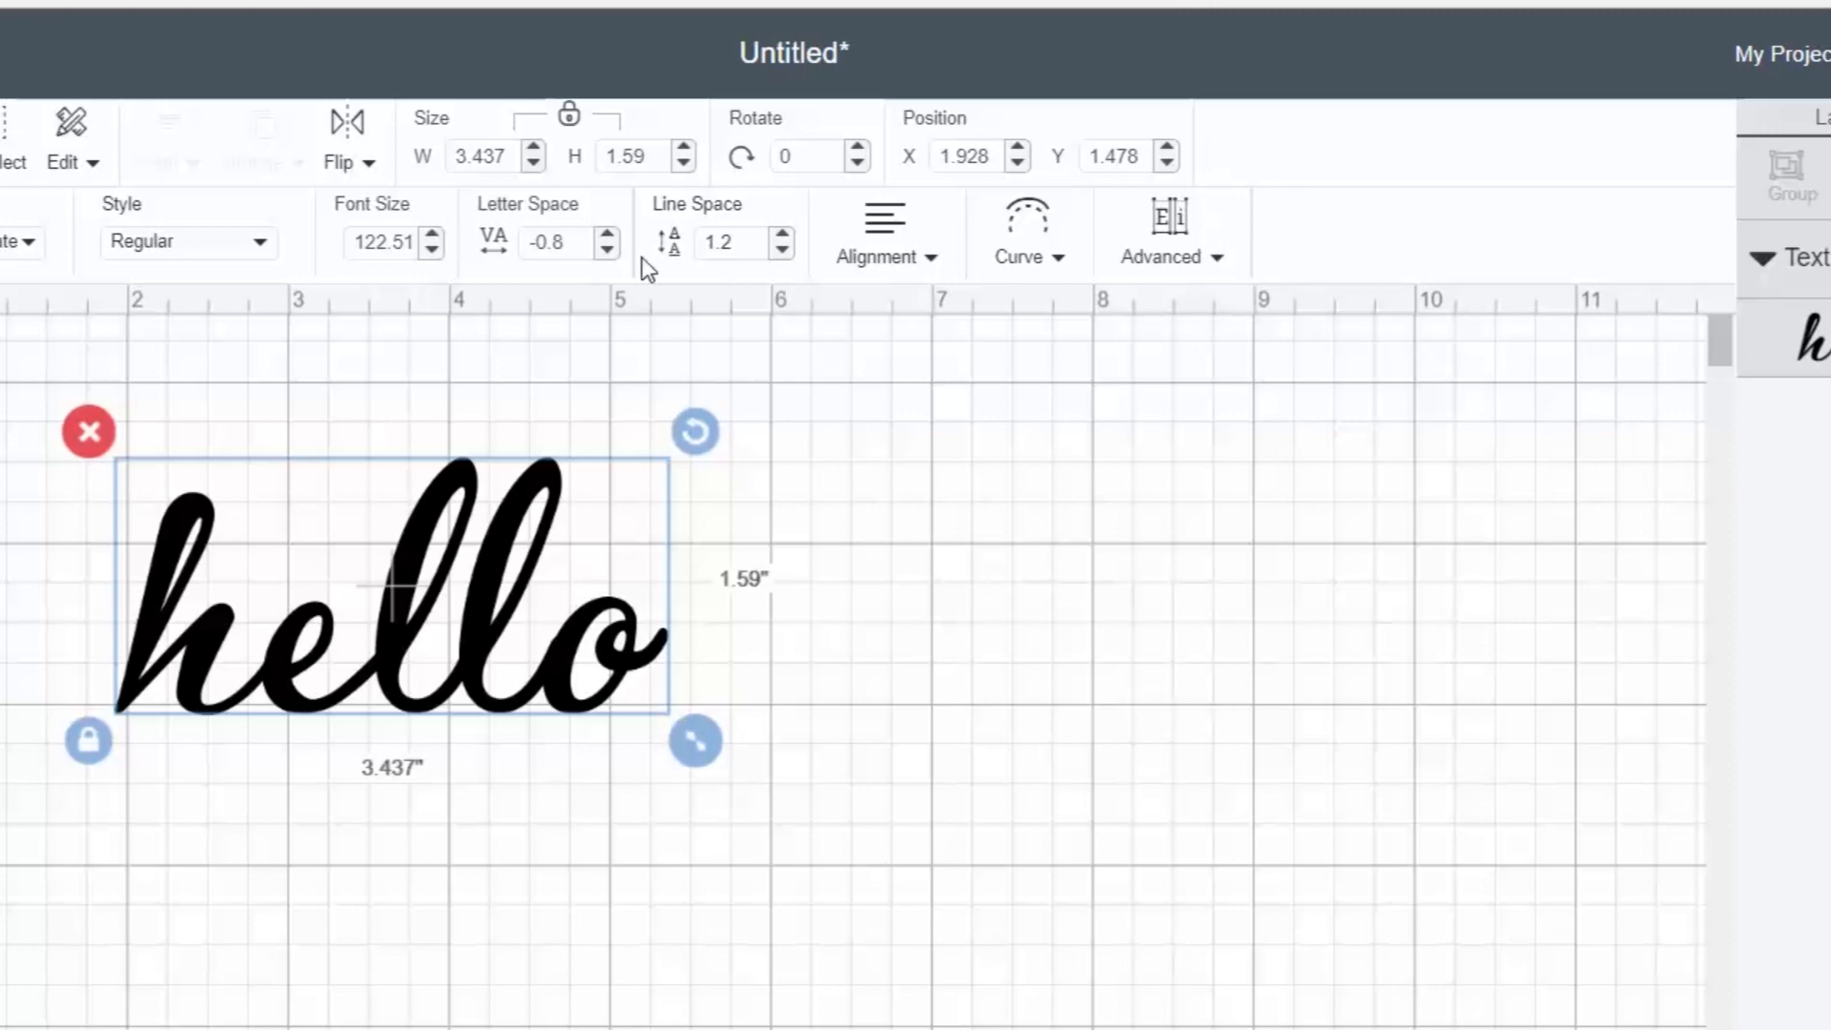
Step: Drop letter spacing to -0.9, narrowing the word to about 3.38 inches, and reselect it
click(607, 251)
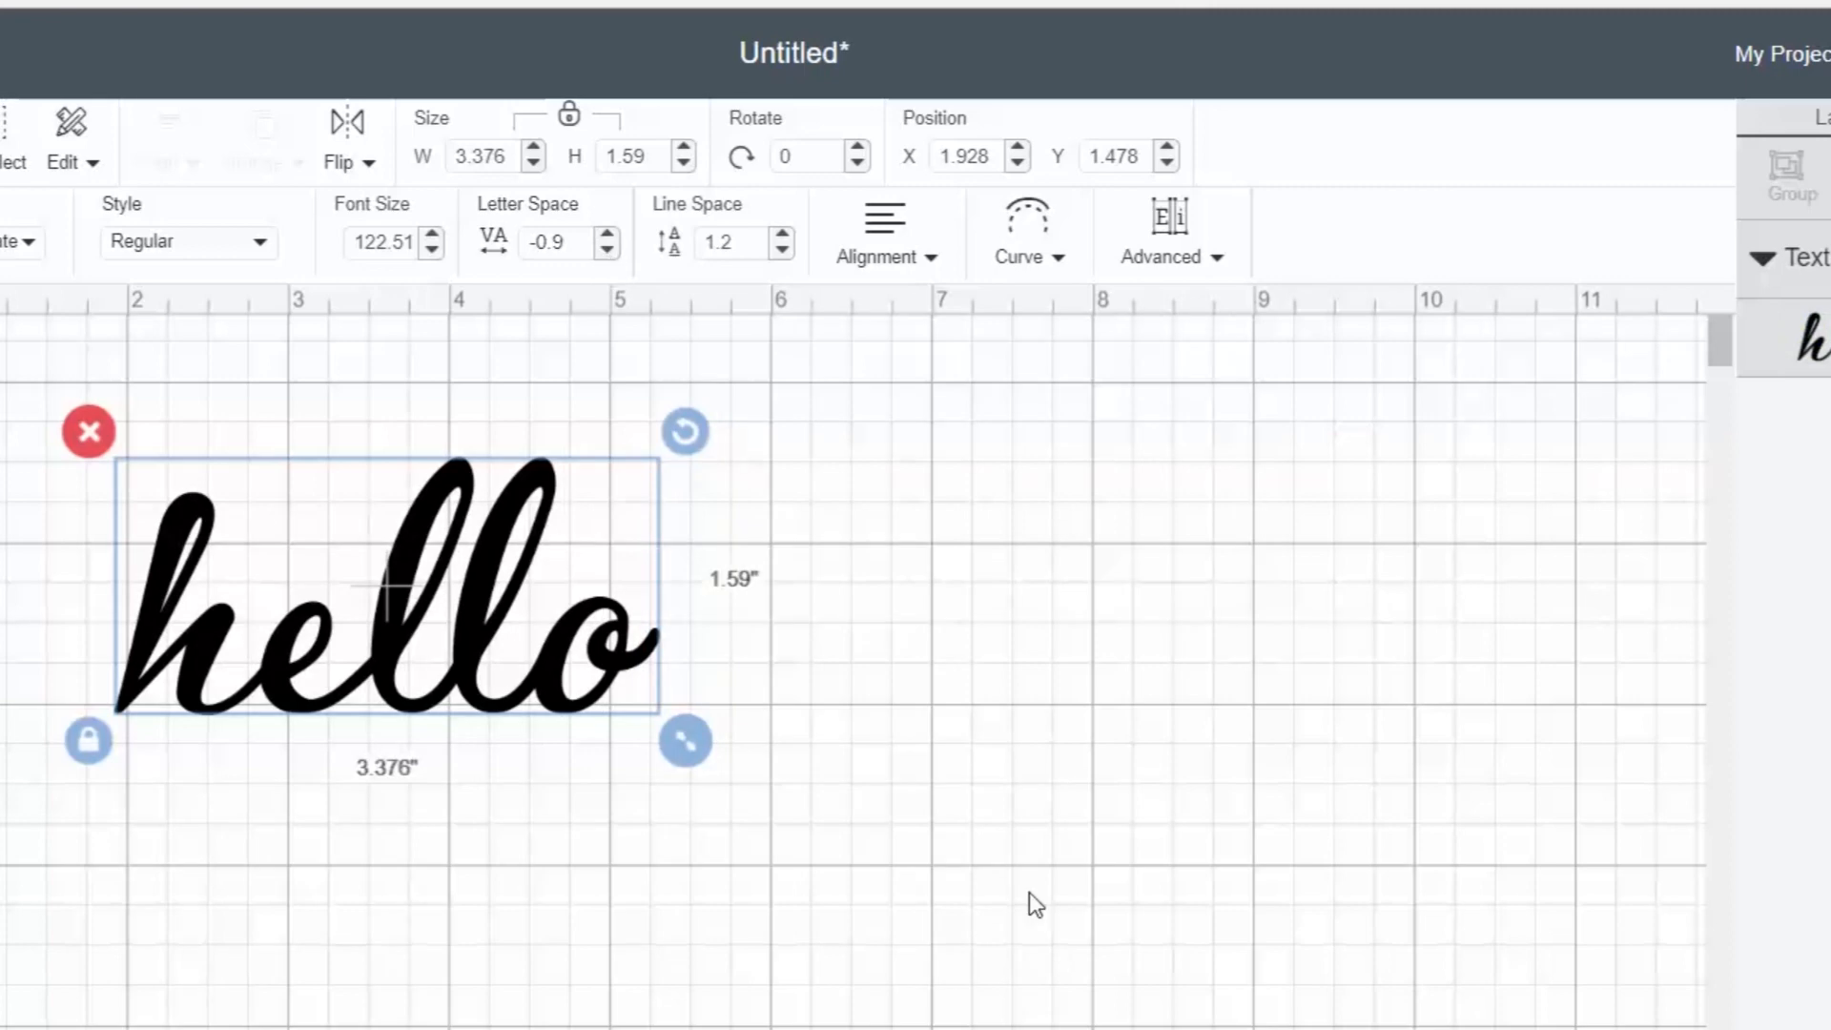
click(853, 873)
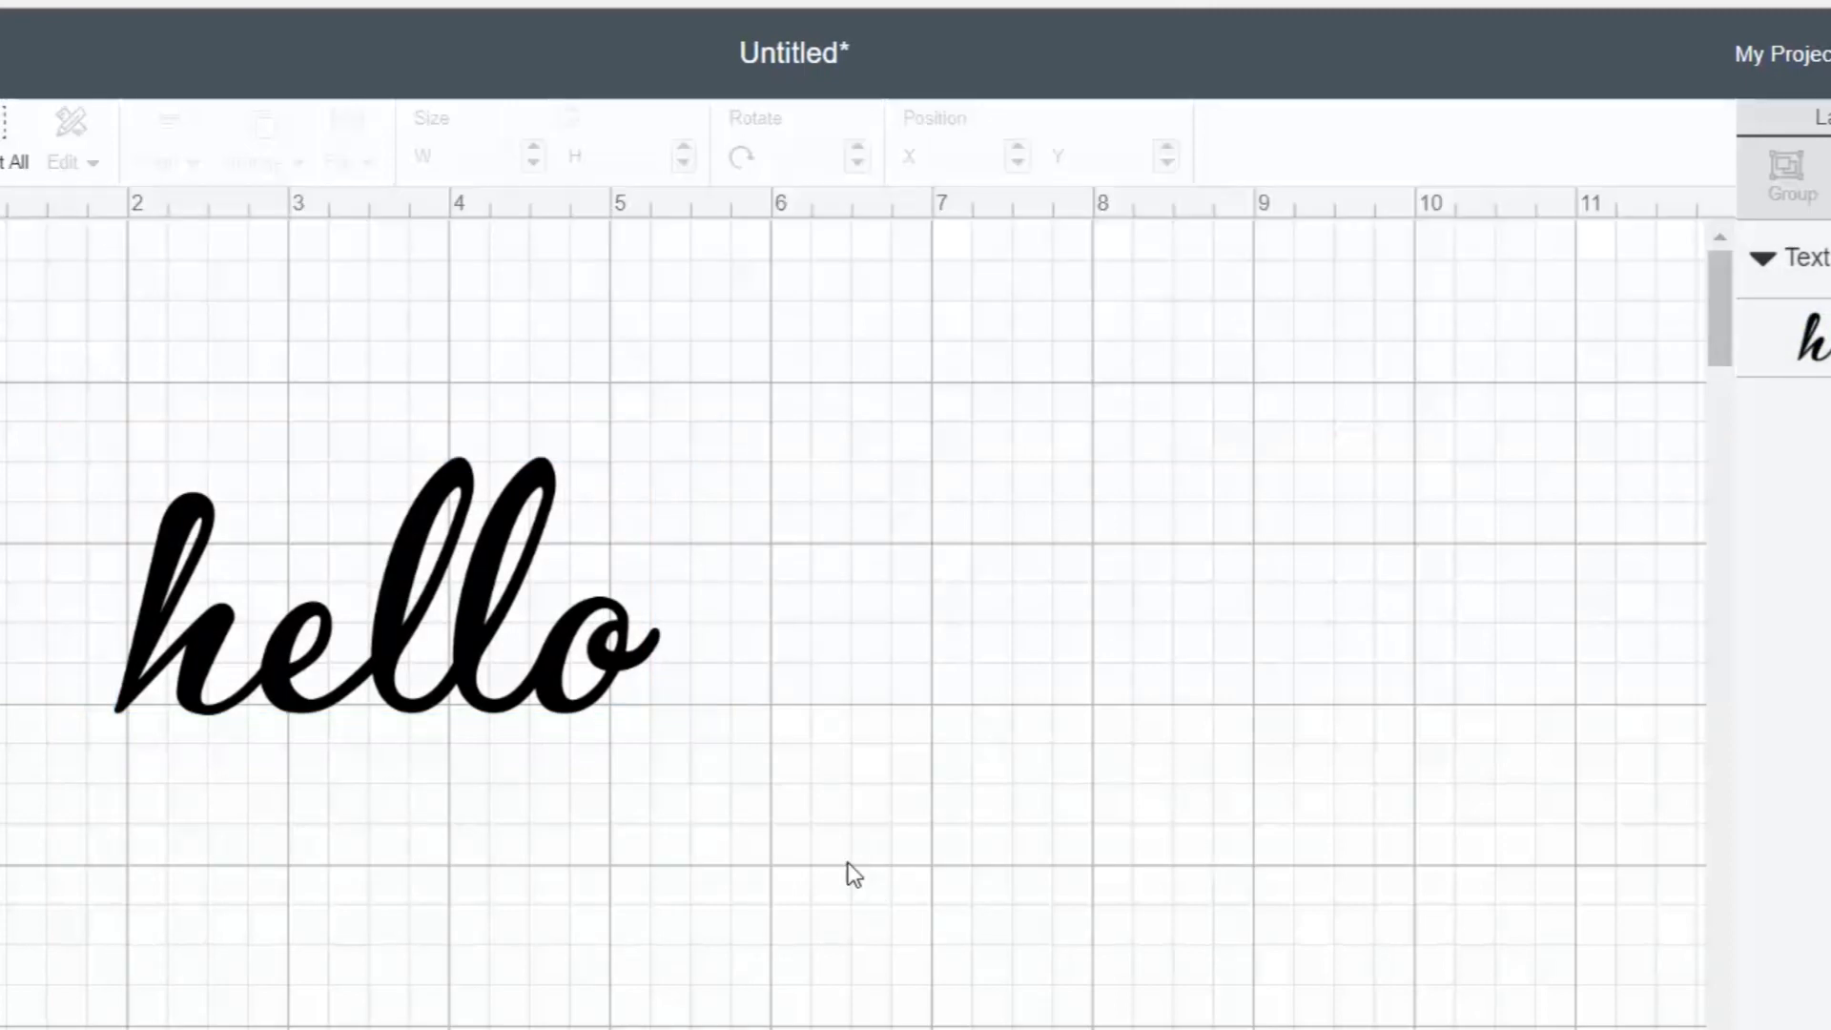
click(374, 584)
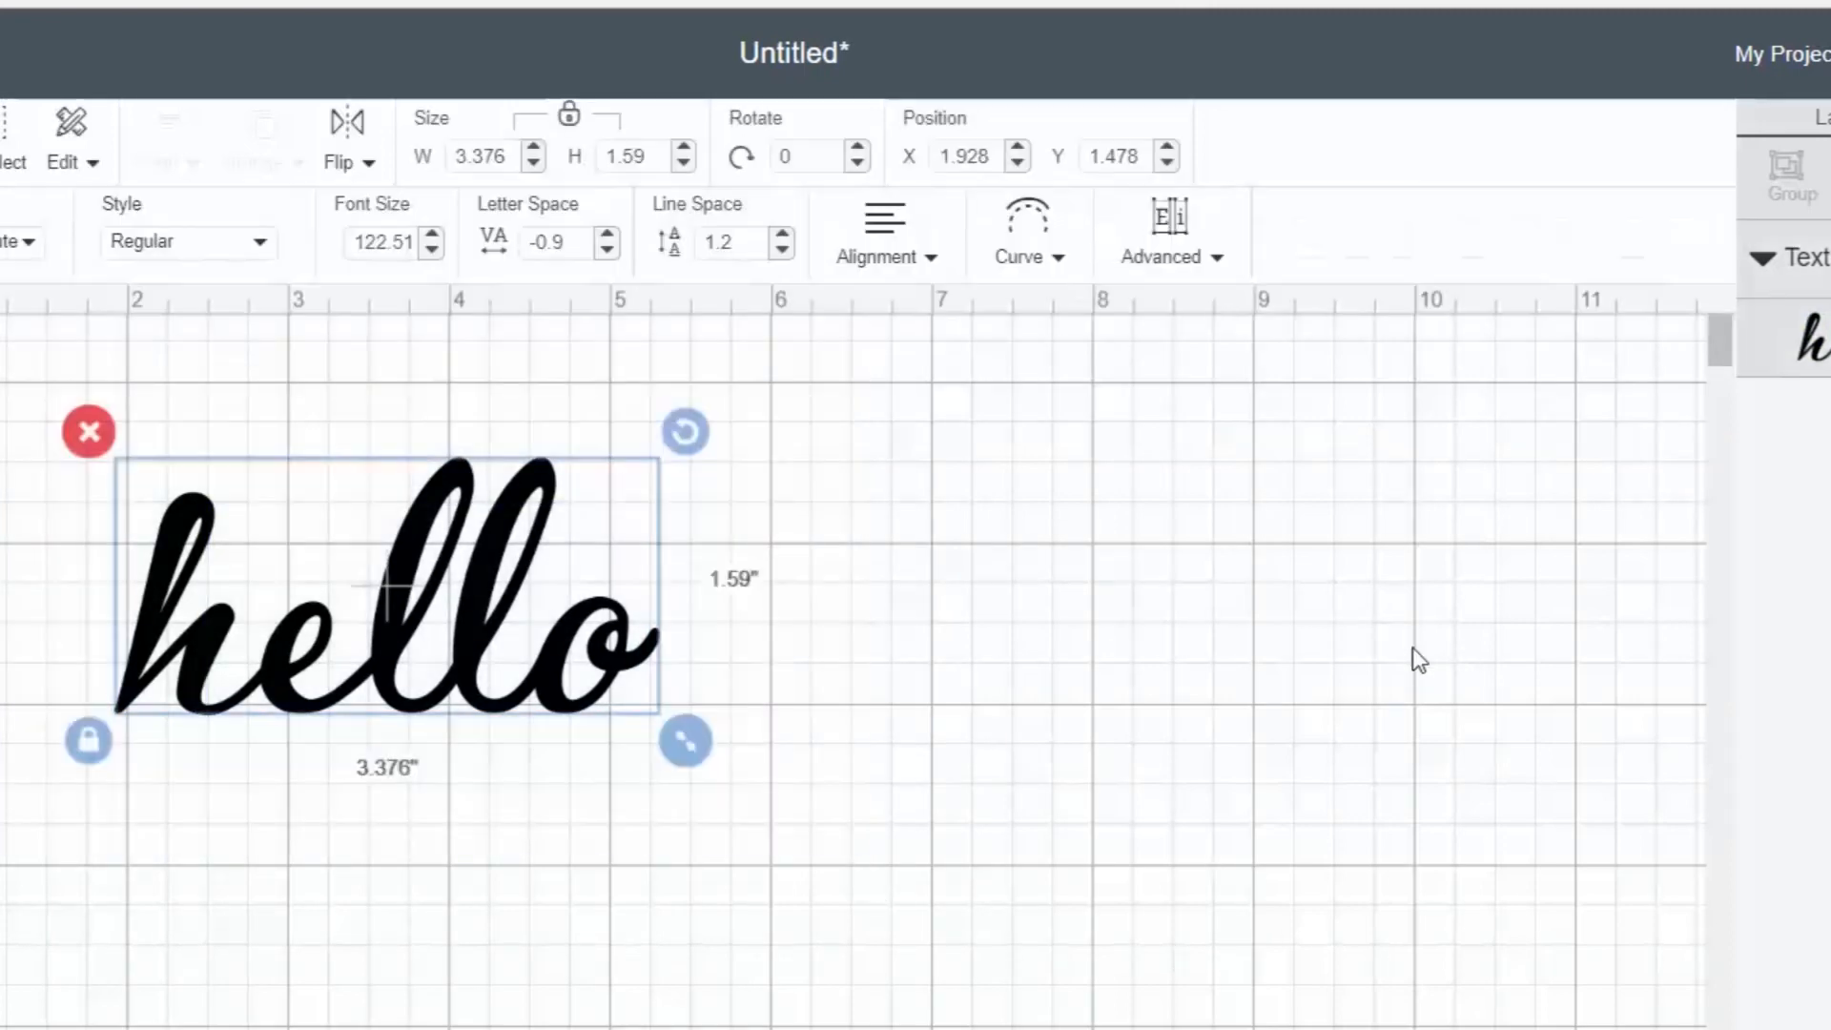